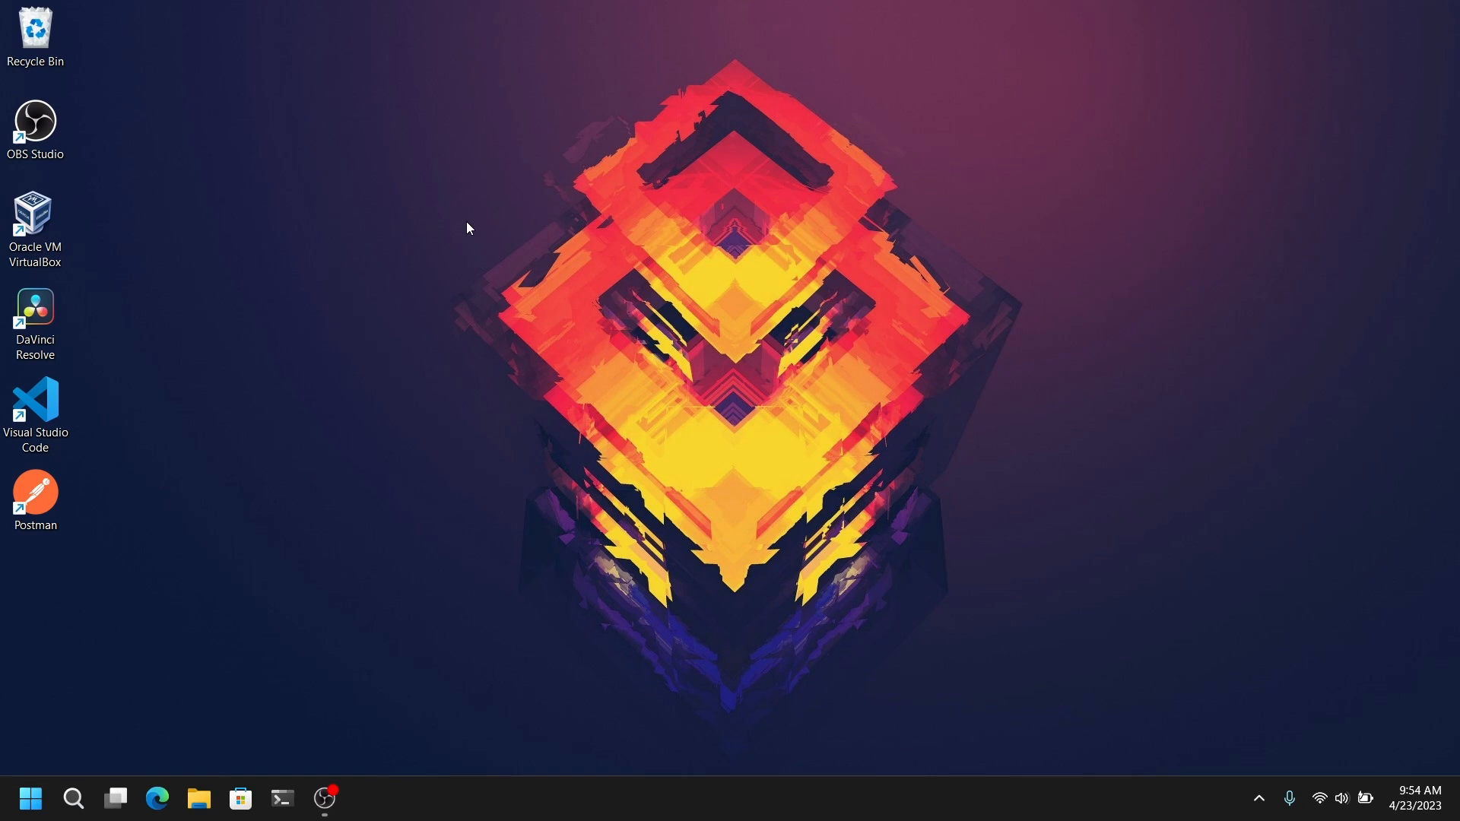
pyautogui.moveTo(378, 405)
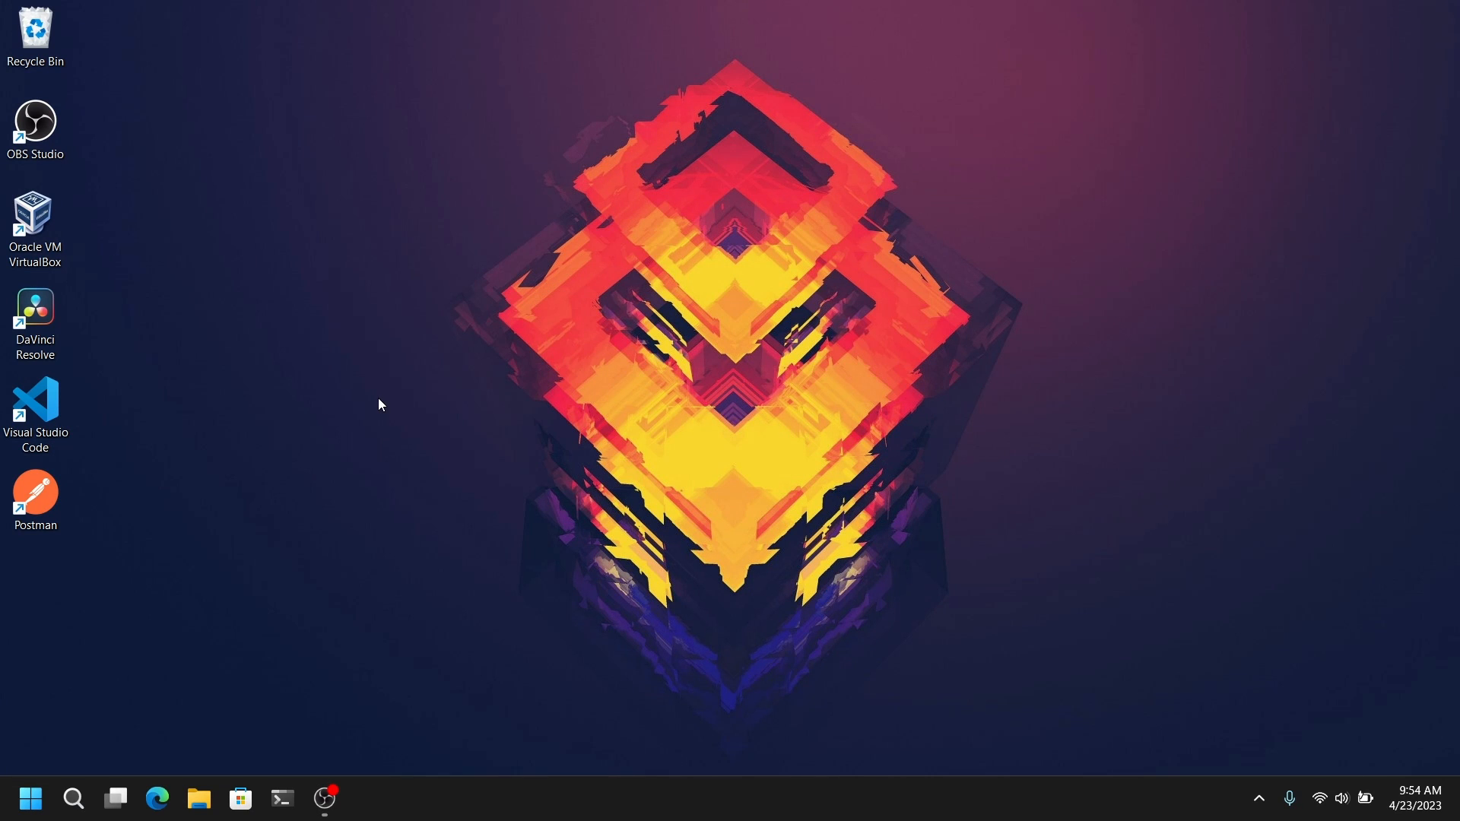
pyautogui.moveTo(470, 366)
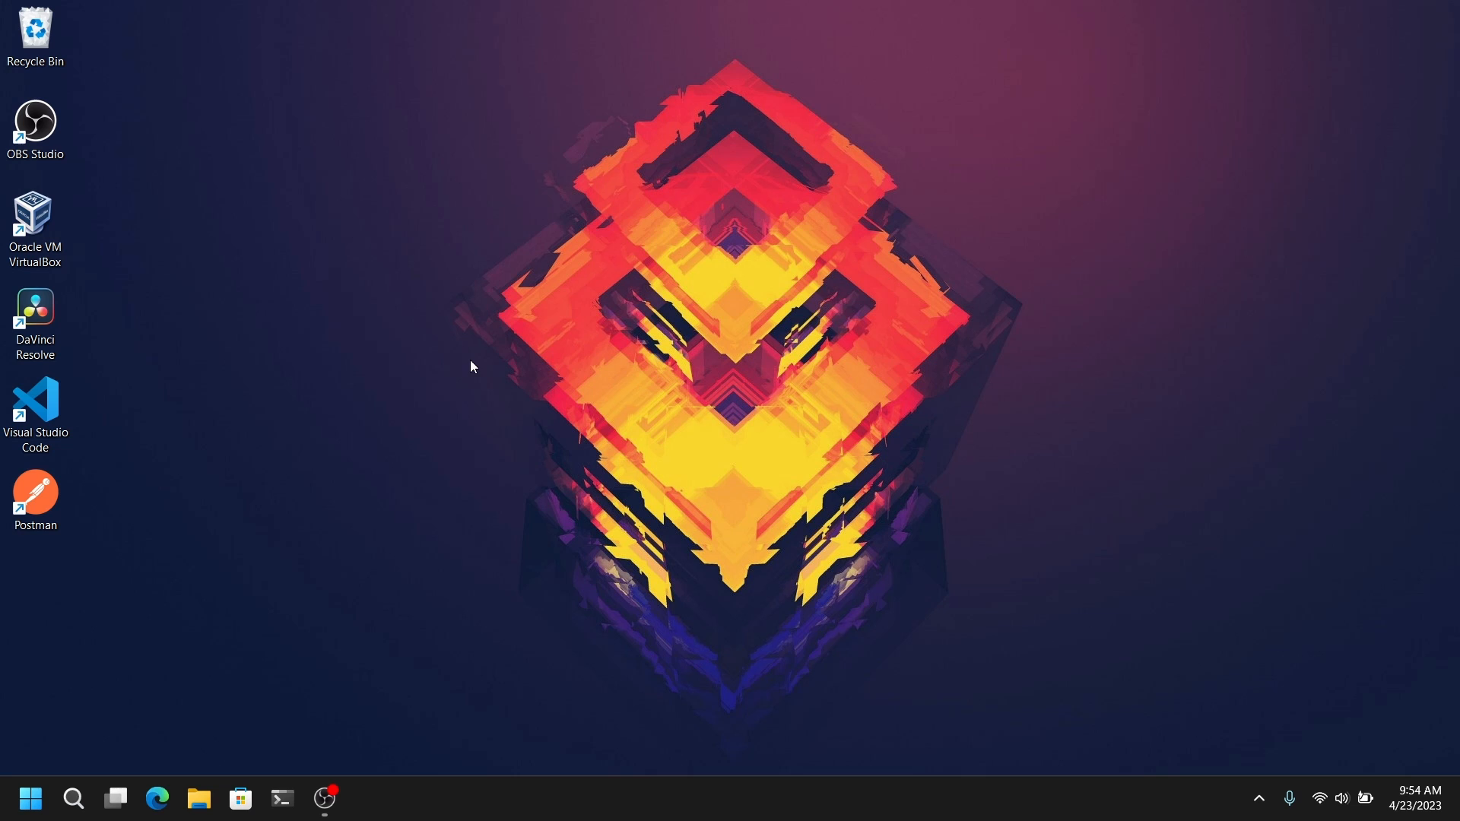
pyautogui.moveTo(140, 715)
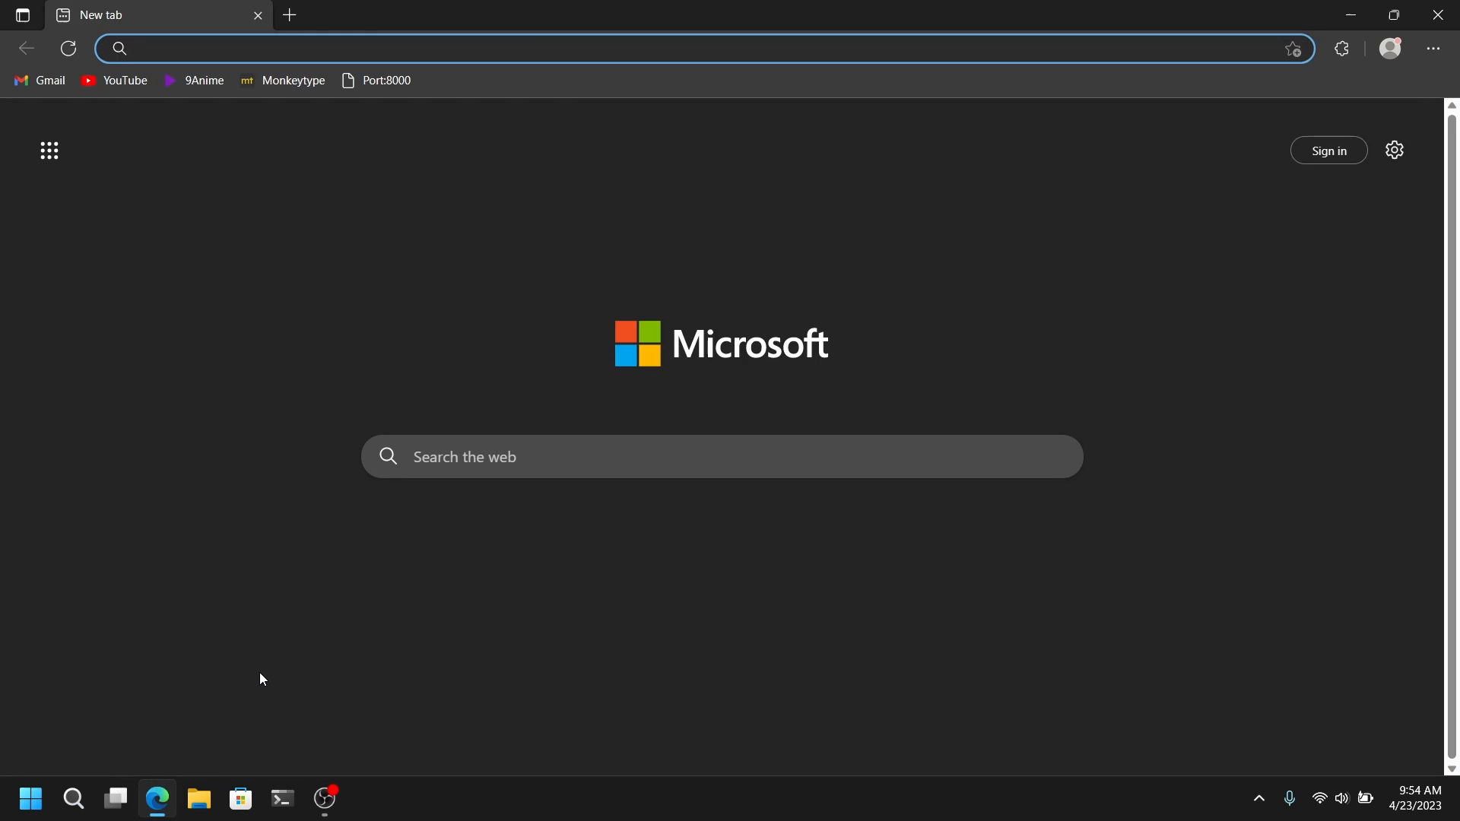
# Search 'ubuntu' to reach the Ubuntu Desktop download page, then open the official Rufus site.
pyautogui.write('ubuntu')
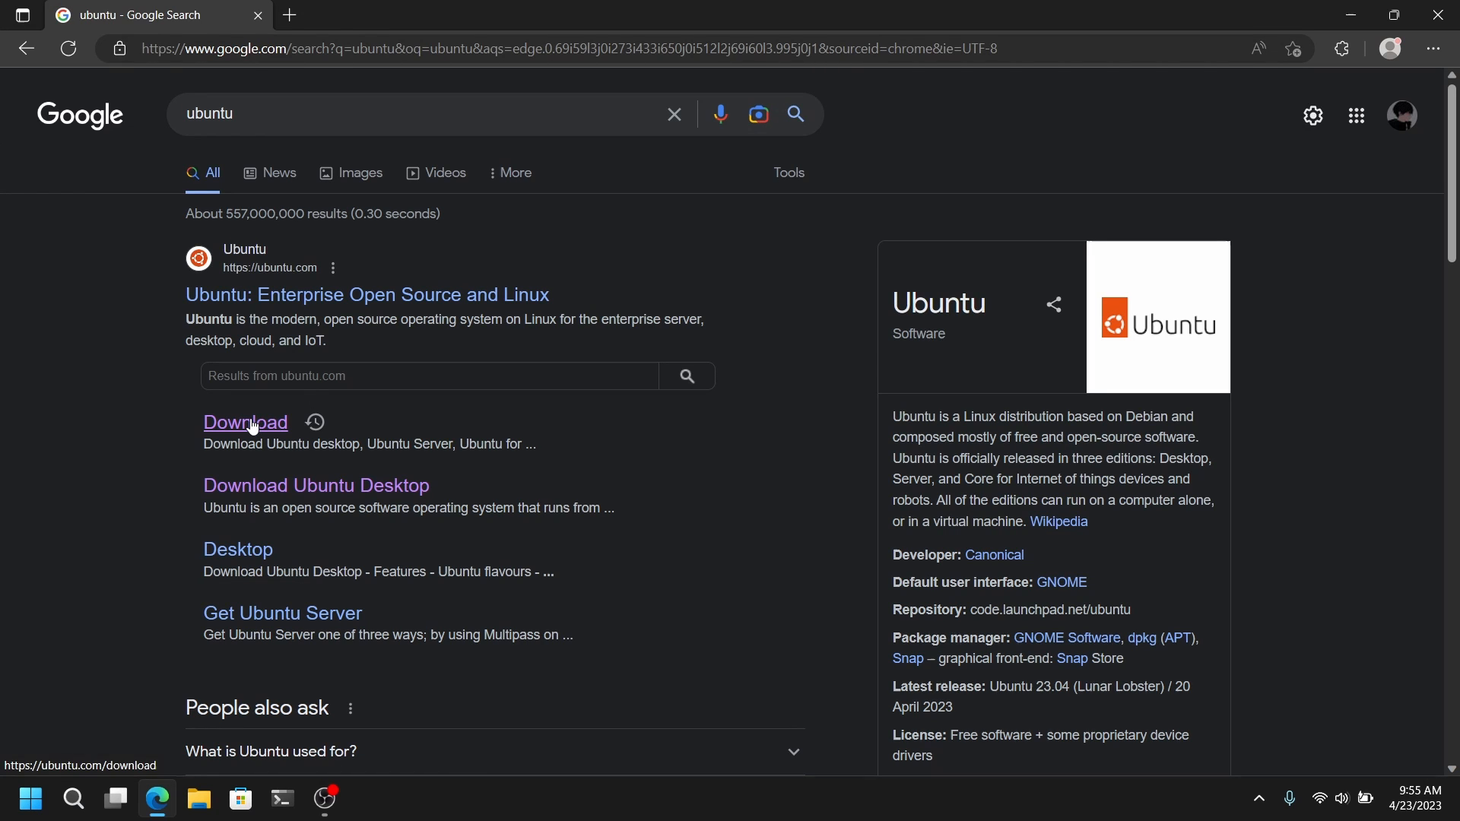
pyautogui.click(245, 421)
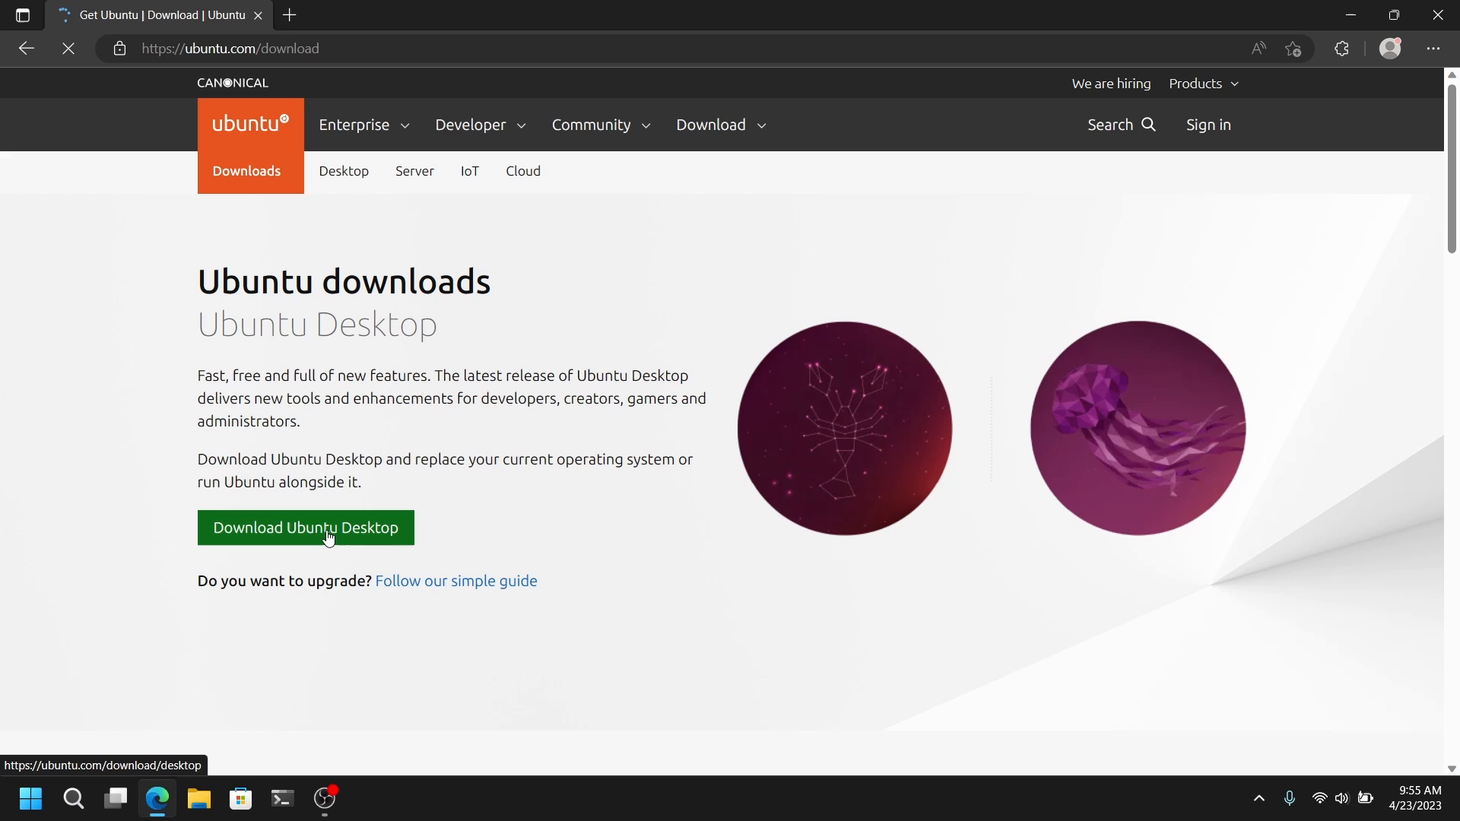
pyautogui.click(306, 528)
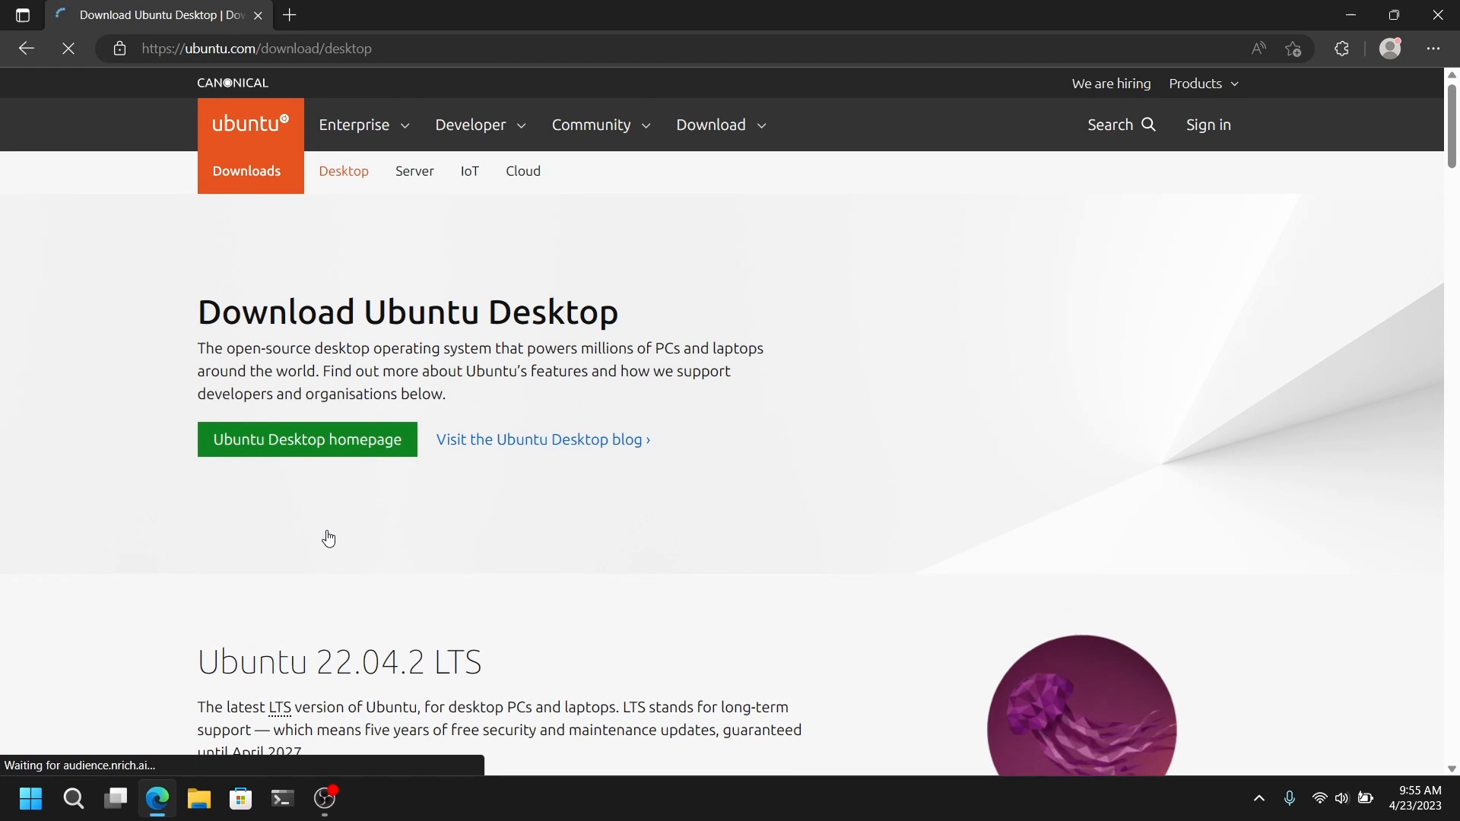
pyautogui.scroll(-3)
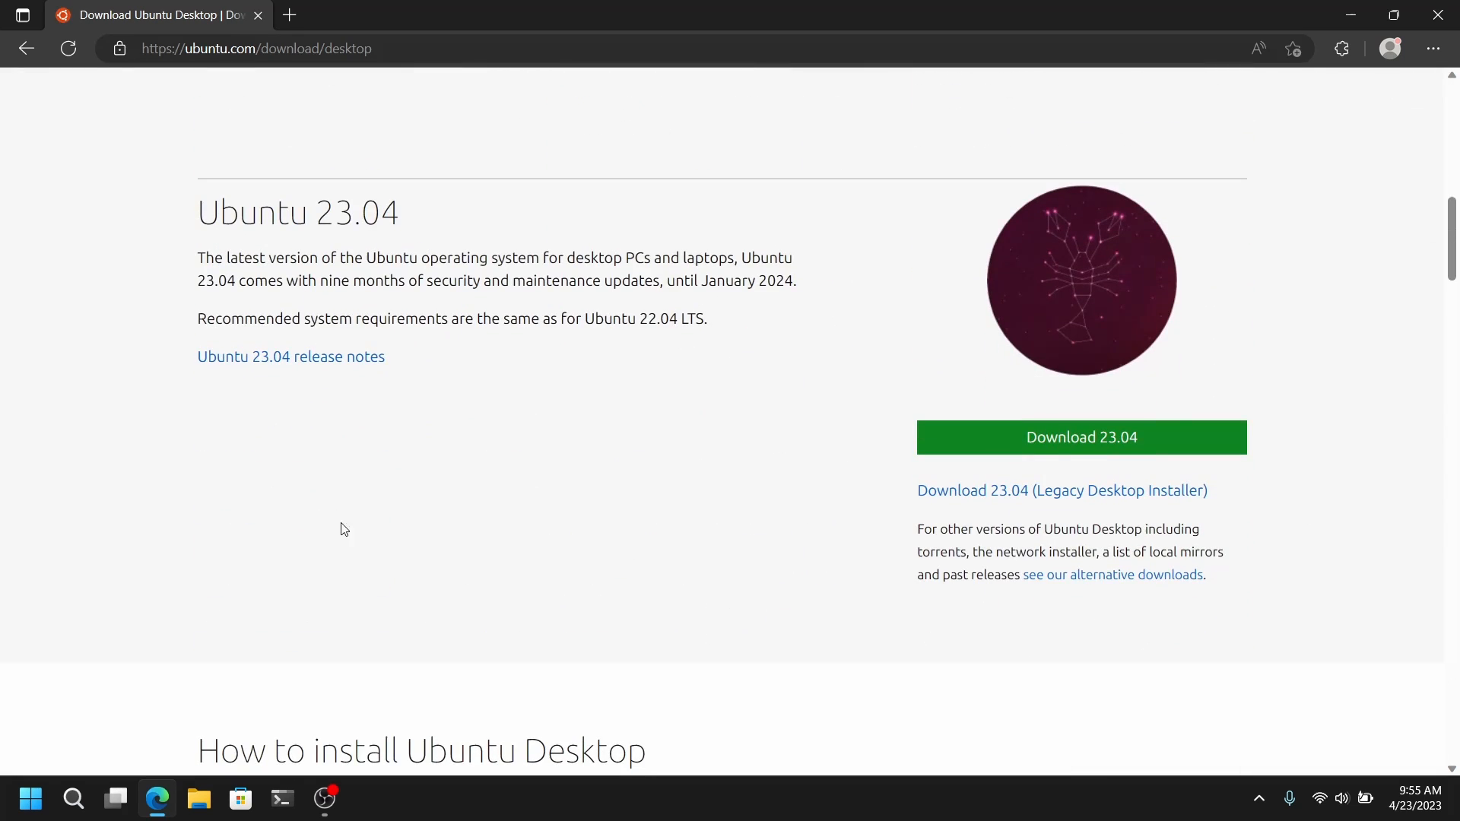
pyautogui.moveTo(1061, 491)
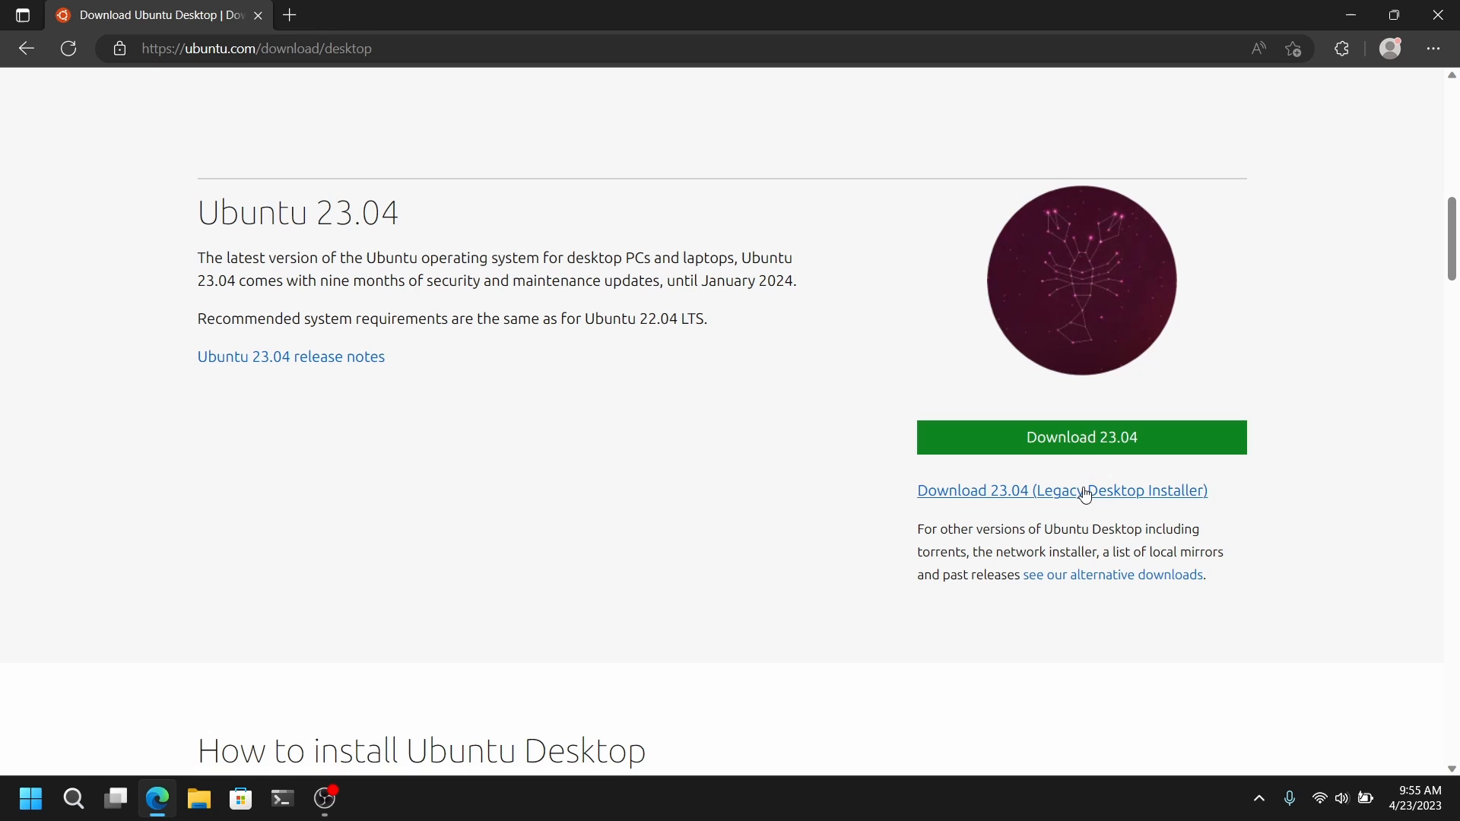
pyautogui.moveTo(1081, 438)
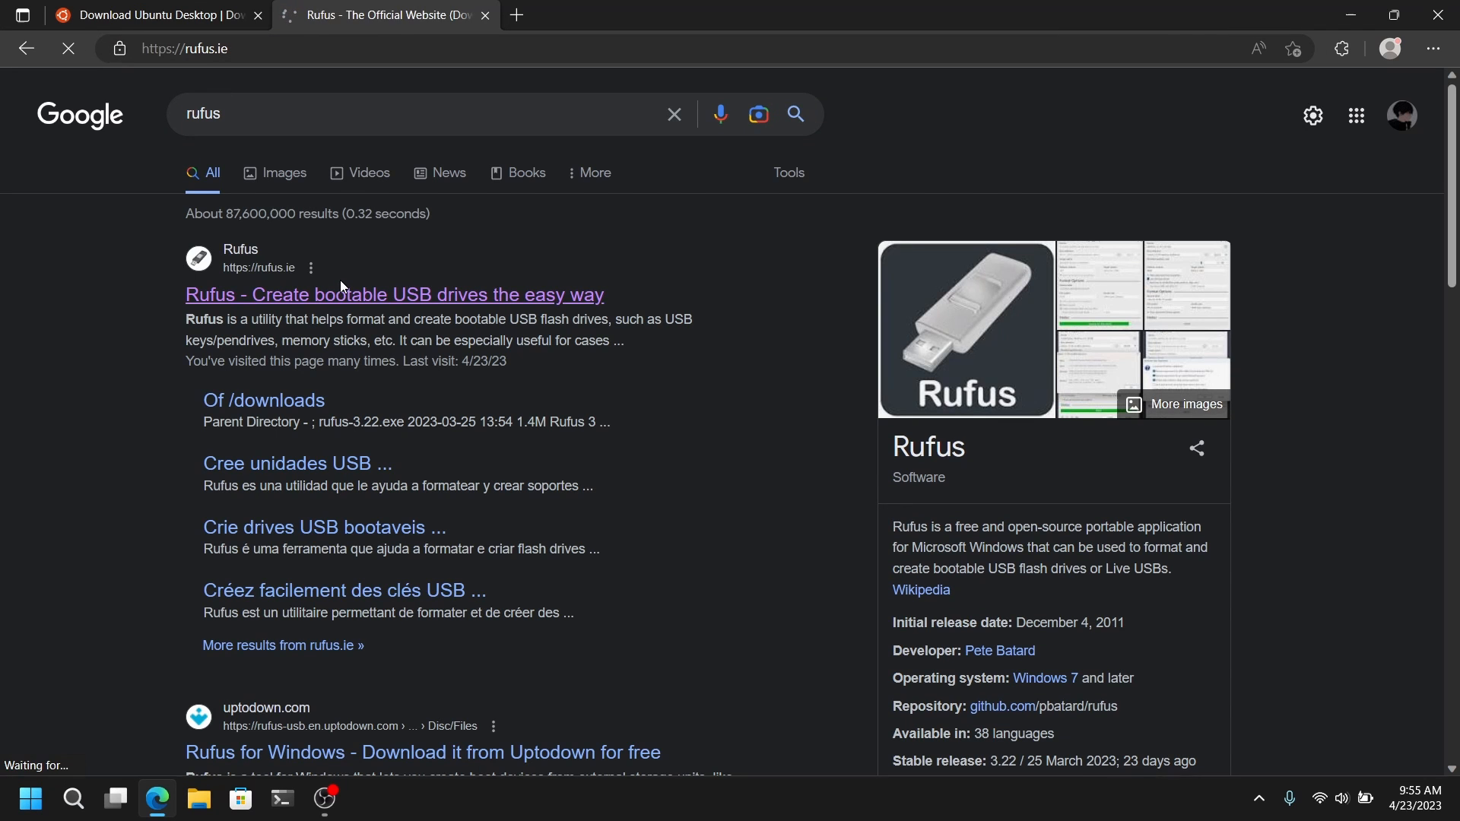
pyautogui.click(394, 293)
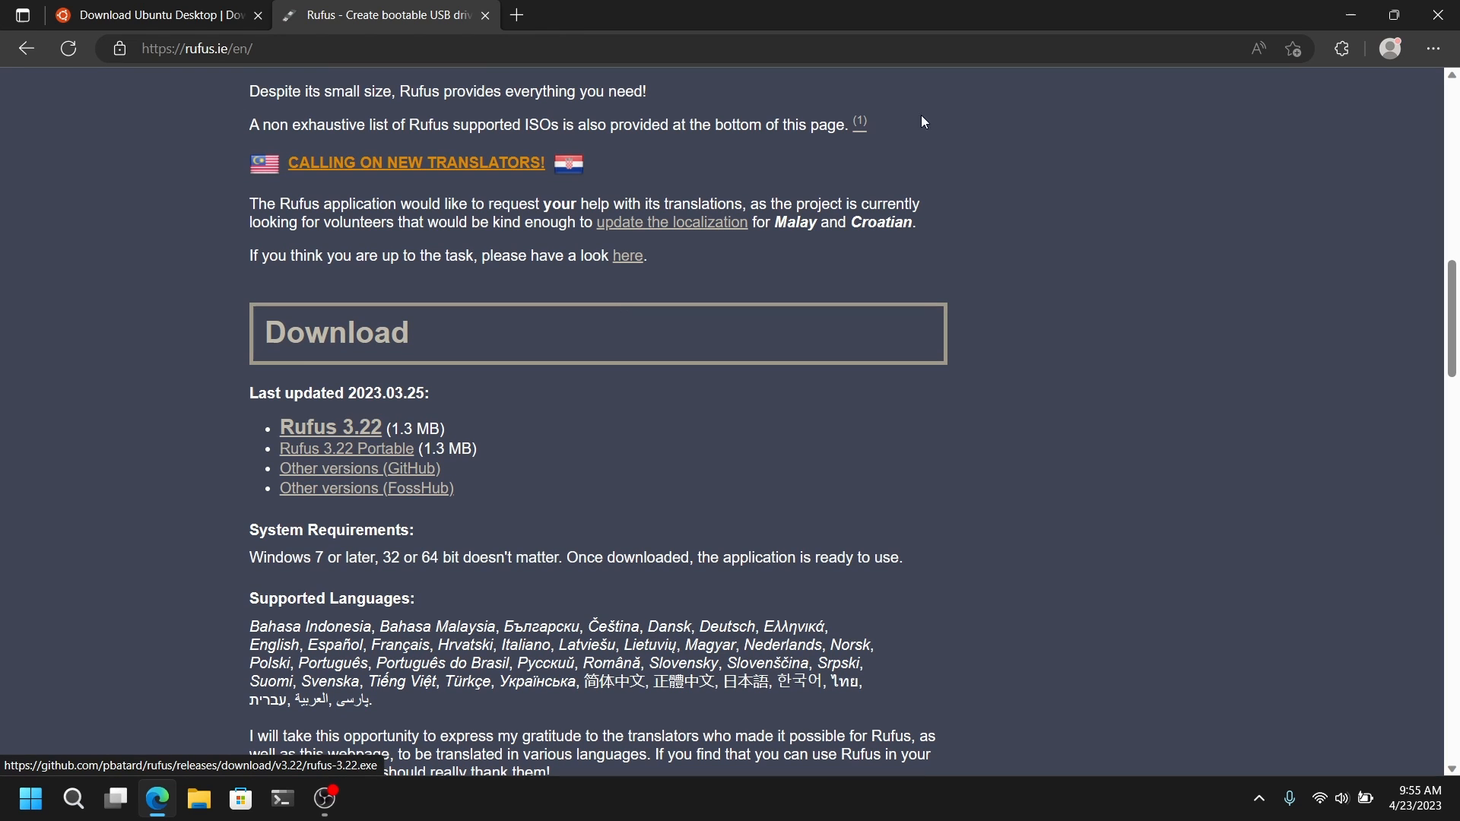
pyautogui.moveTo(922, 119)
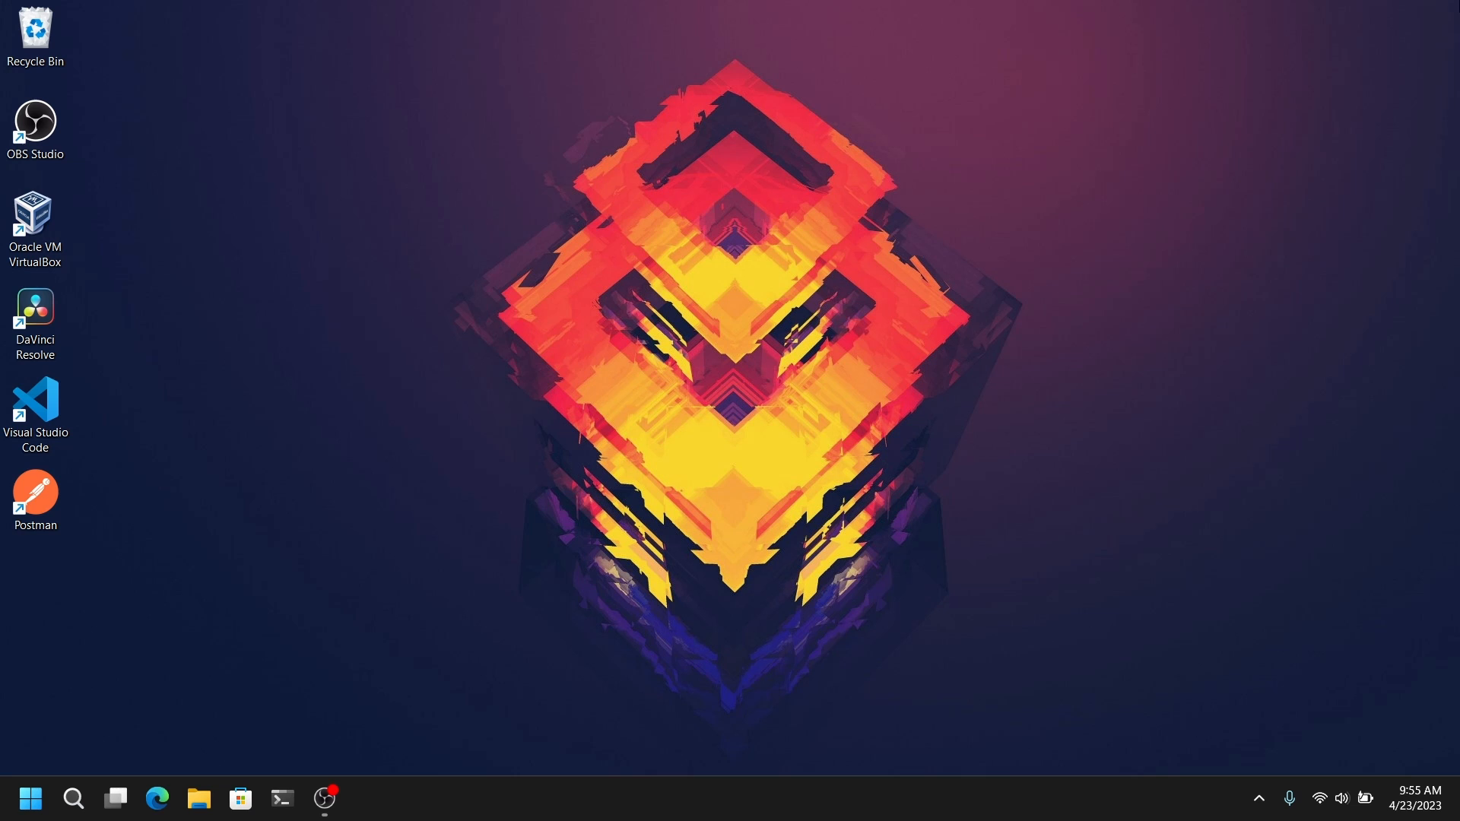
pyautogui.moveTo(1327, 57)
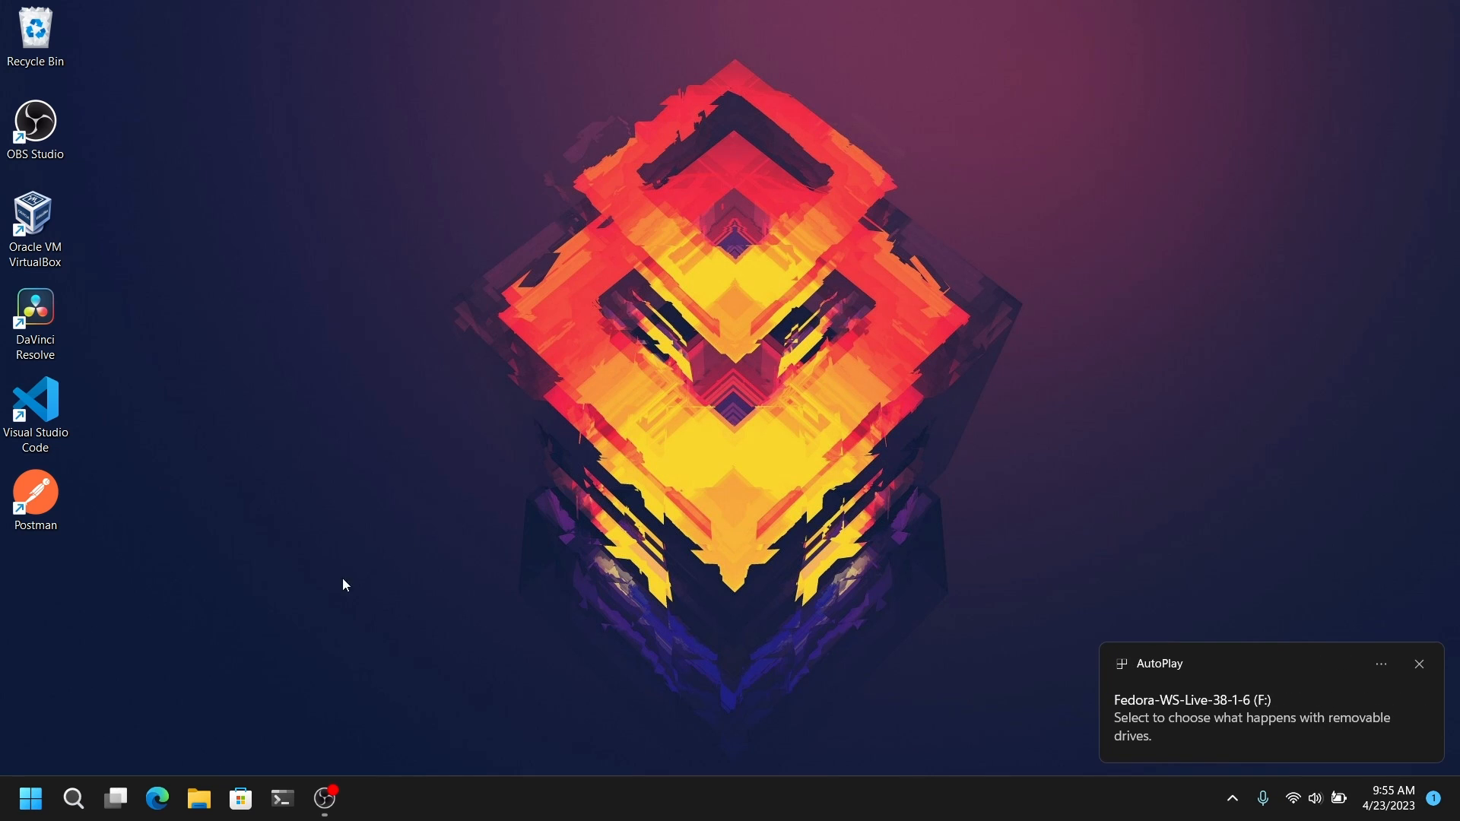
# Launch rufus-3.22.exe from the Downloads folder.
pyautogui.click(198, 805)
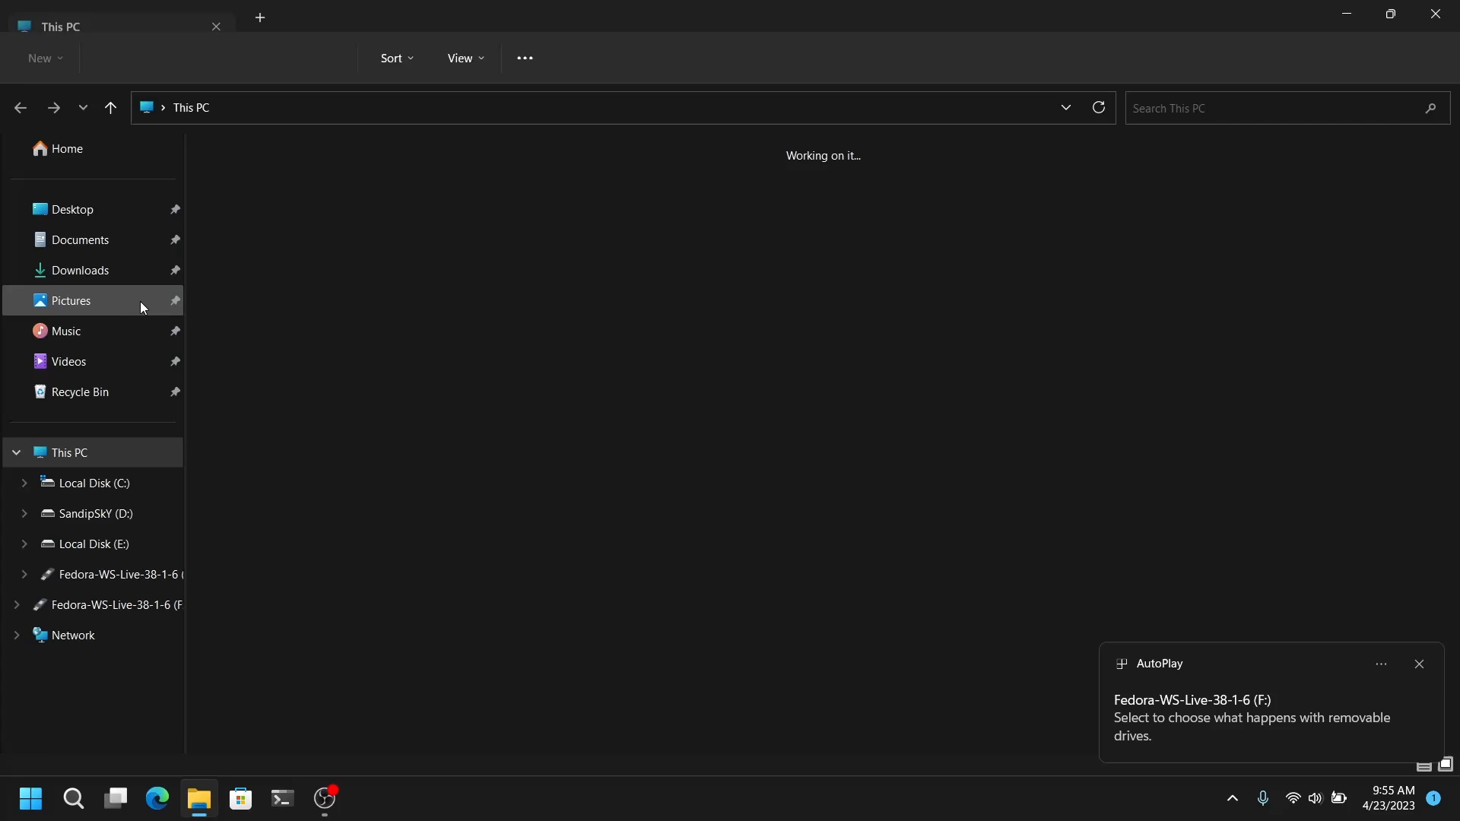
pyautogui.click(81, 271)
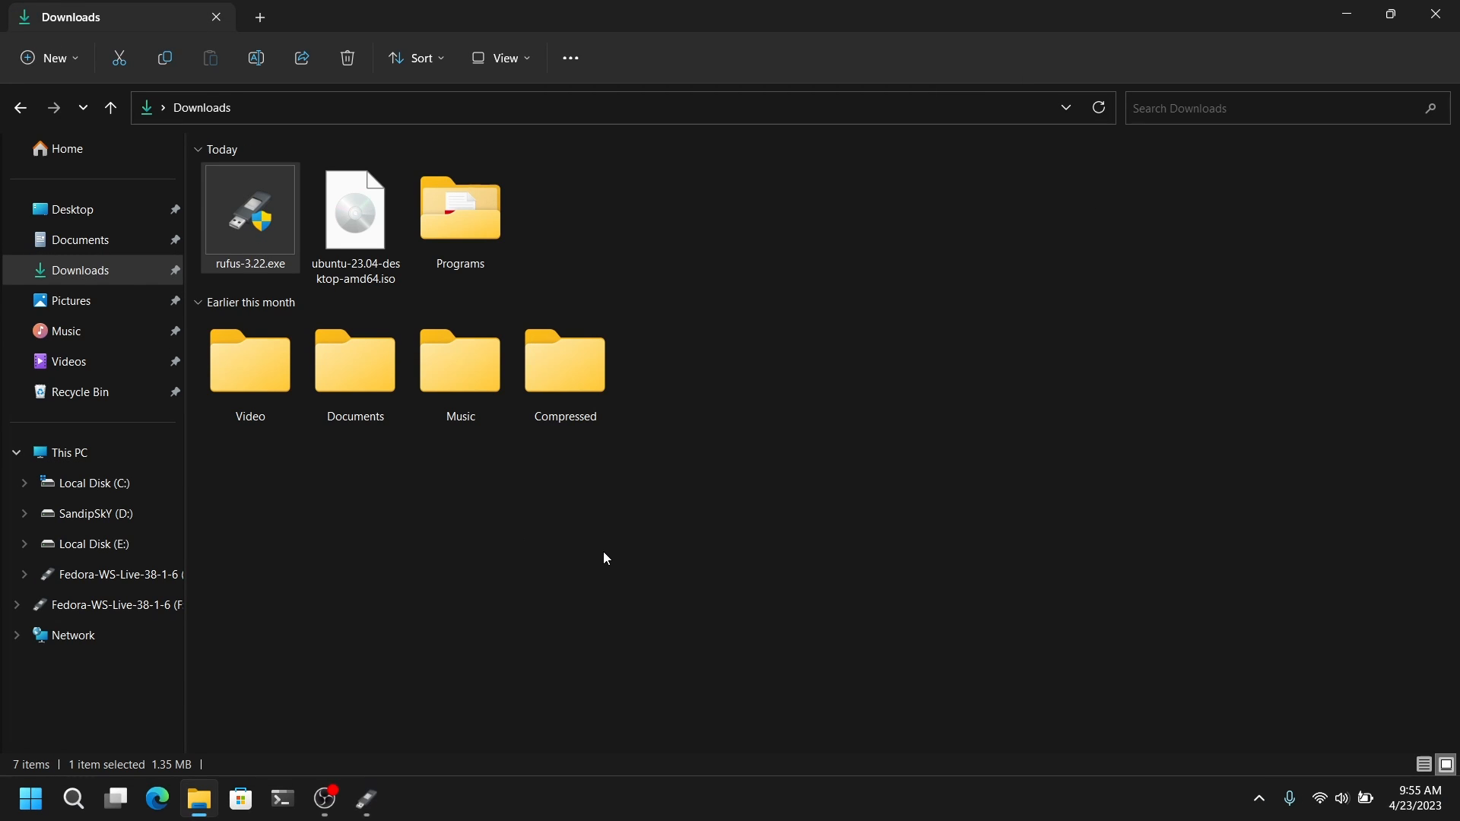
pyautogui.doubleClick(248, 209)
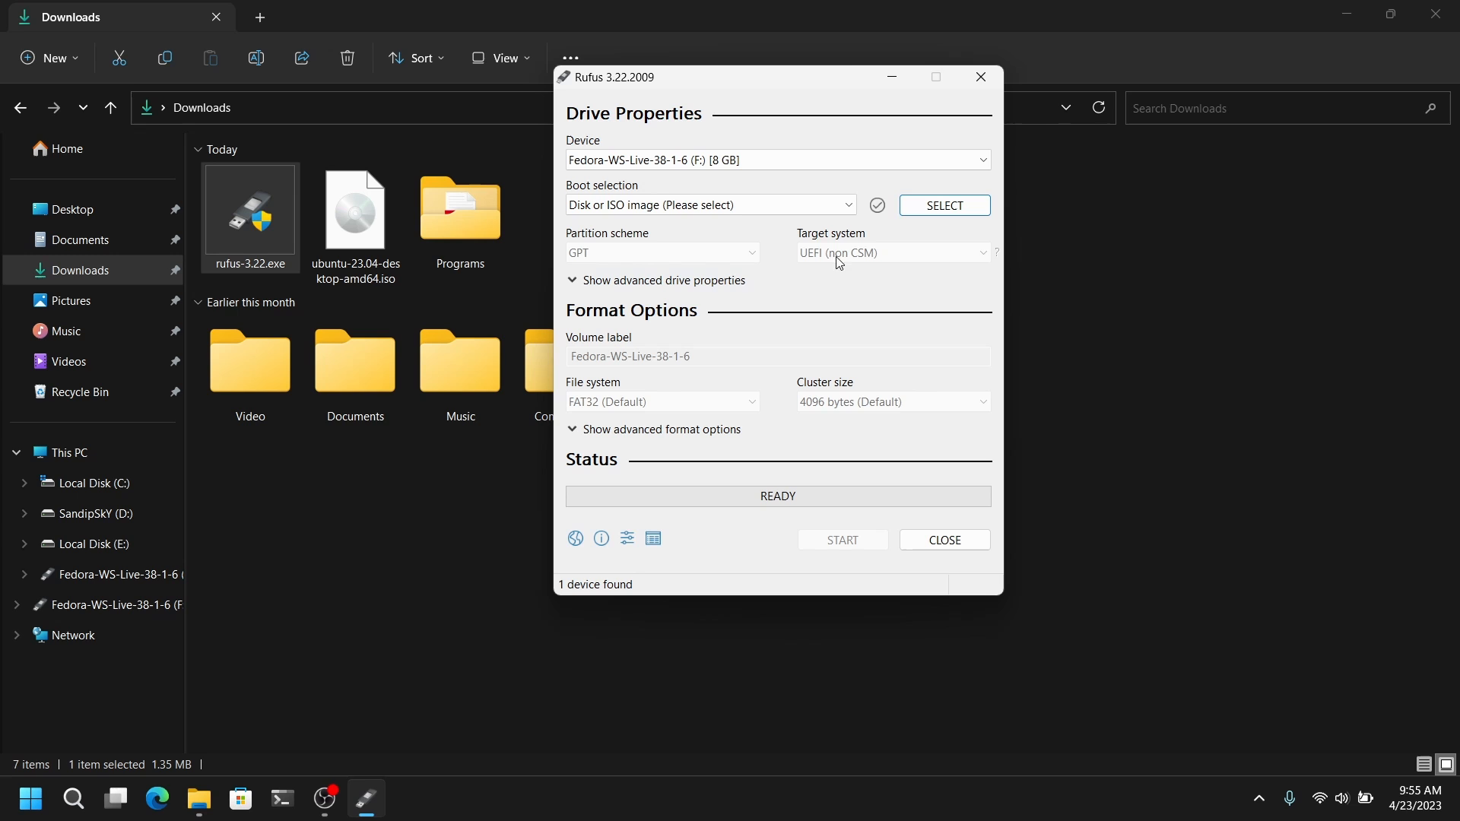
# Load ubuntu-23.04-desktop-amd64.iso as the boot image in Rufus.
pyautogui.click(943, 206)
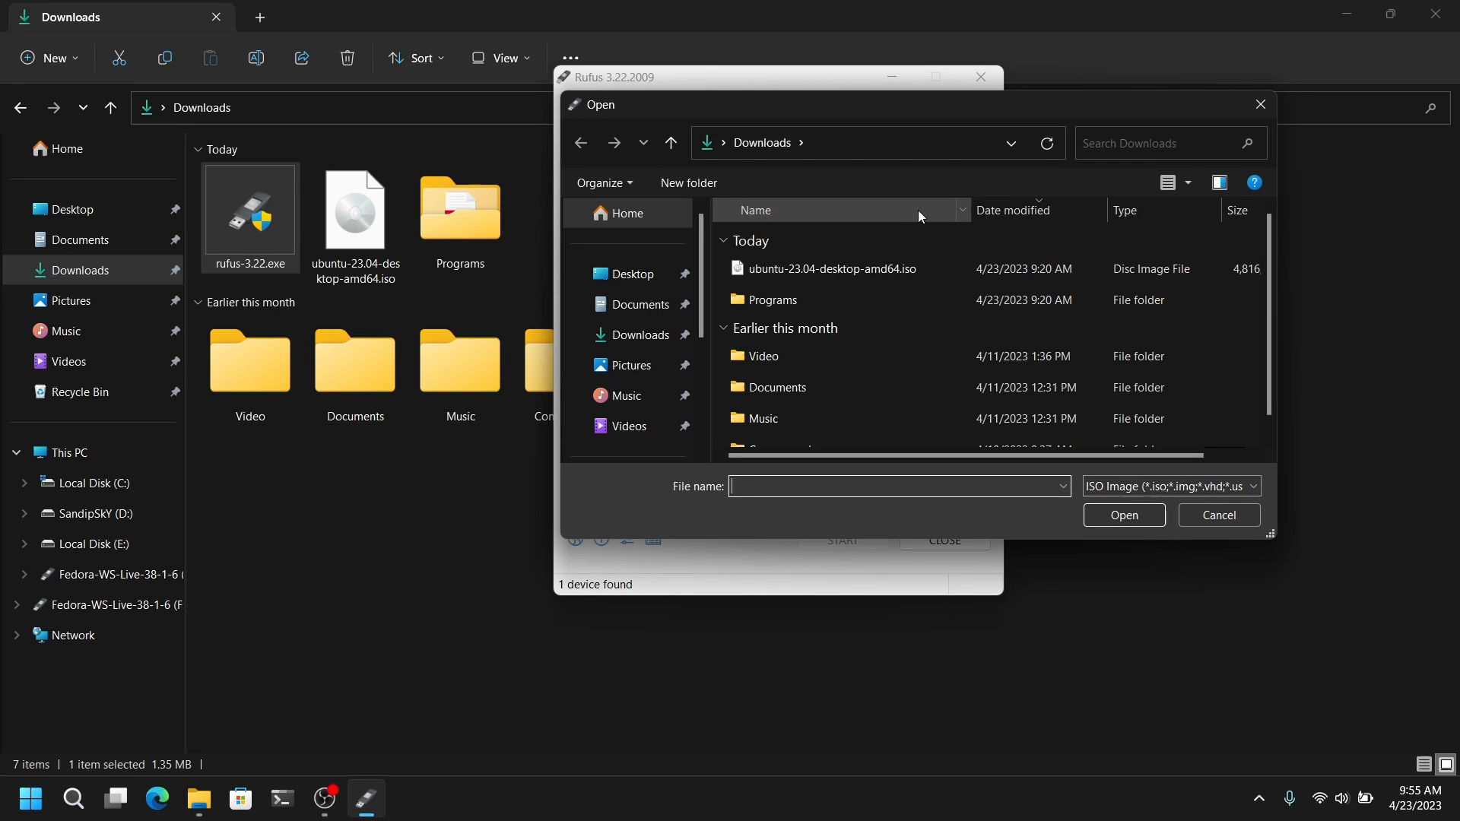
pyautogui.click(832, 267)
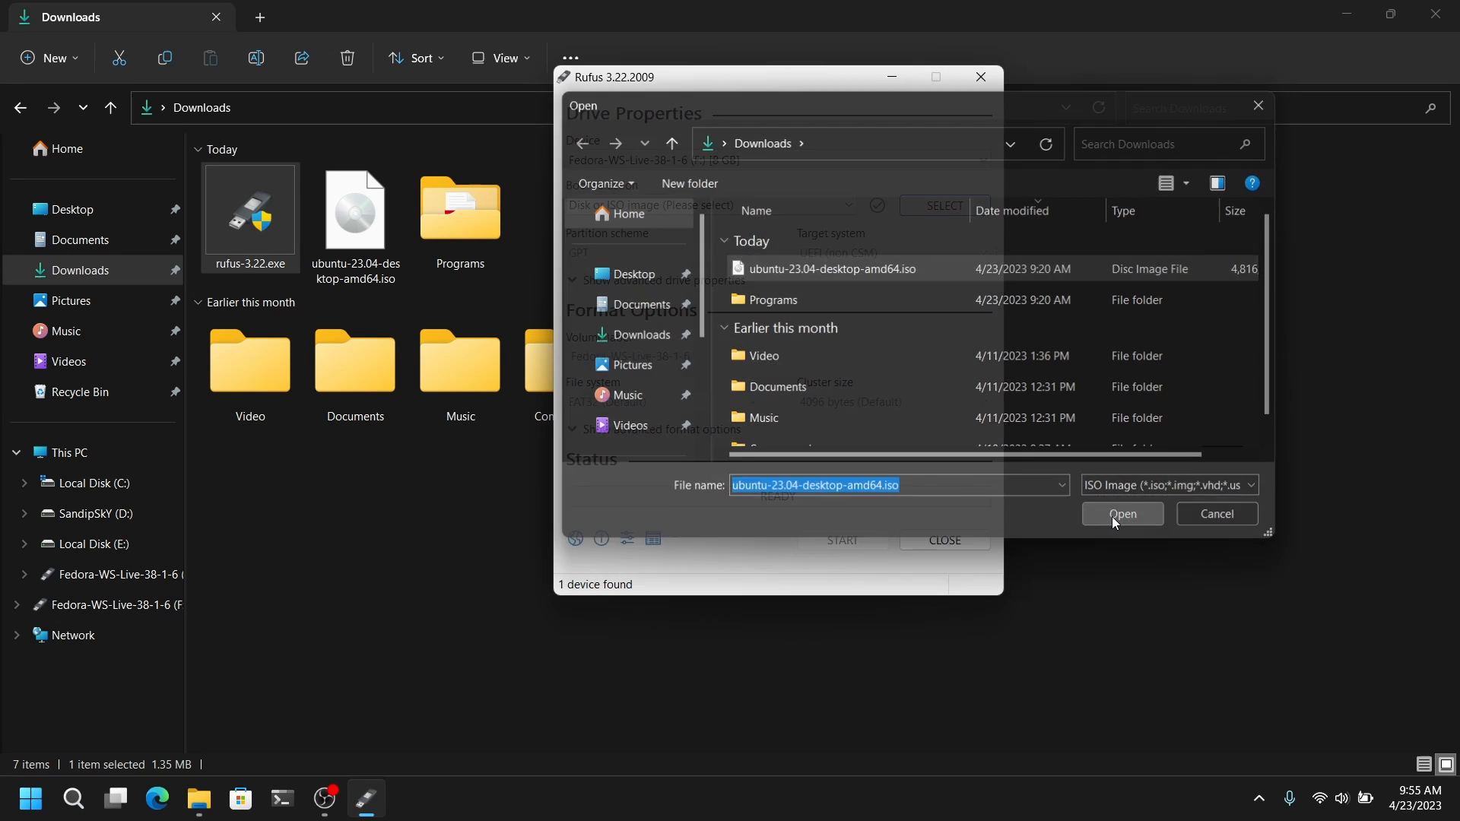
pyautogui.click(1121, 513)
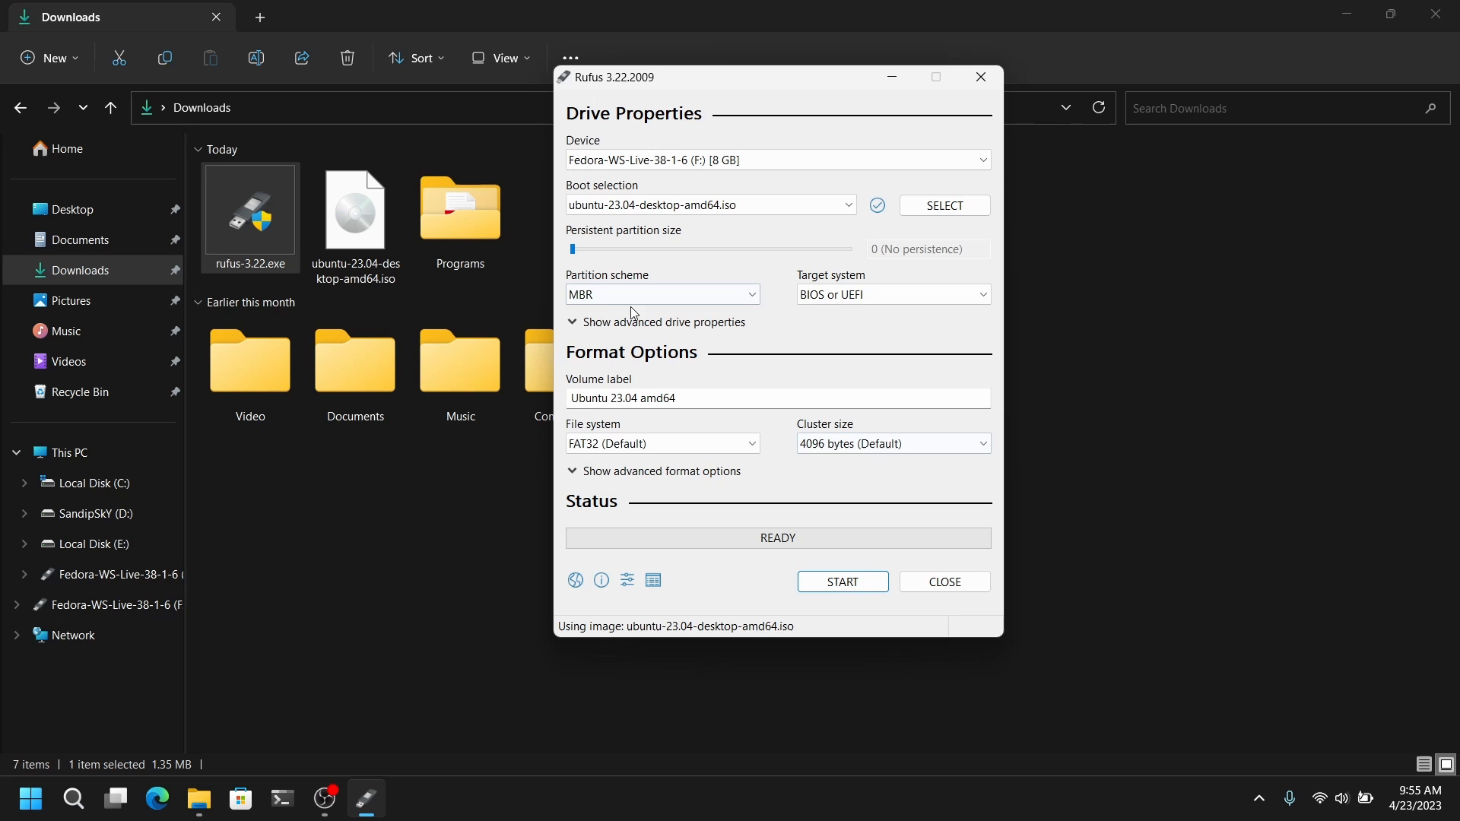
pyautogui.click(73, 805)
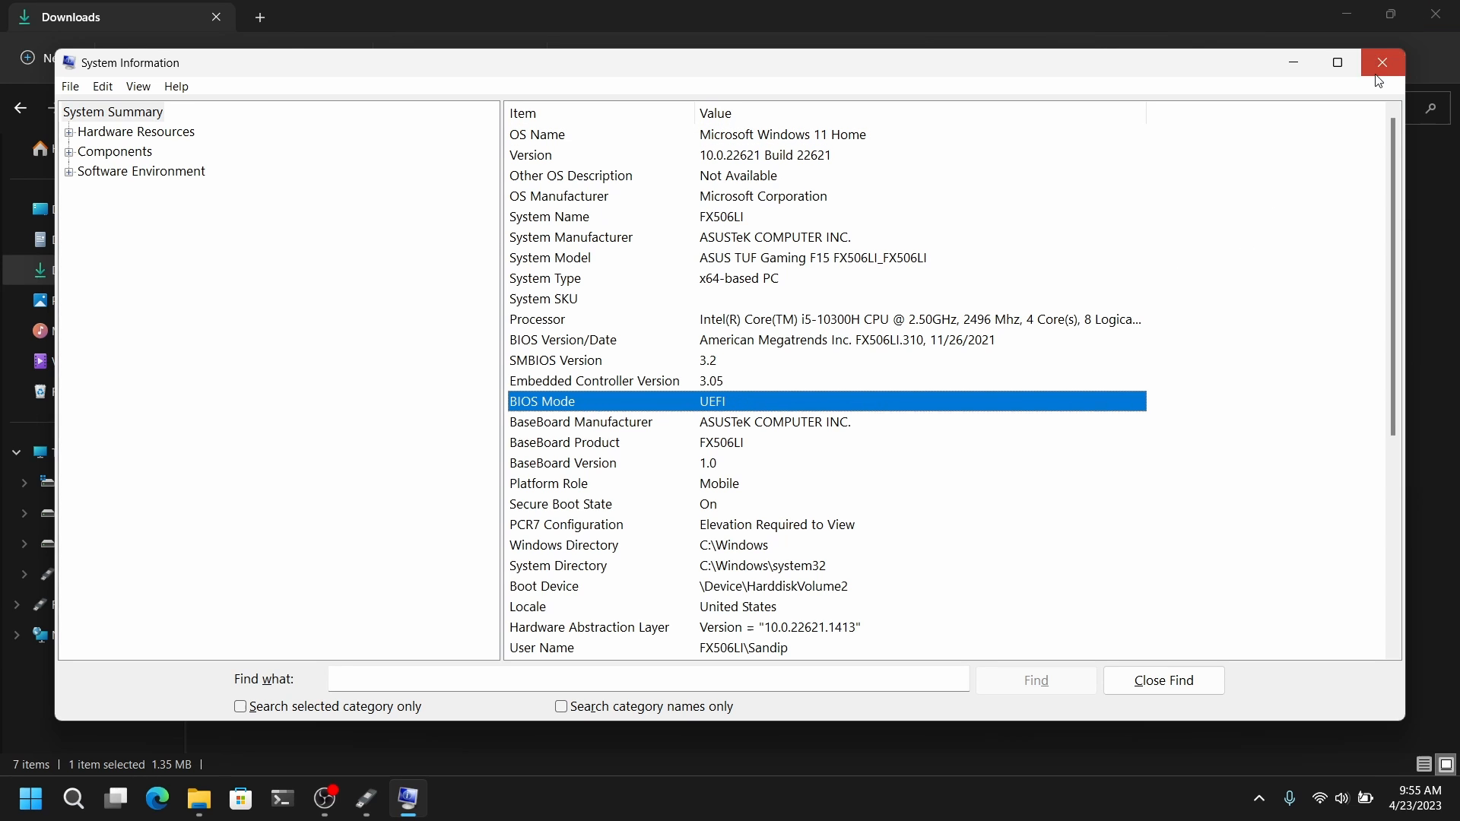
# Close System Information after confirming BIOS Mode reads UEFI.
pyautogui.click(1382, 62)
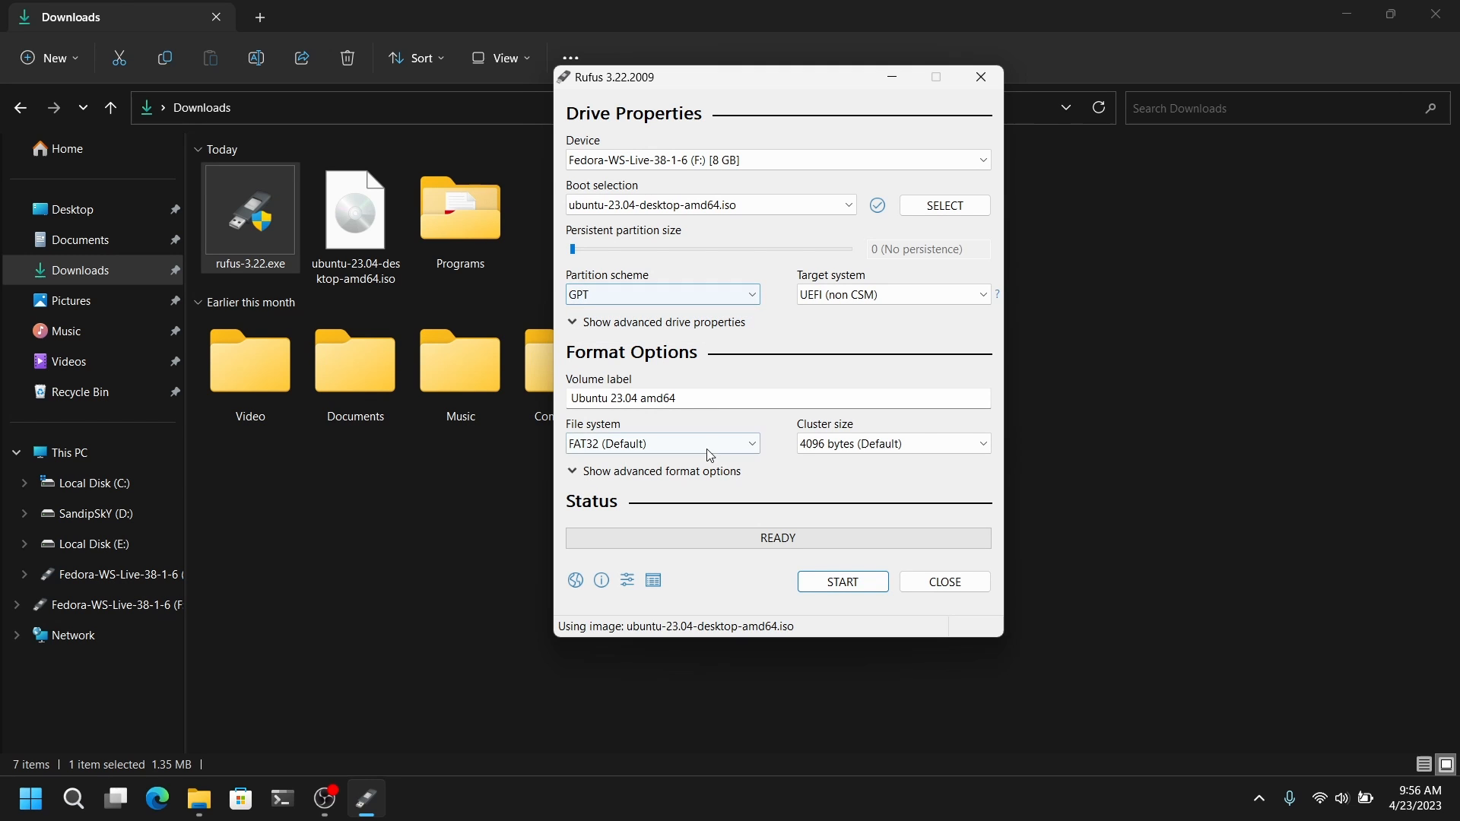
# Write the Ubuntu image to the USB drive in the recommended ISO image mode.
pyautogui.click(839, 581)
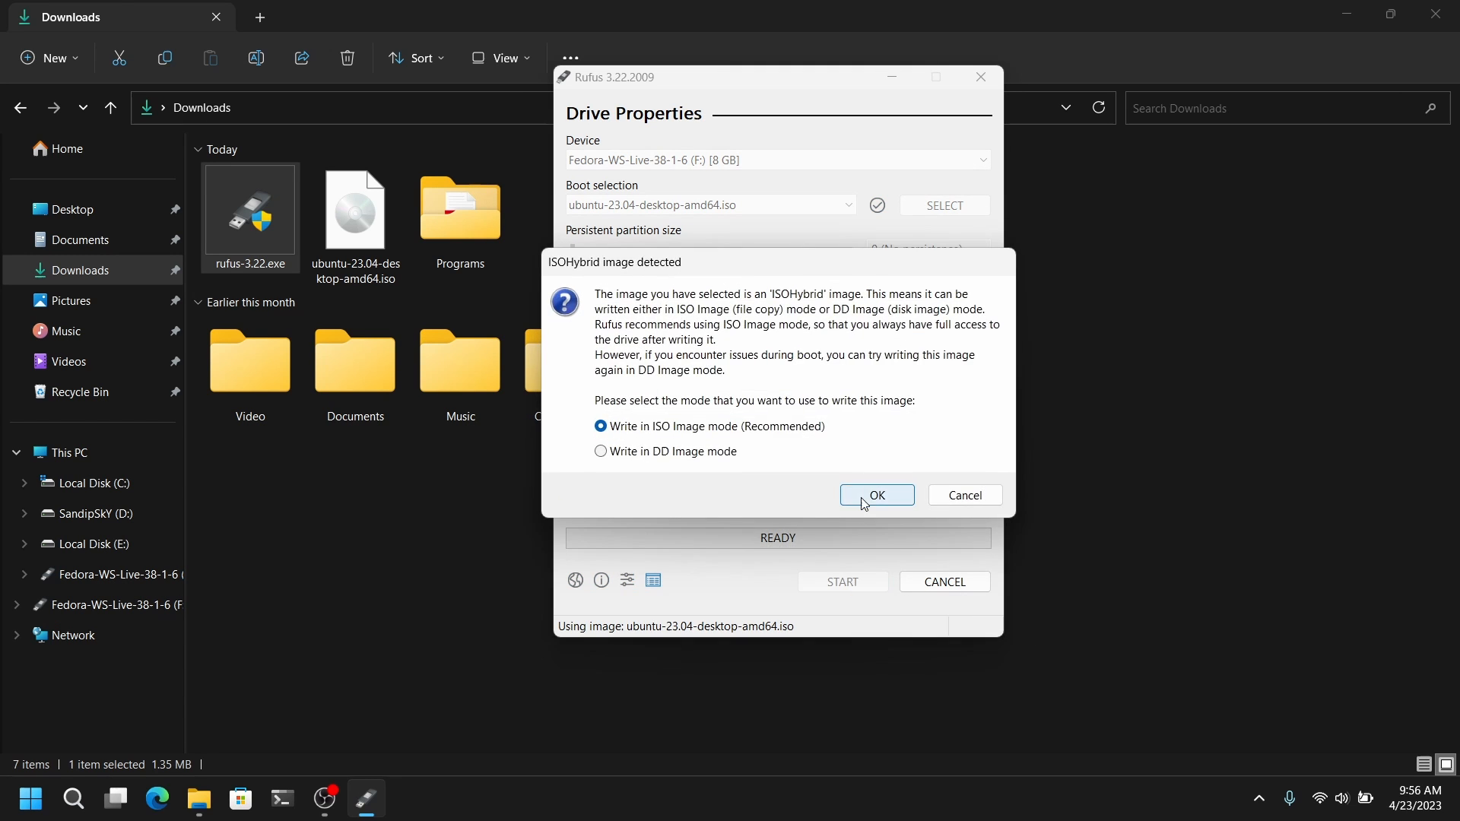
pyautogui.click(876, 495)
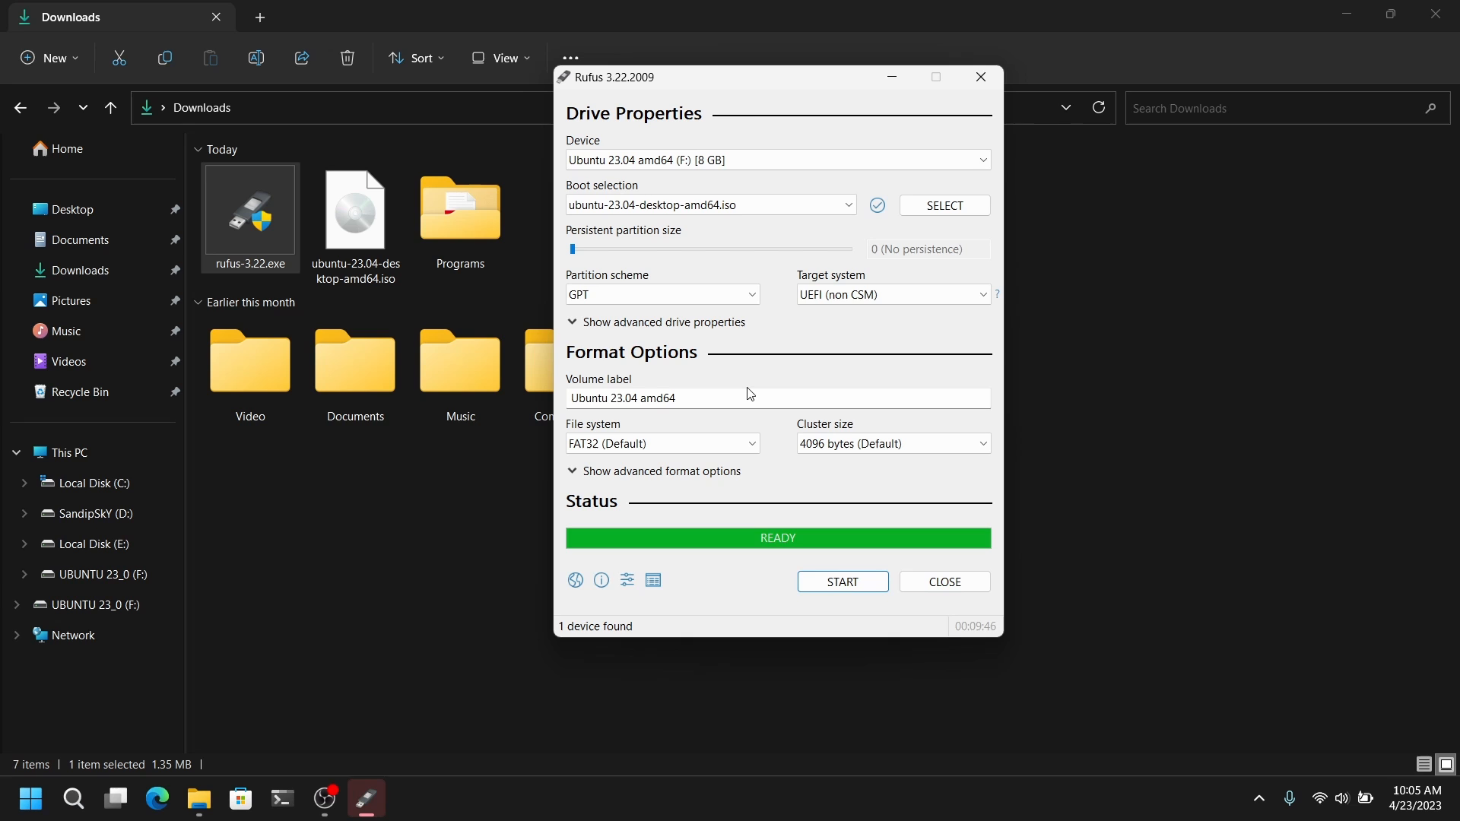
pyautogui.moveTo(943, 581)
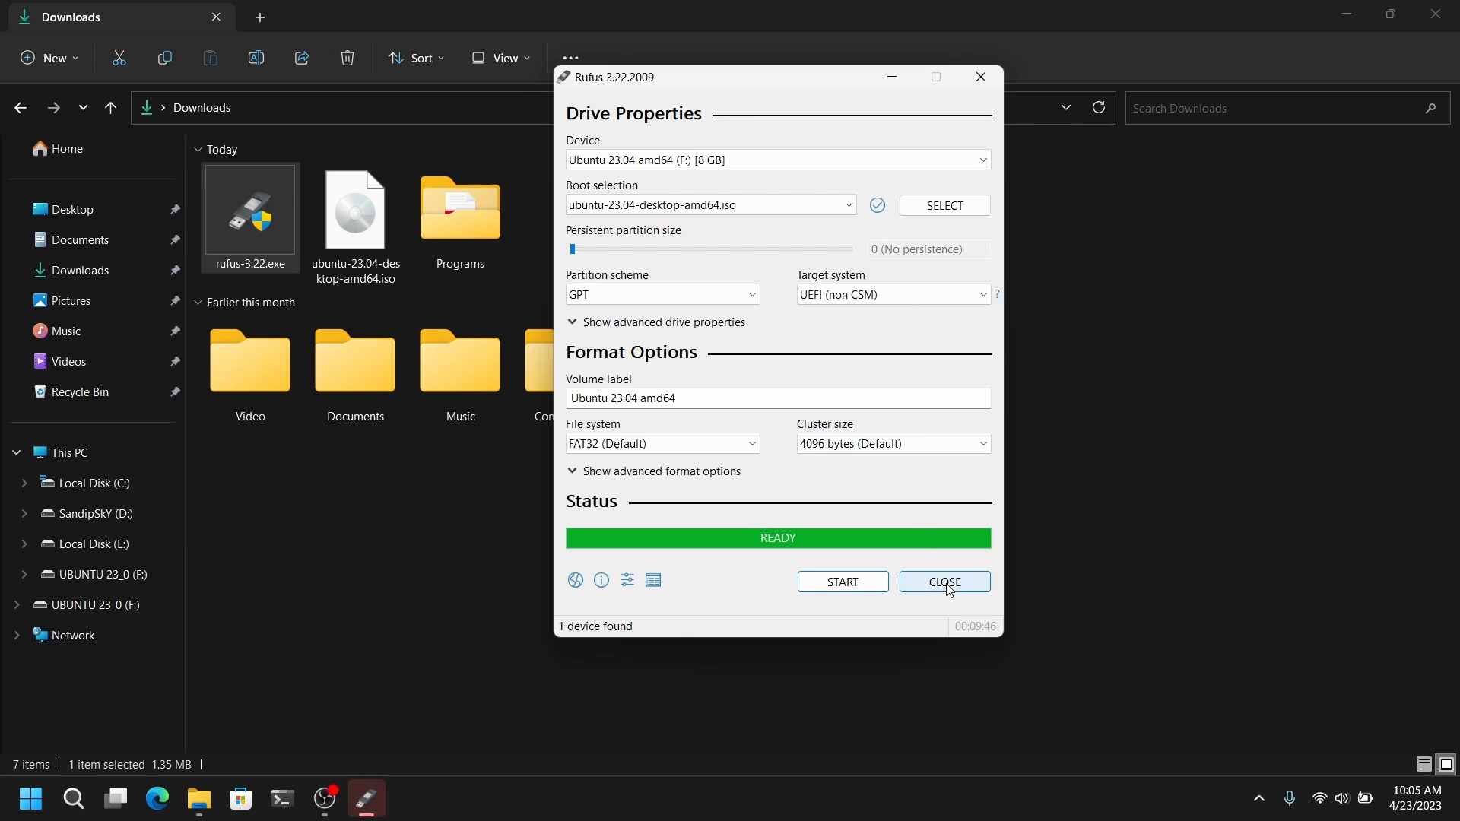
# Close Rufus, then in Disk Management choose Shrink Volume on the 393 GB D: partition.
pyautogui.click(943, 581)
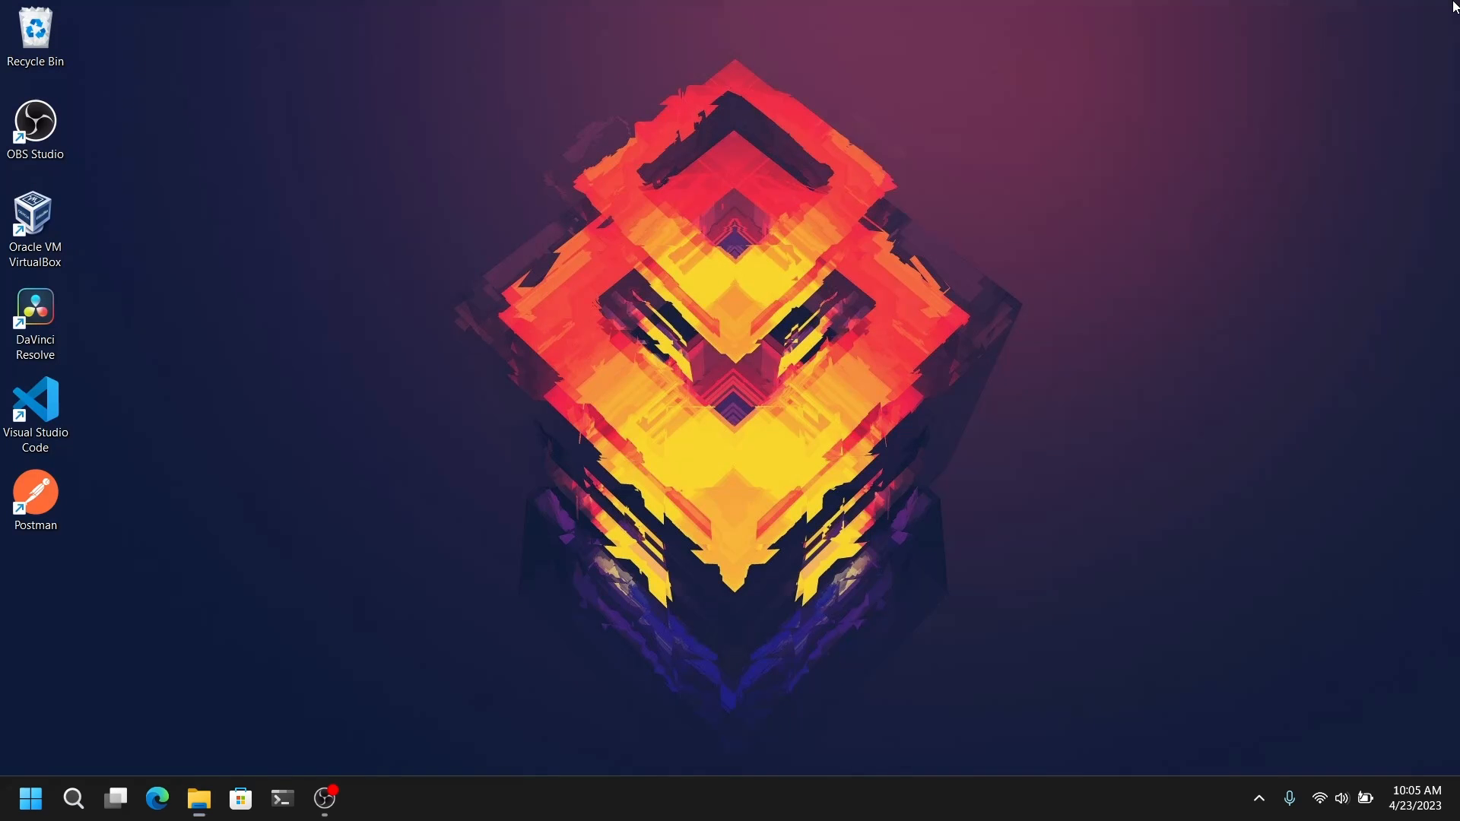
pyautogui.rightClick(30, 798)
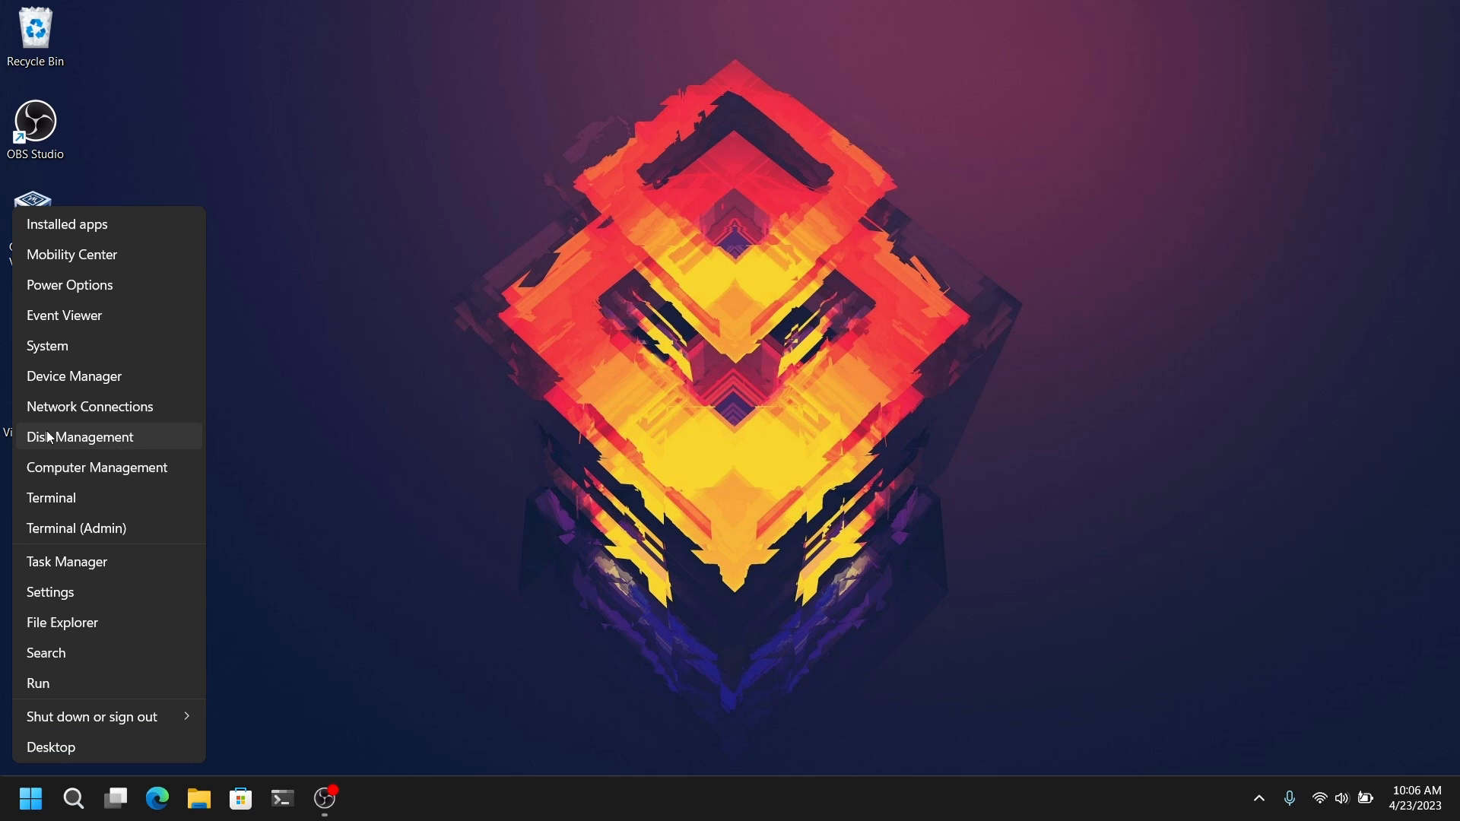
pyautogui.click(81, 437)
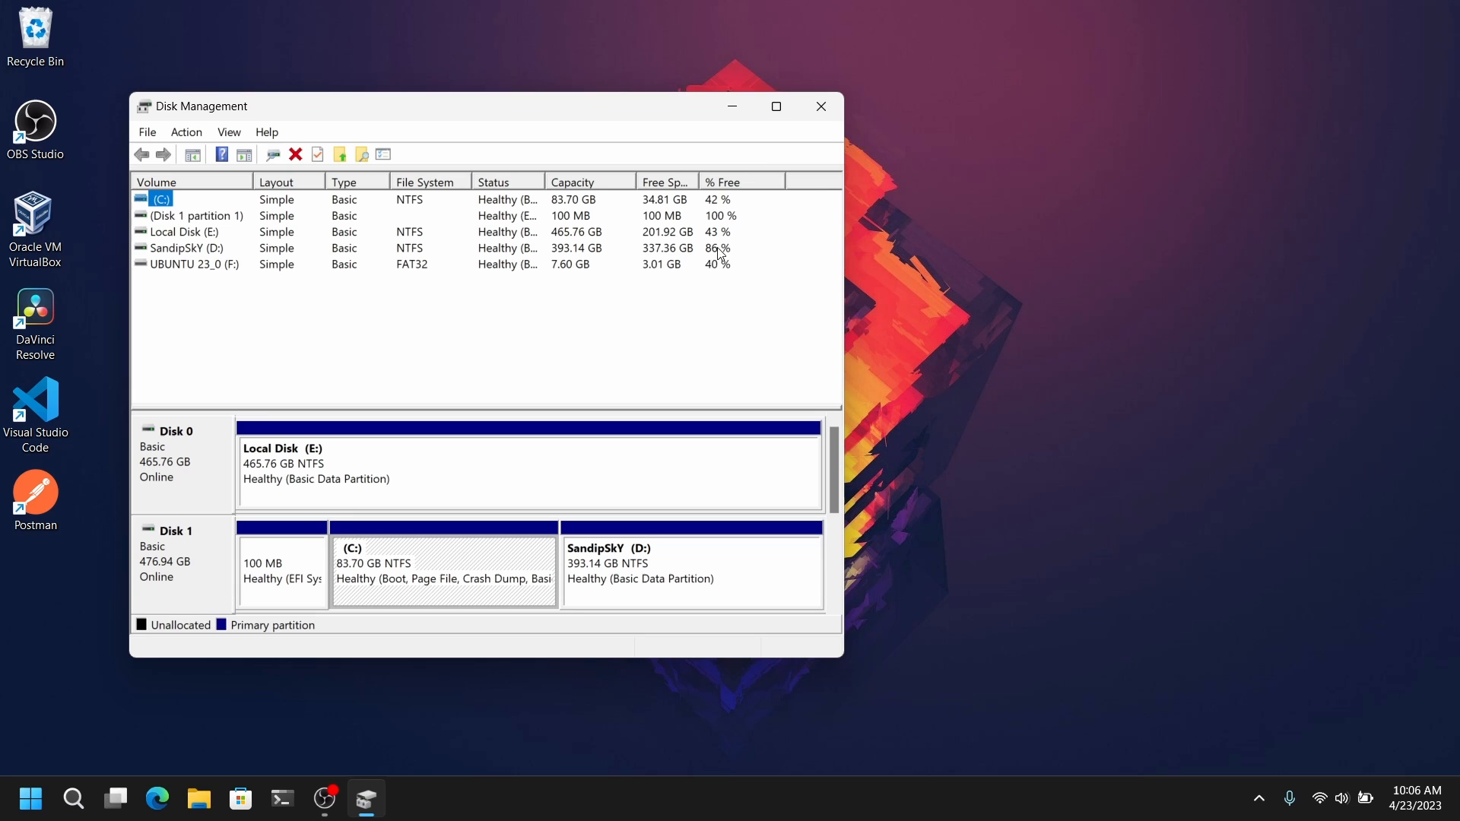
pyautogui.click(774, 105)
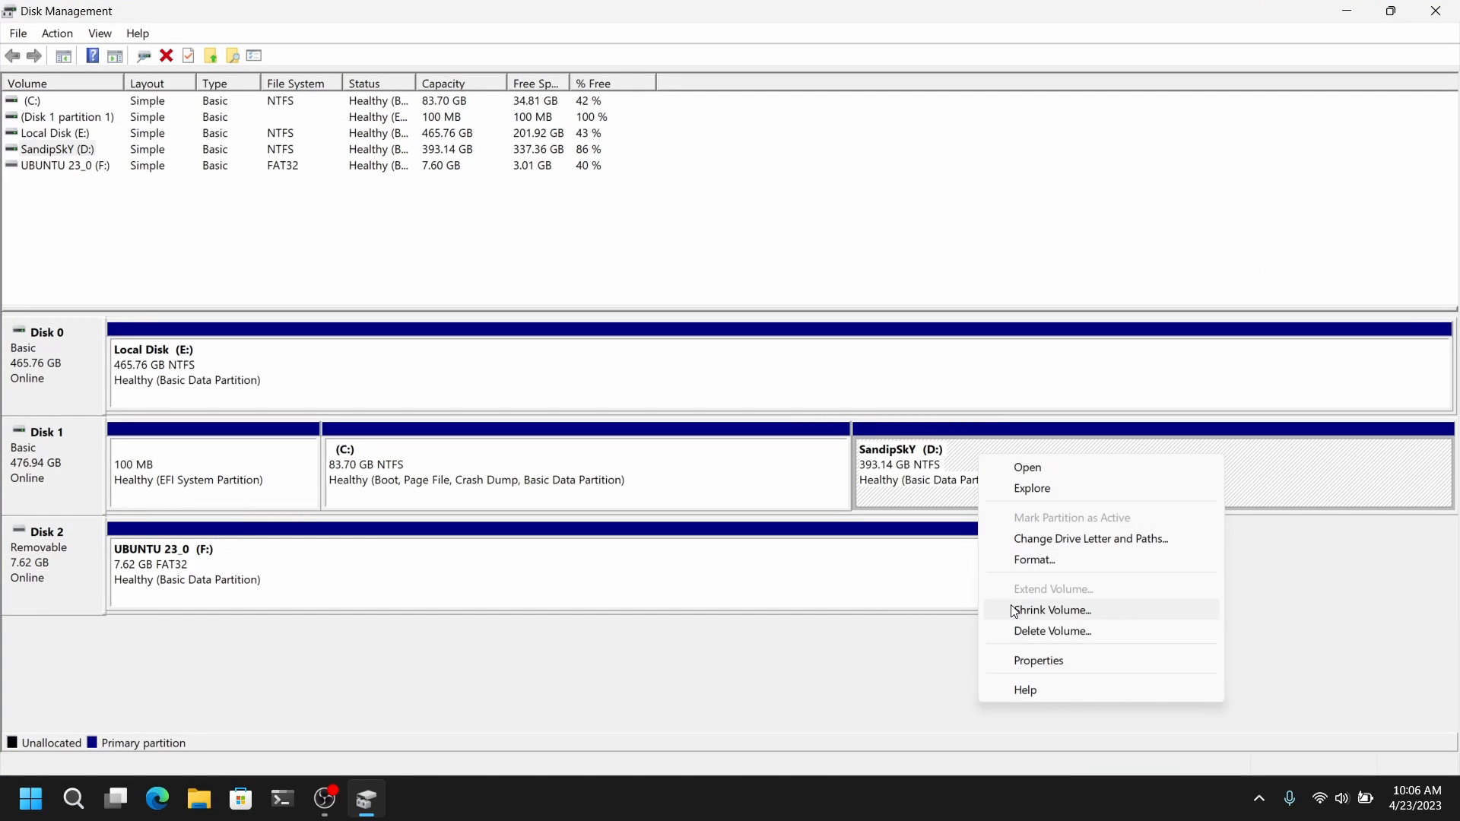
pyautogui.click(1051, 610)
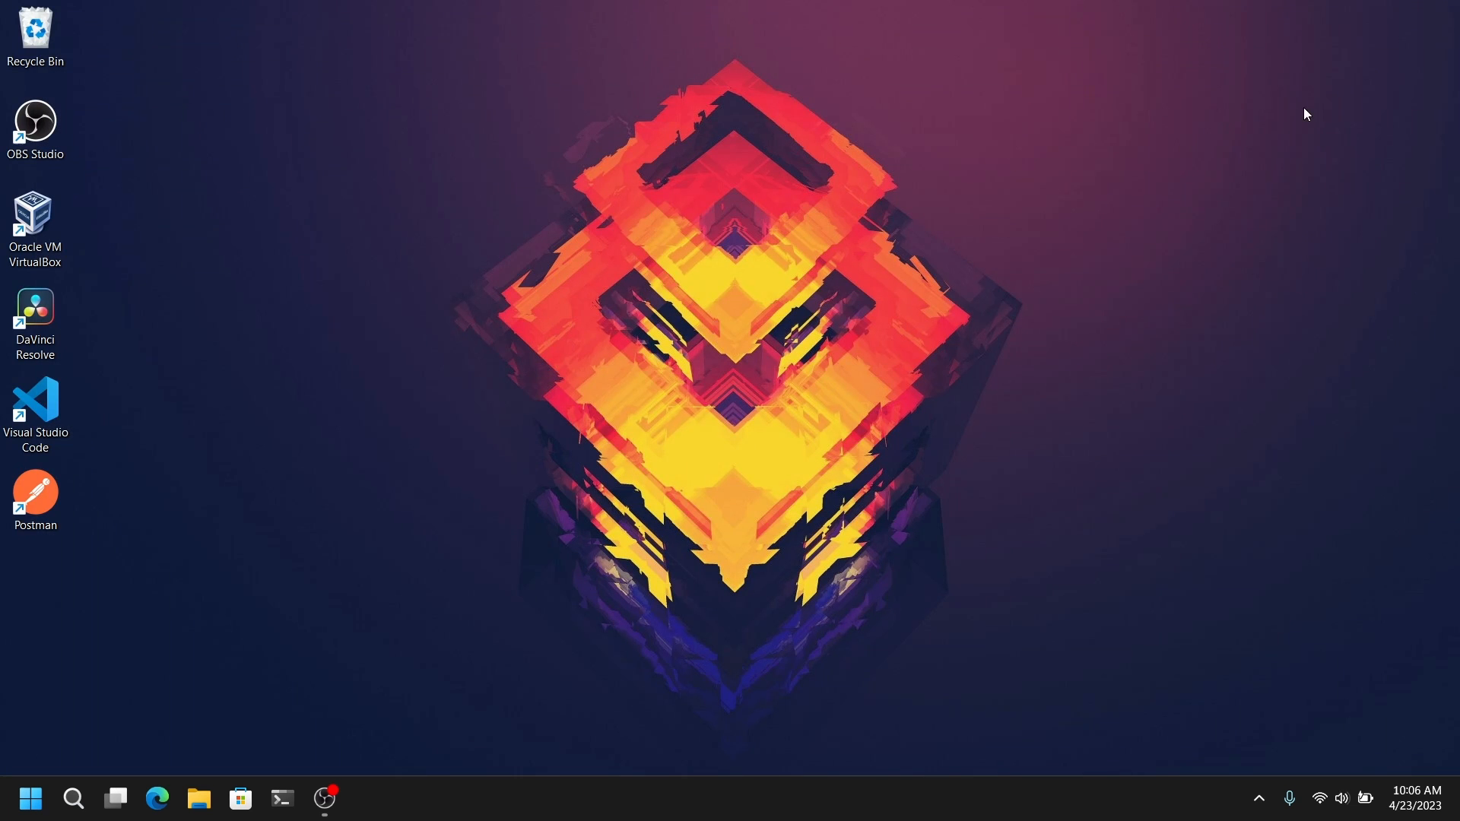
# Restart the computer from the Start menu power options.
pyautogui.click(31, 798)
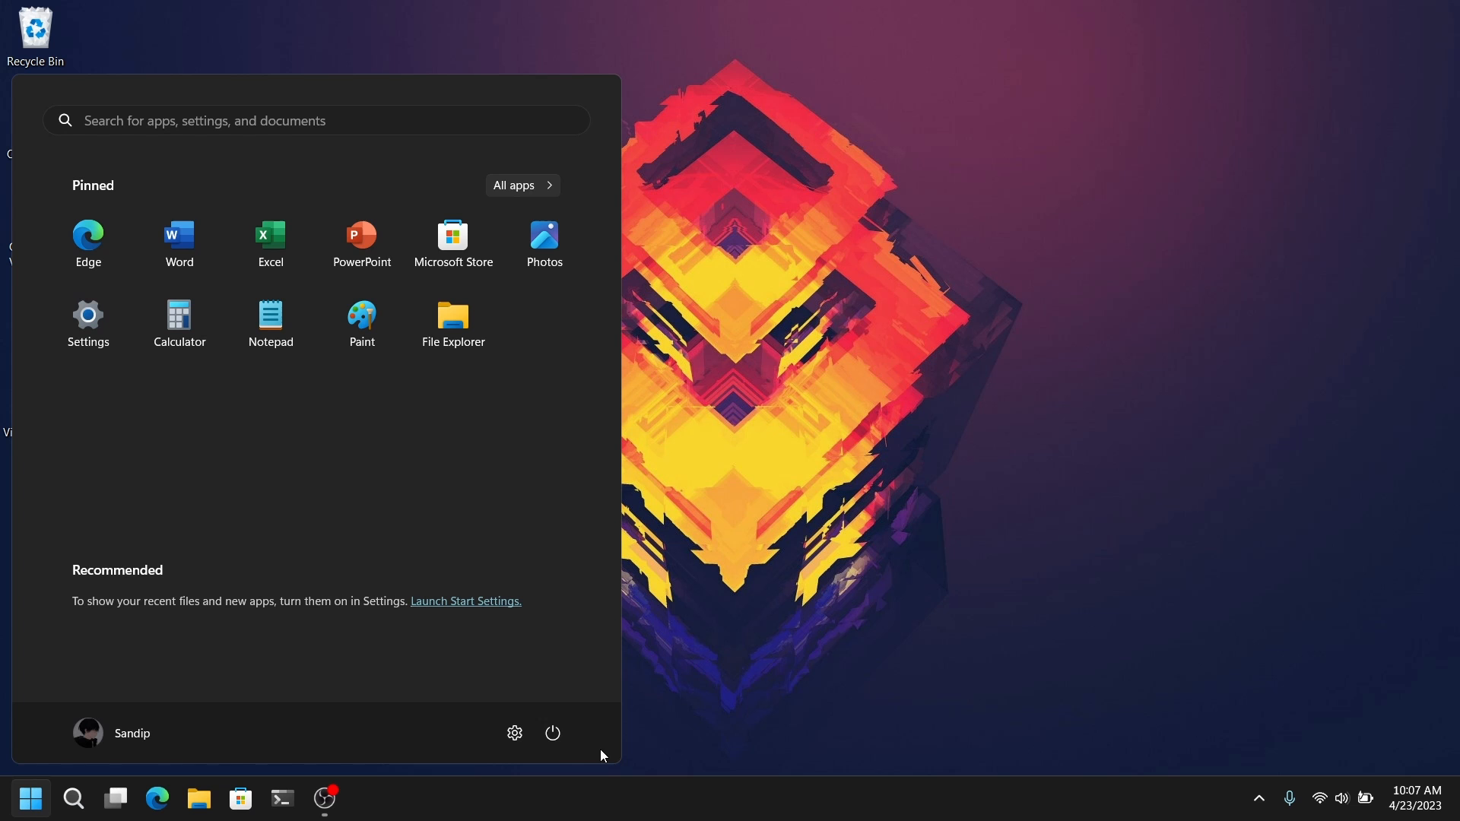
pyautogui.click(550, 733)
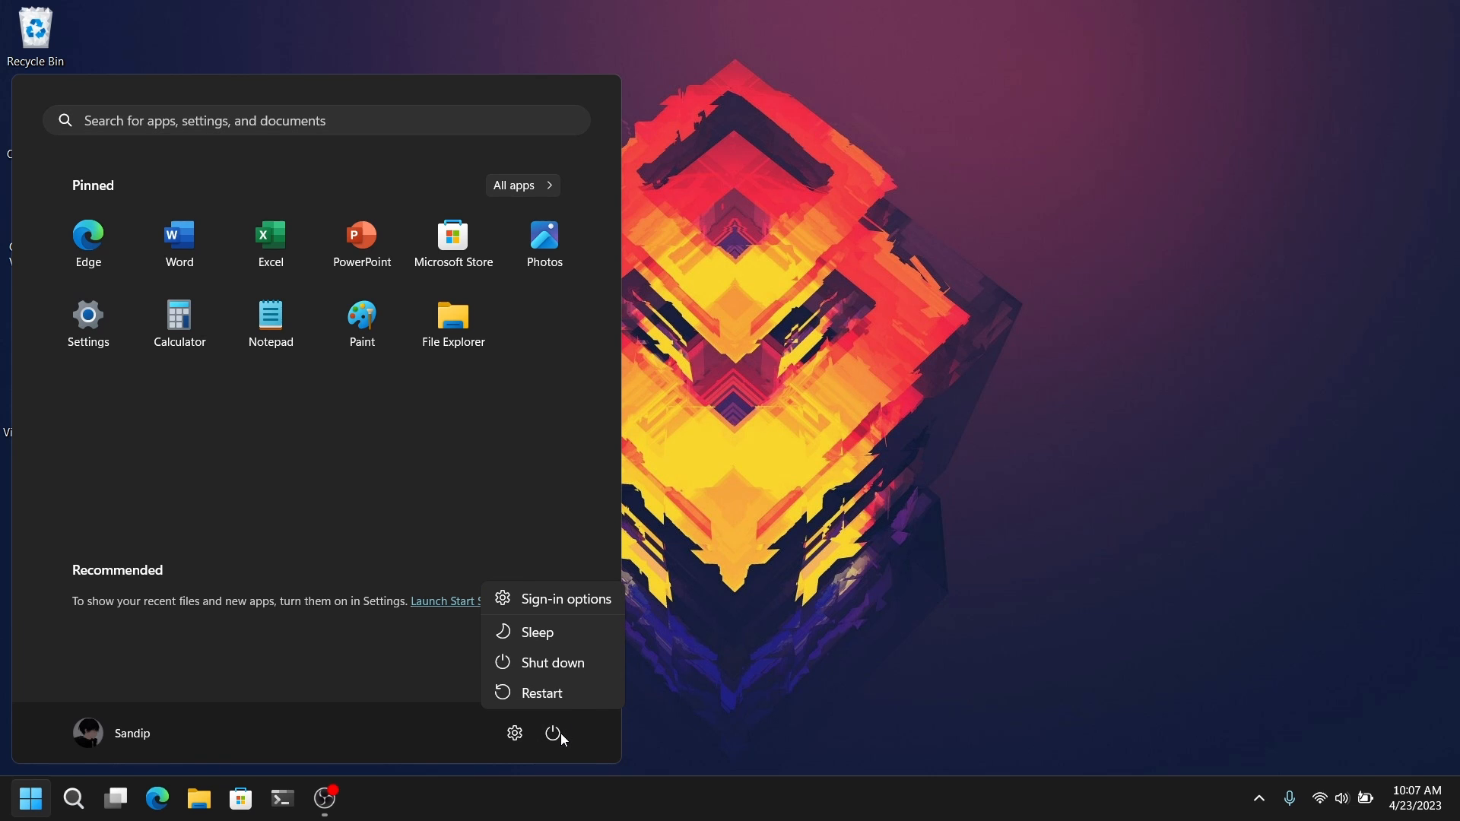
pyautogui.click(542, 693)
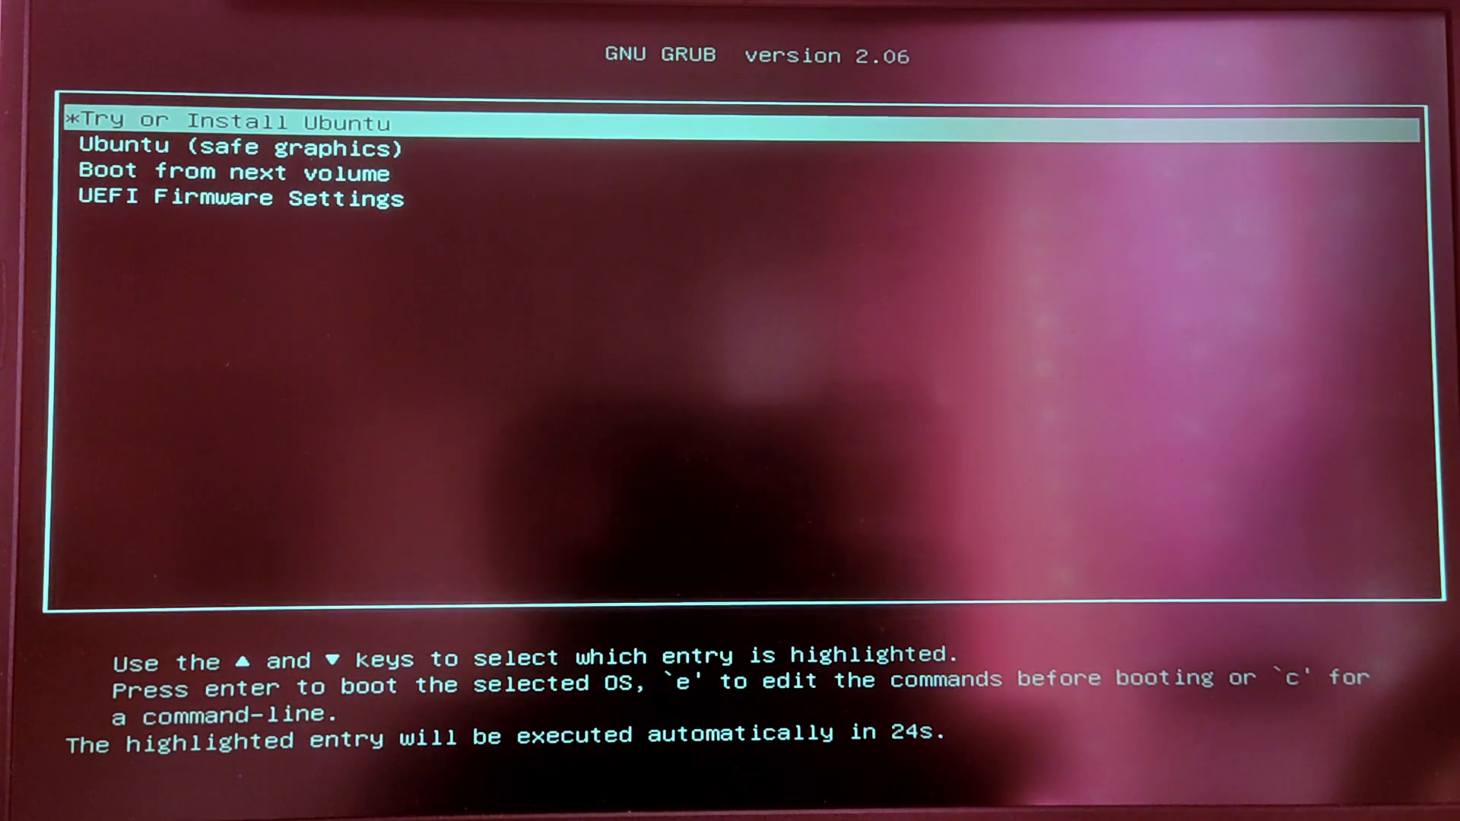
# Boot the Try or Install Ubuntu entry from the GRUB menu.
pyautogui.press('Return')
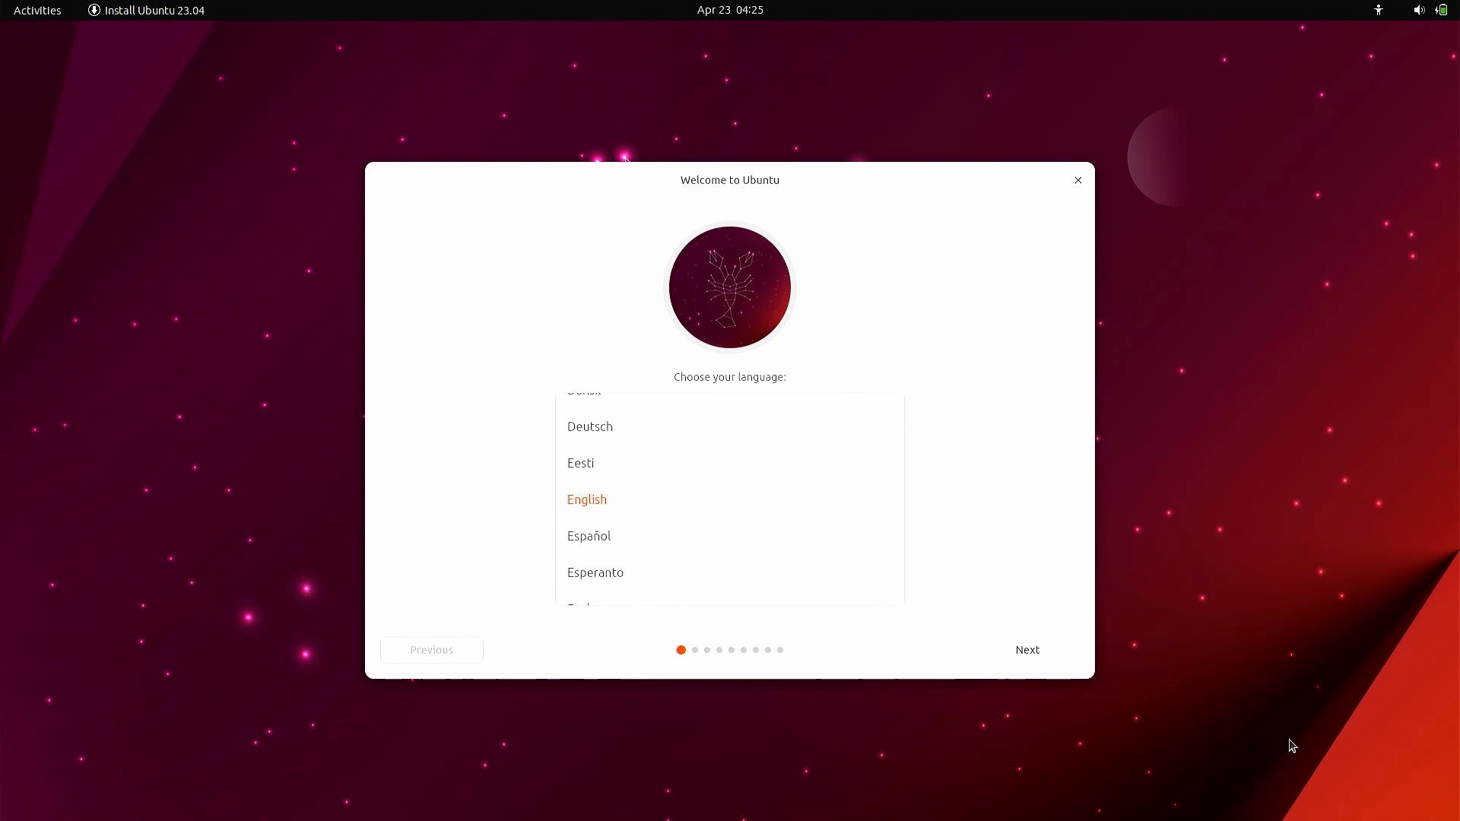
pyautogui.moveTo(1085, 608)
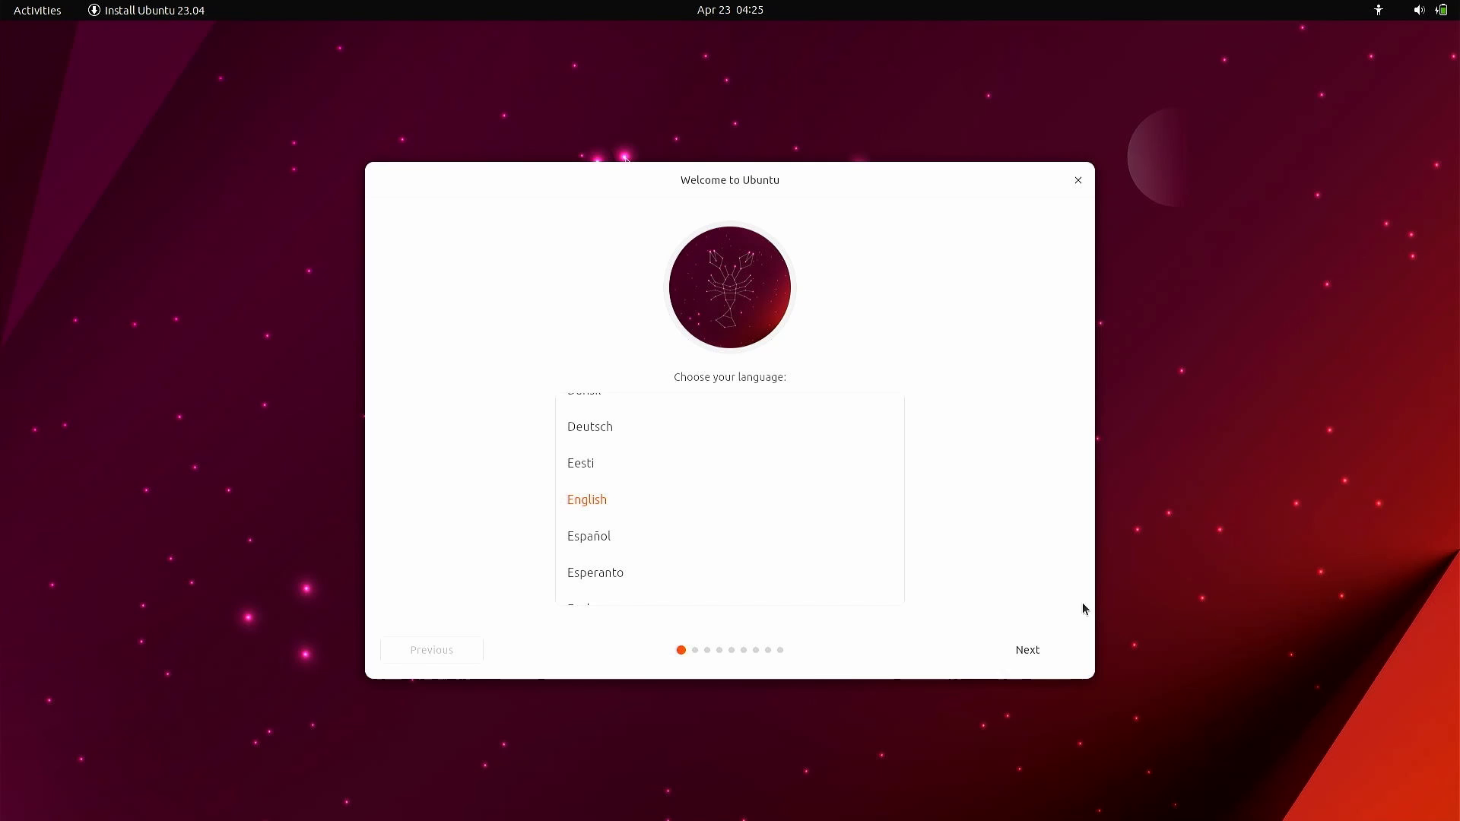
pyautogui.moveTo(1027, 650)
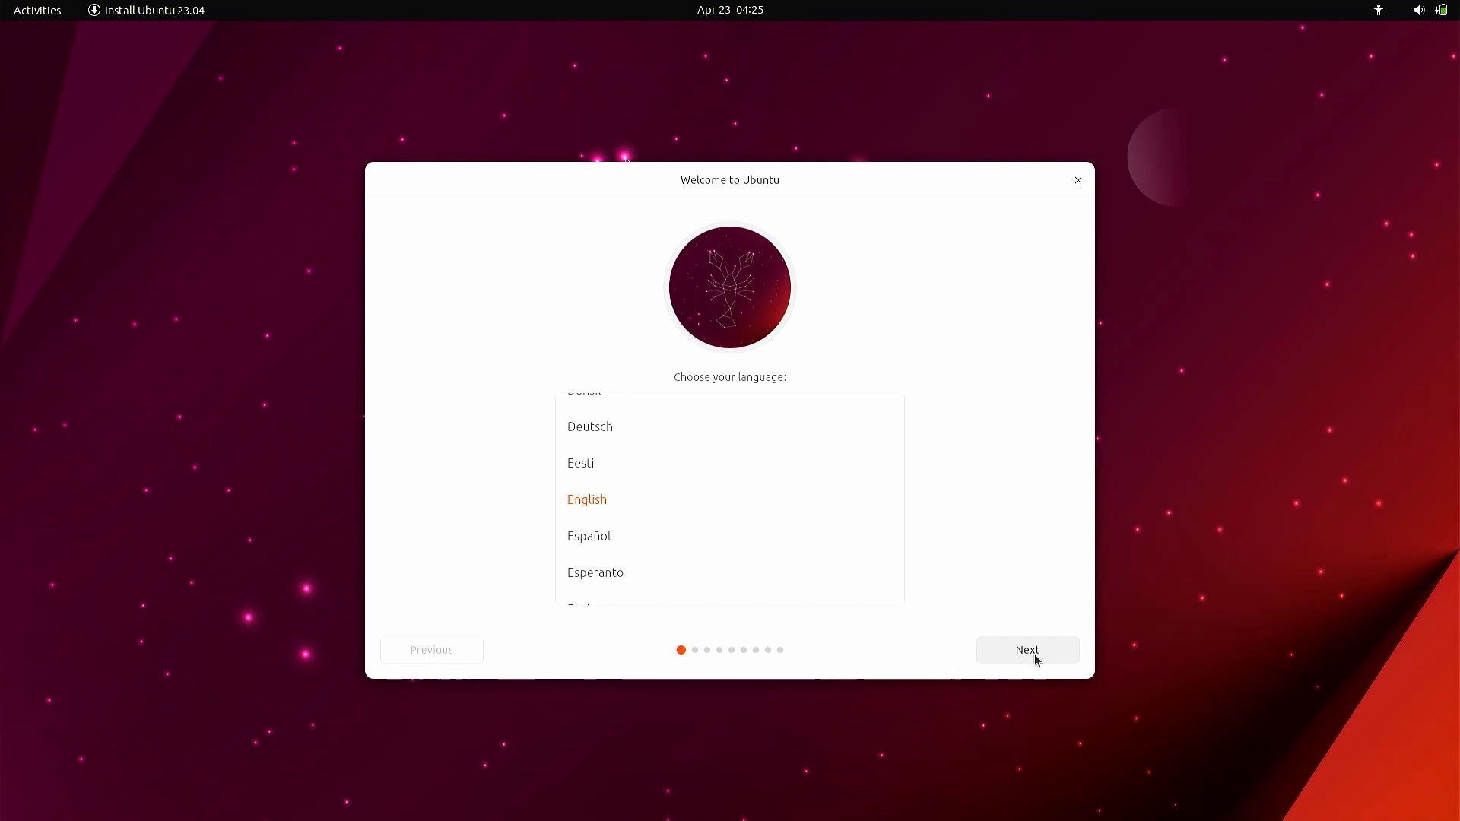
# Keep English, choose Install Ubuntu and accept the English (US) keyboard.
pyautogui.click(1026, 650)
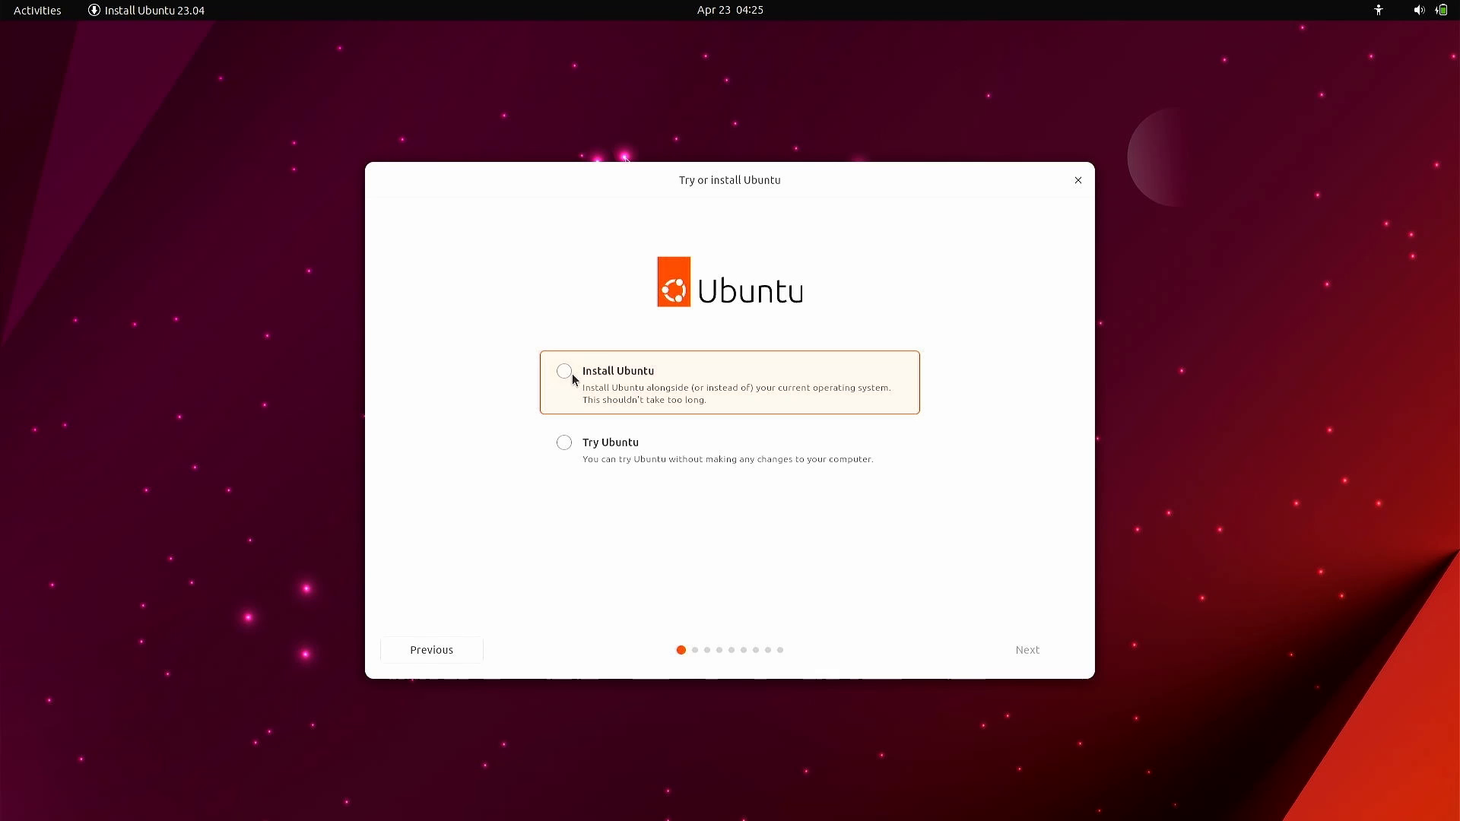
pyautogui.click(1027, 649)
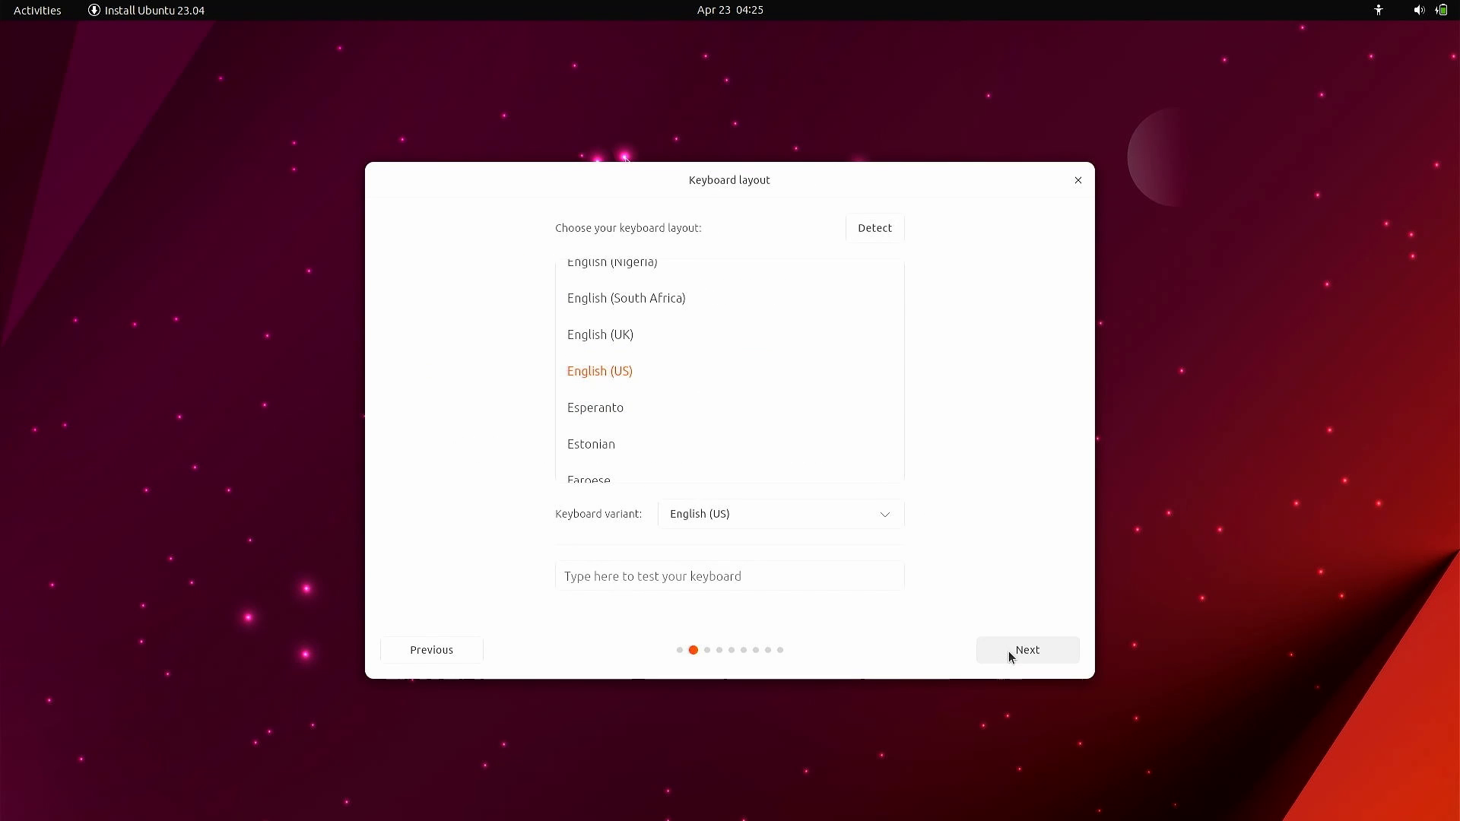
pyautogui.moveTo(1046, 659)
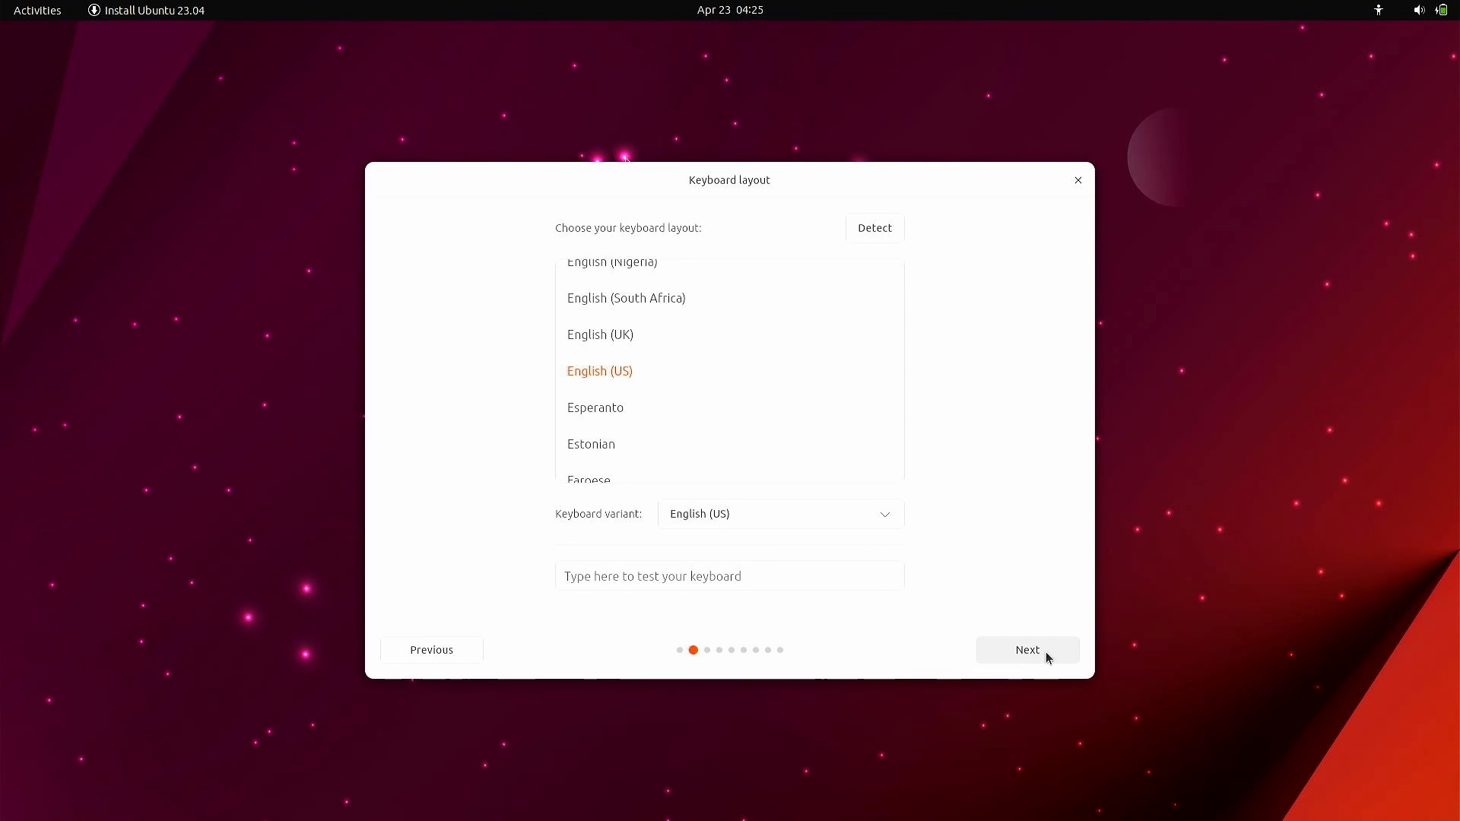
pyautogui.click(1026, 650)
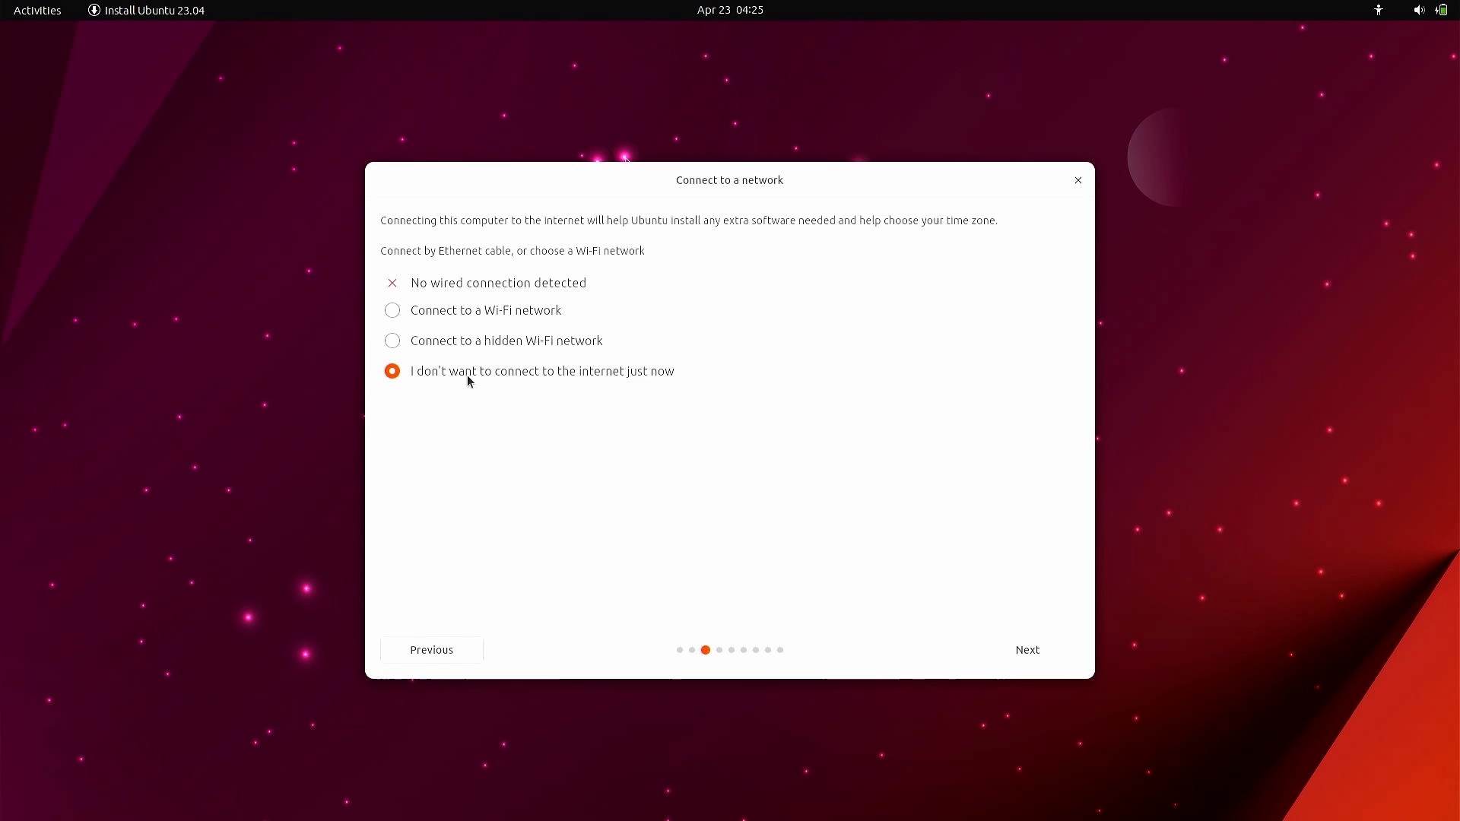
# Connect to the GLX-5G Wi-Fi network.
pyautogui.click(392, 310)
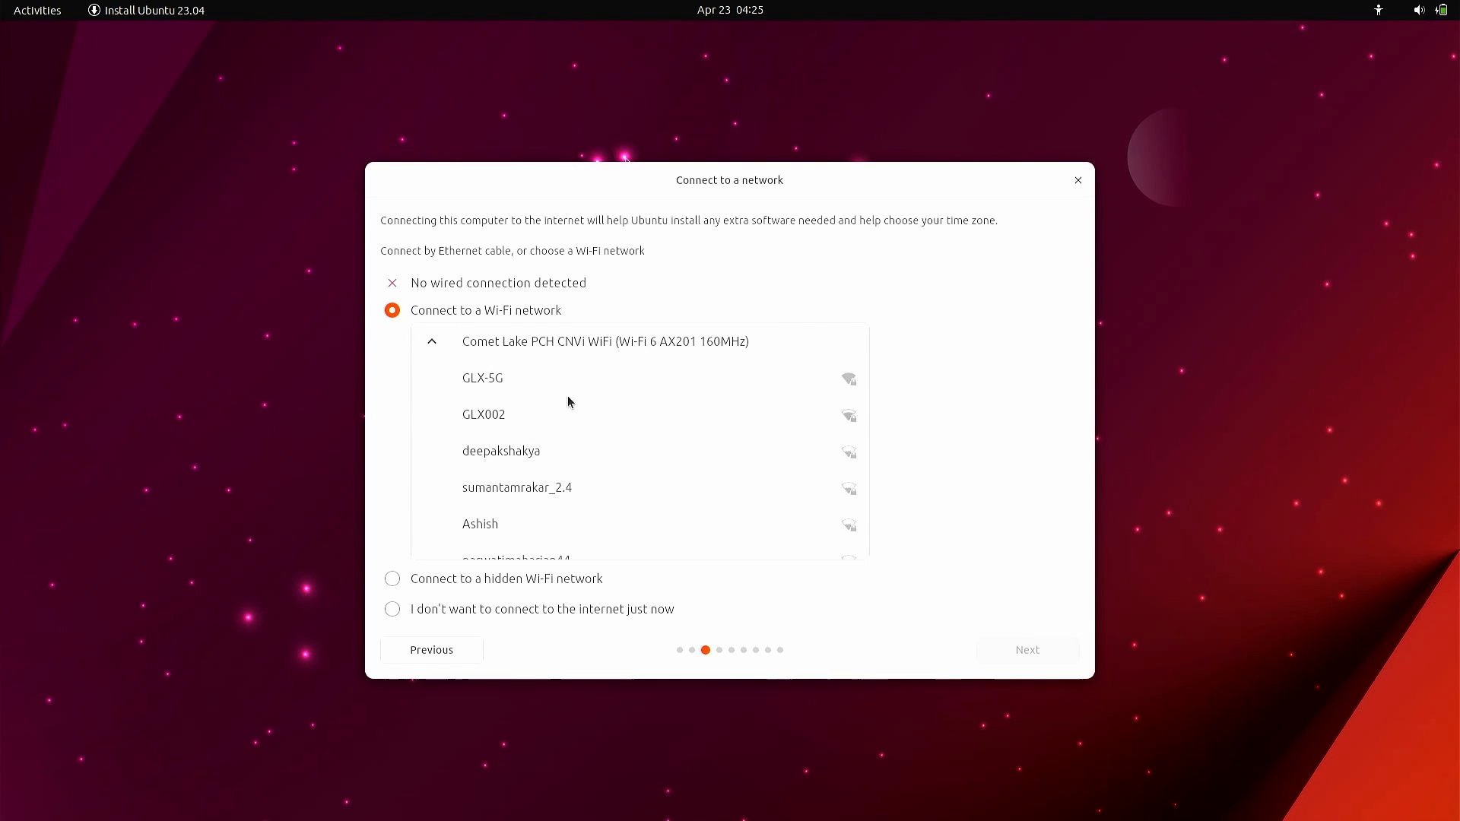
pyautogui.click(482, 379)
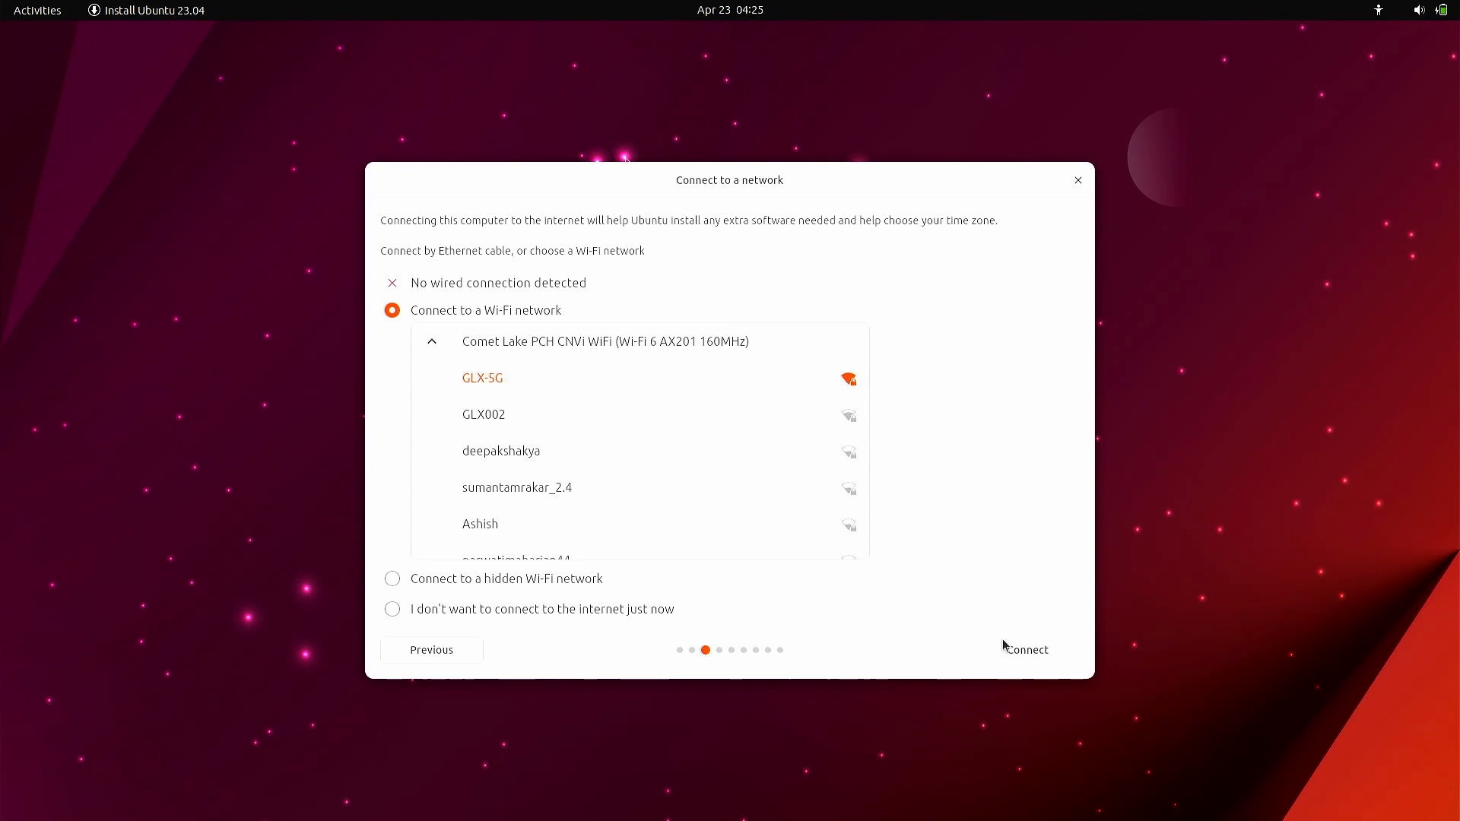
pyautogui.click(1027, 649)
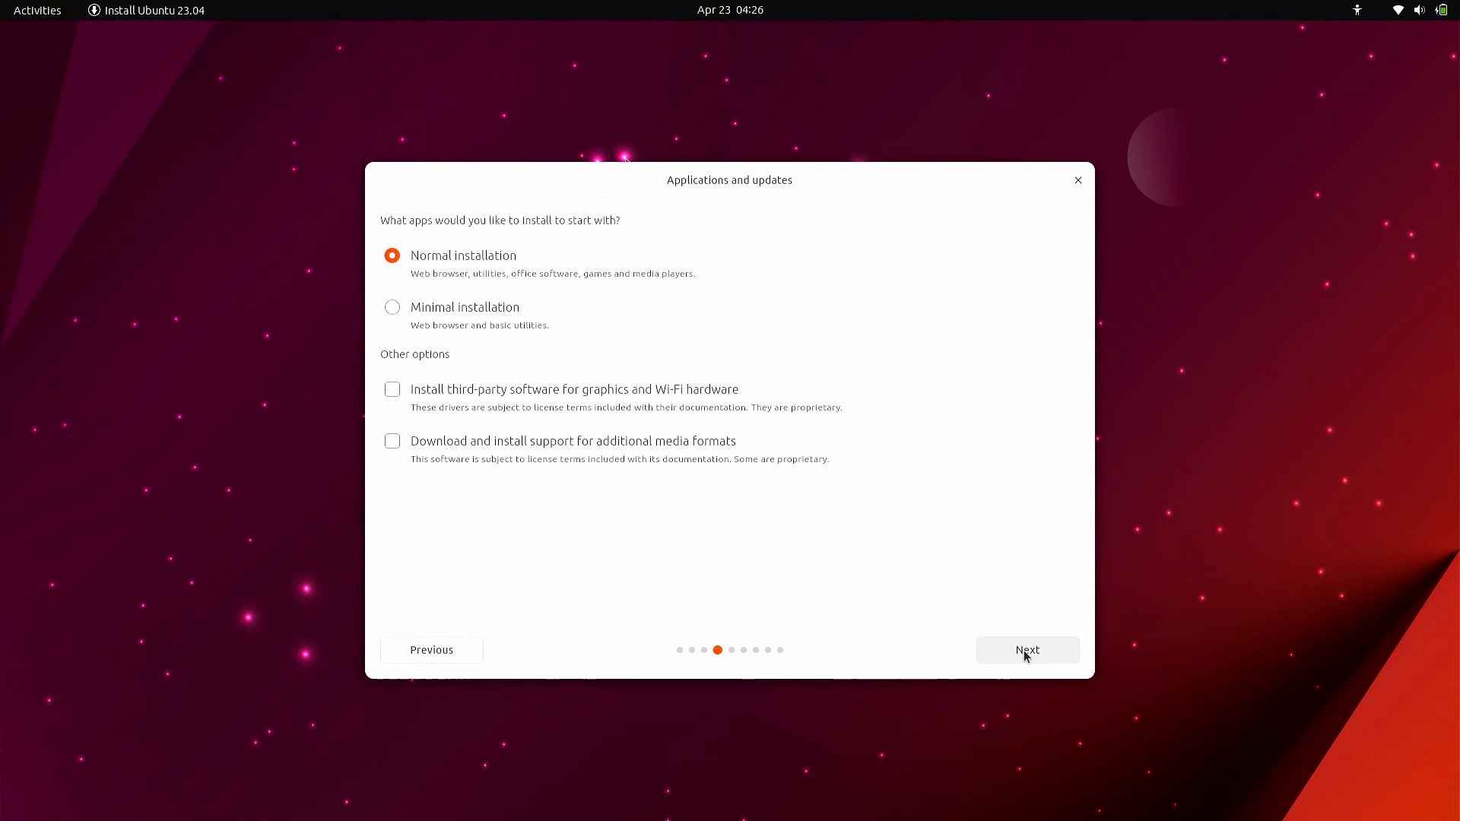
pyautogui.moveTo(415, 354)
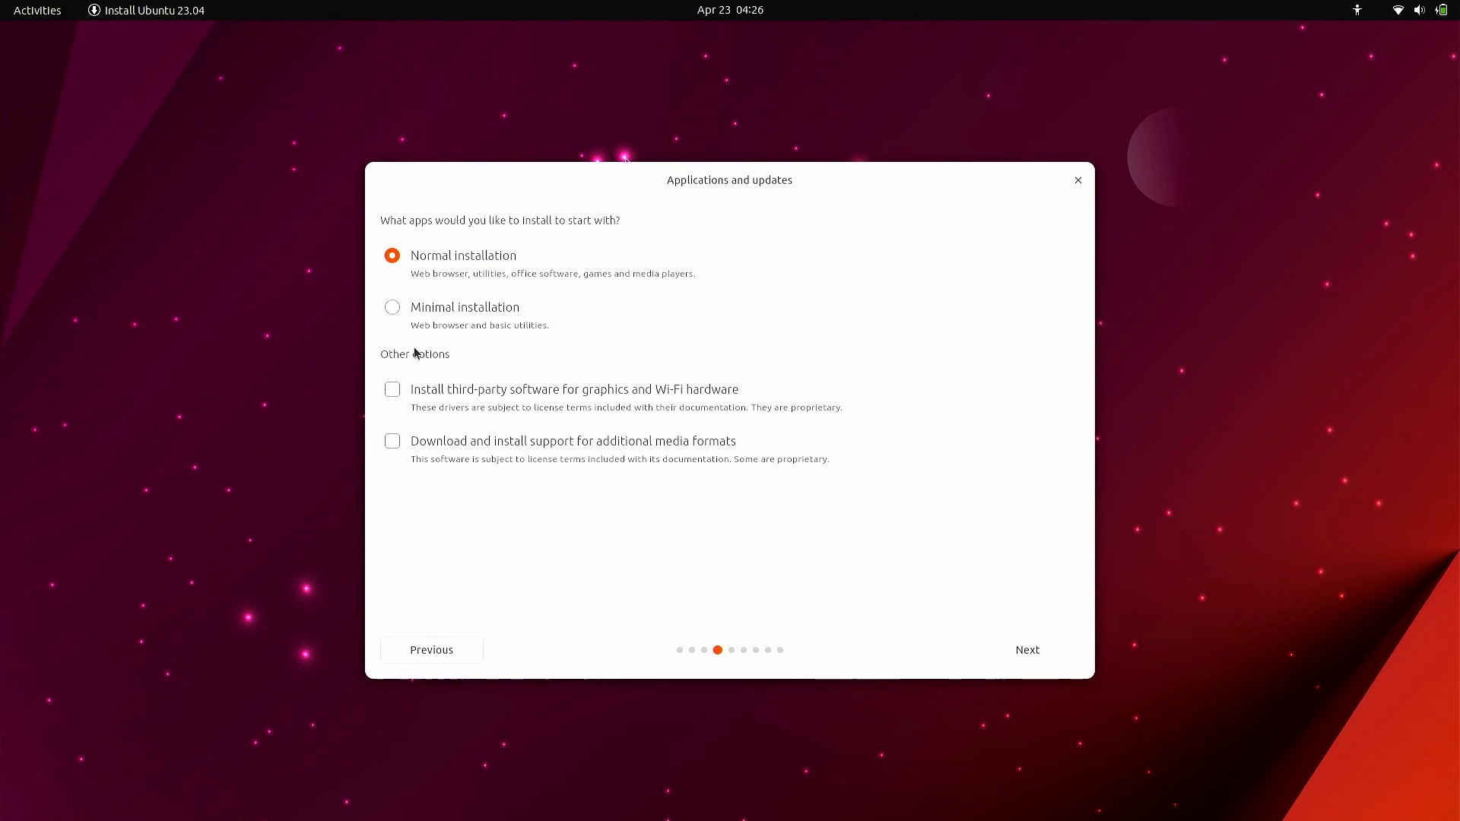
# Choose Minimal installation with third-party drivers and additional media formats.
pyautogui.click(393, 307)
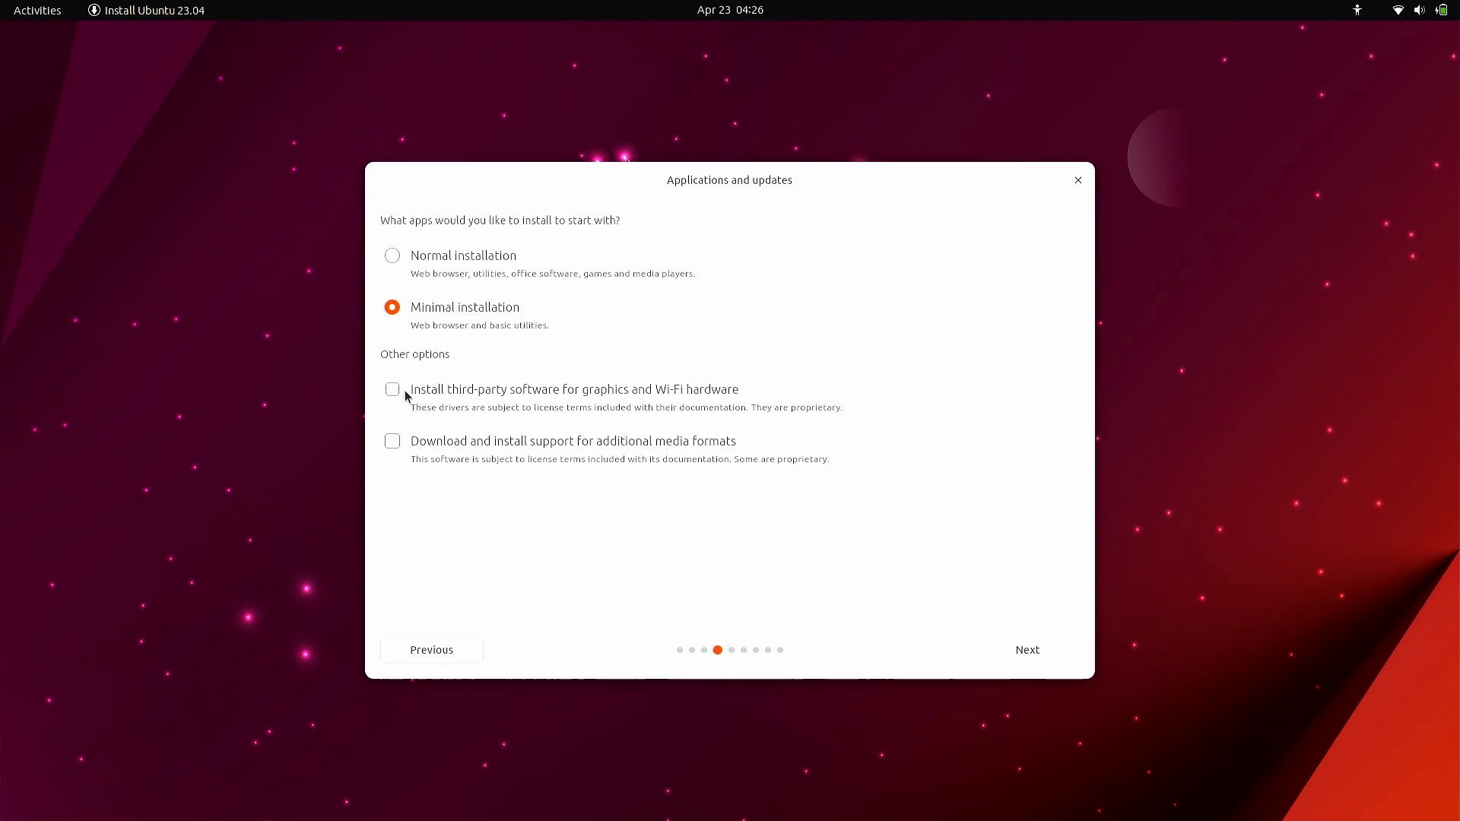
pyautogui.click(391, 388)
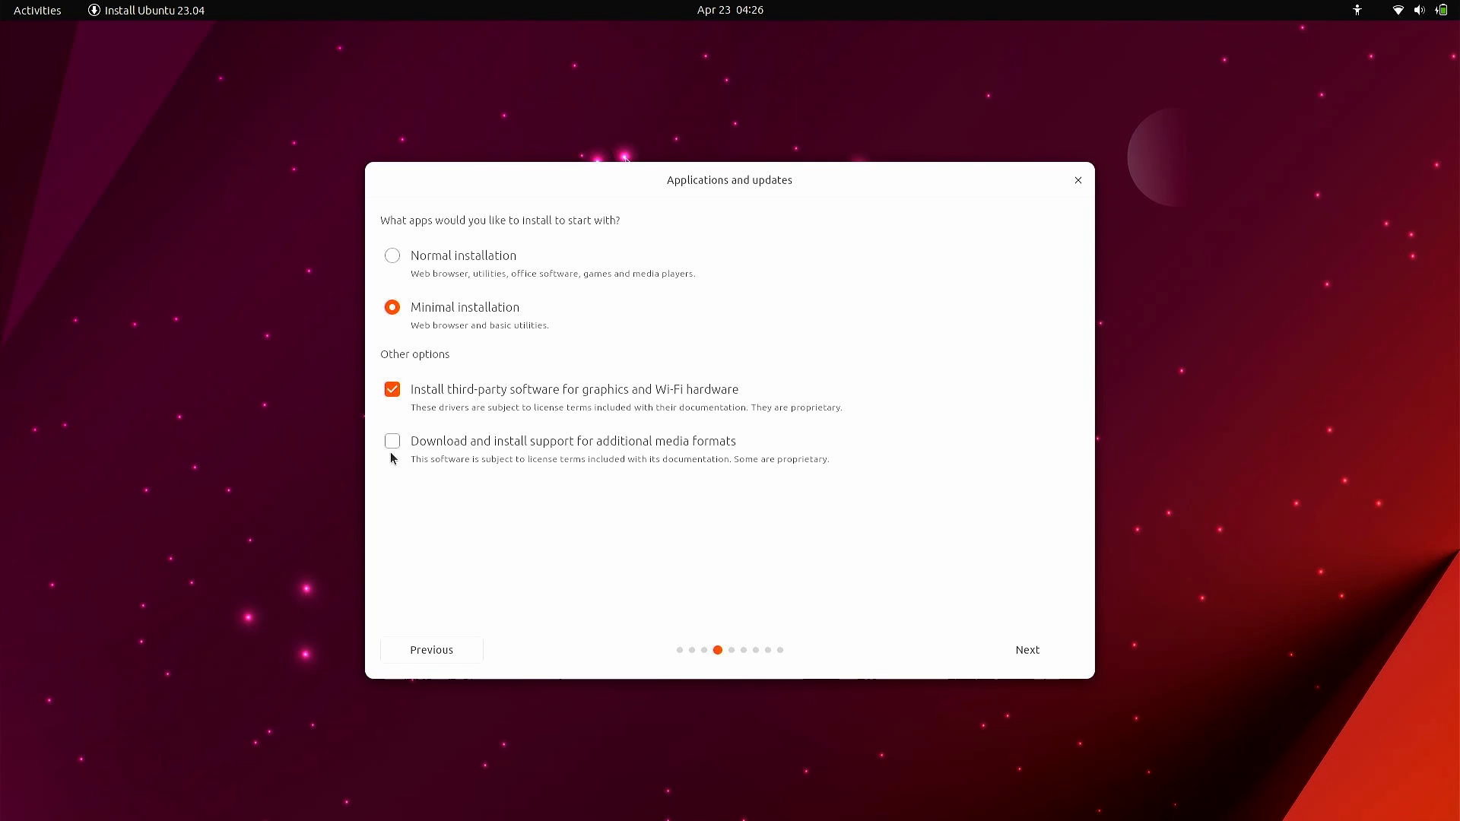
pyautogui.click(392, 441)
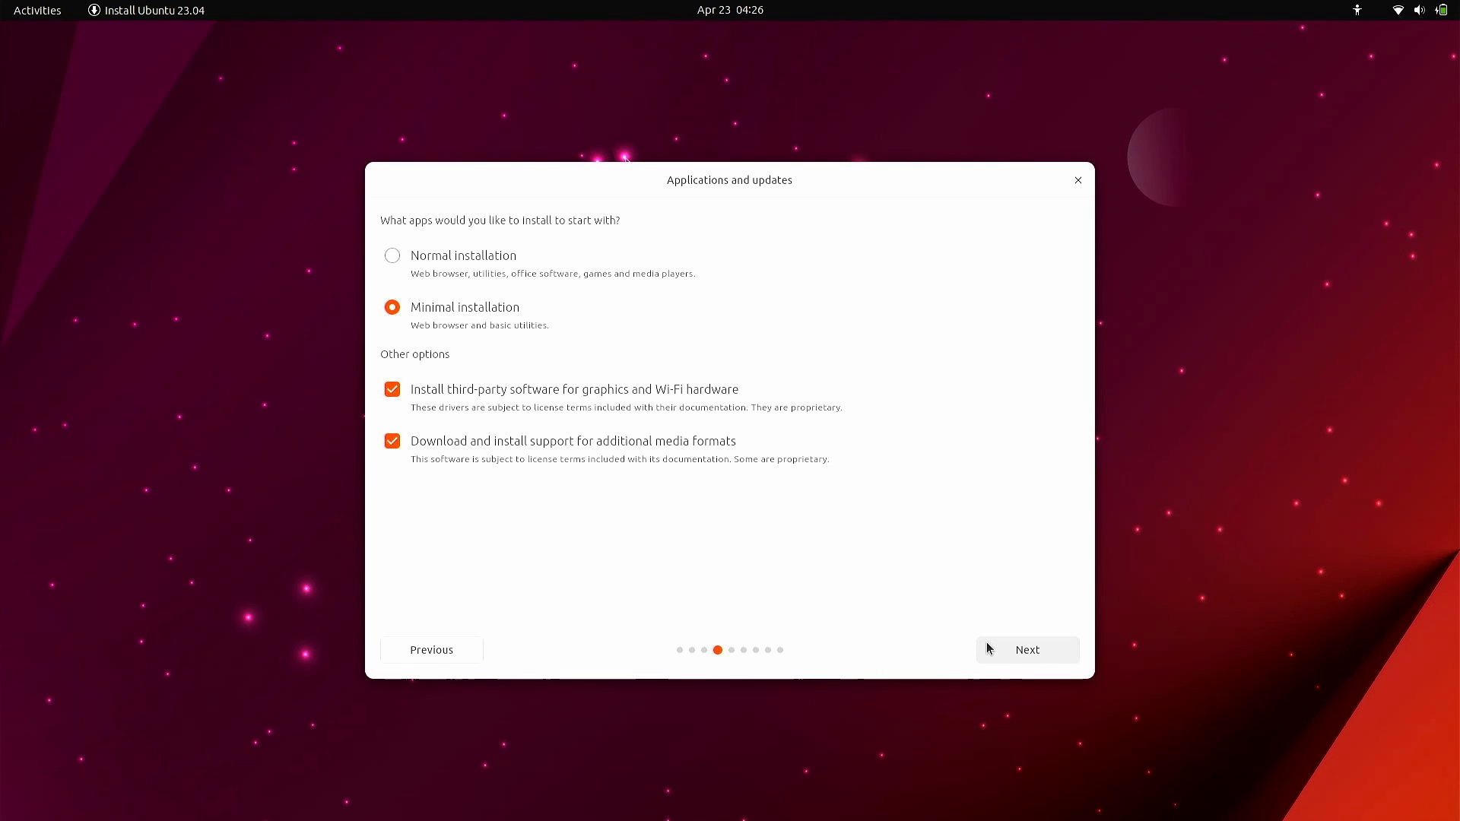
pyautogui.click(1026, 650)
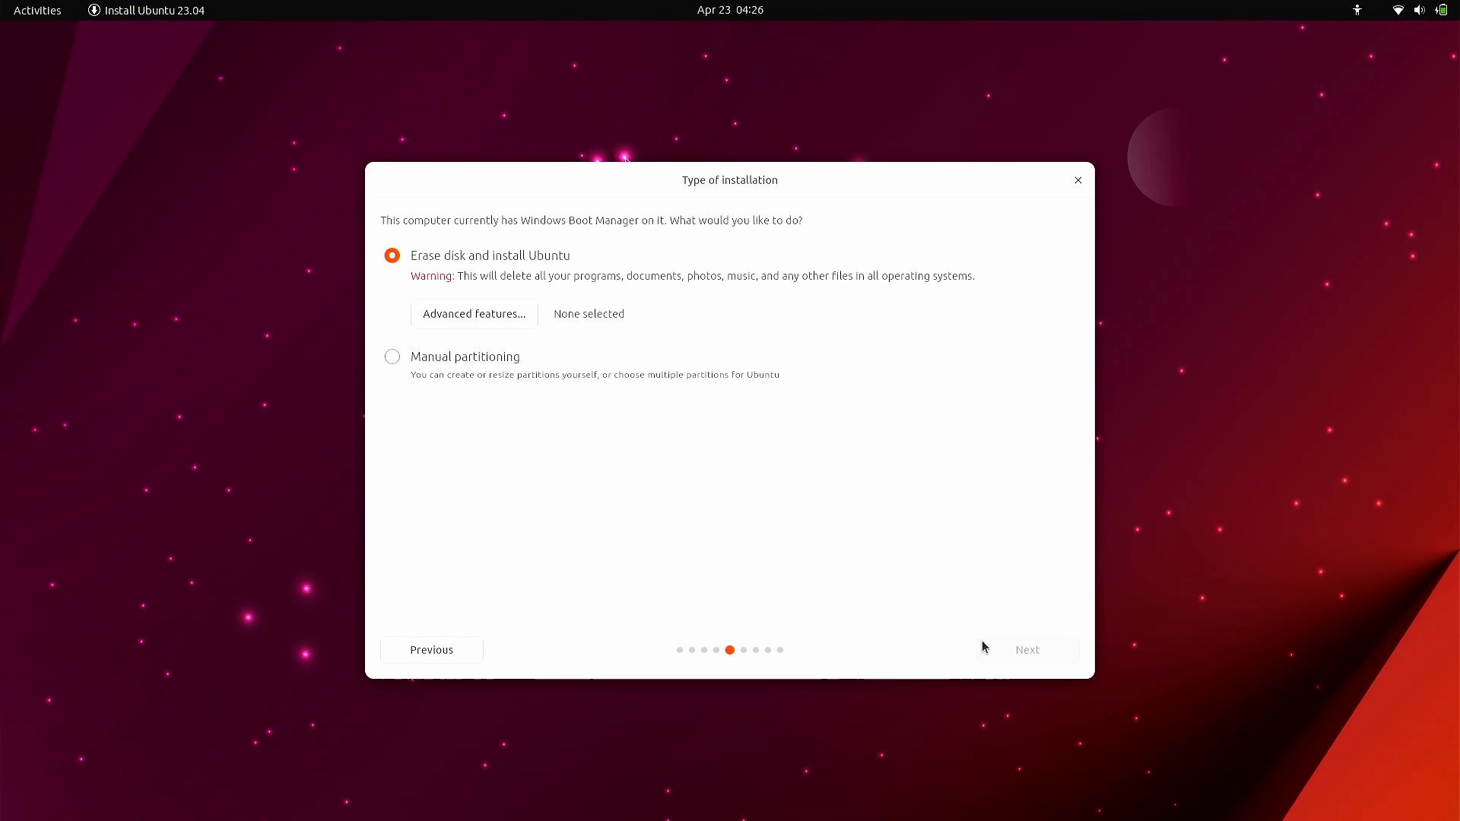
# Select Manual partitioning on Type of installation and continue to the partition editor.
pyautogui.click(392, 356)
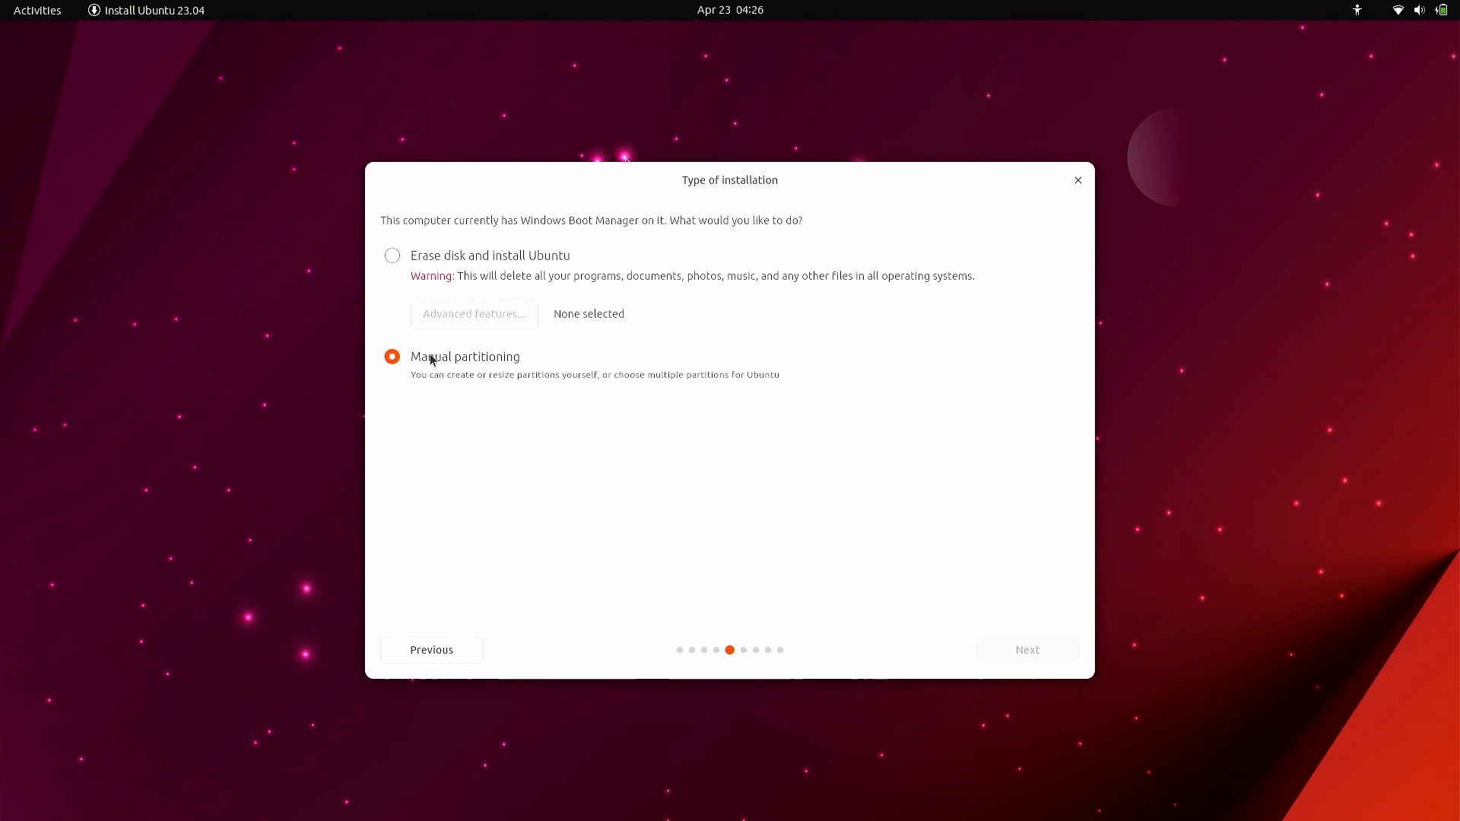
pyautogui.moveTo(637, 469)
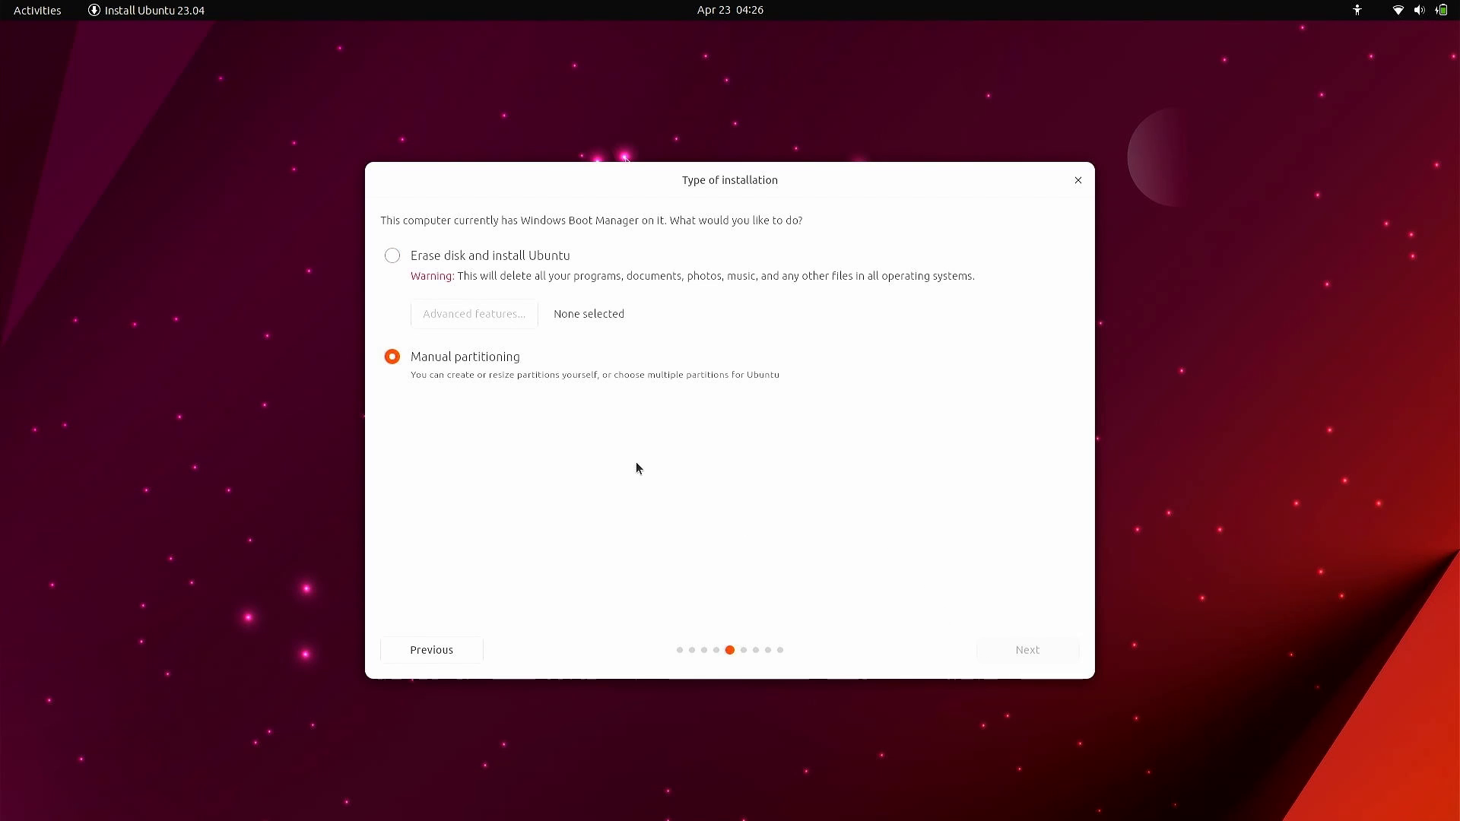
pyautogui.moveTo(818, 595)
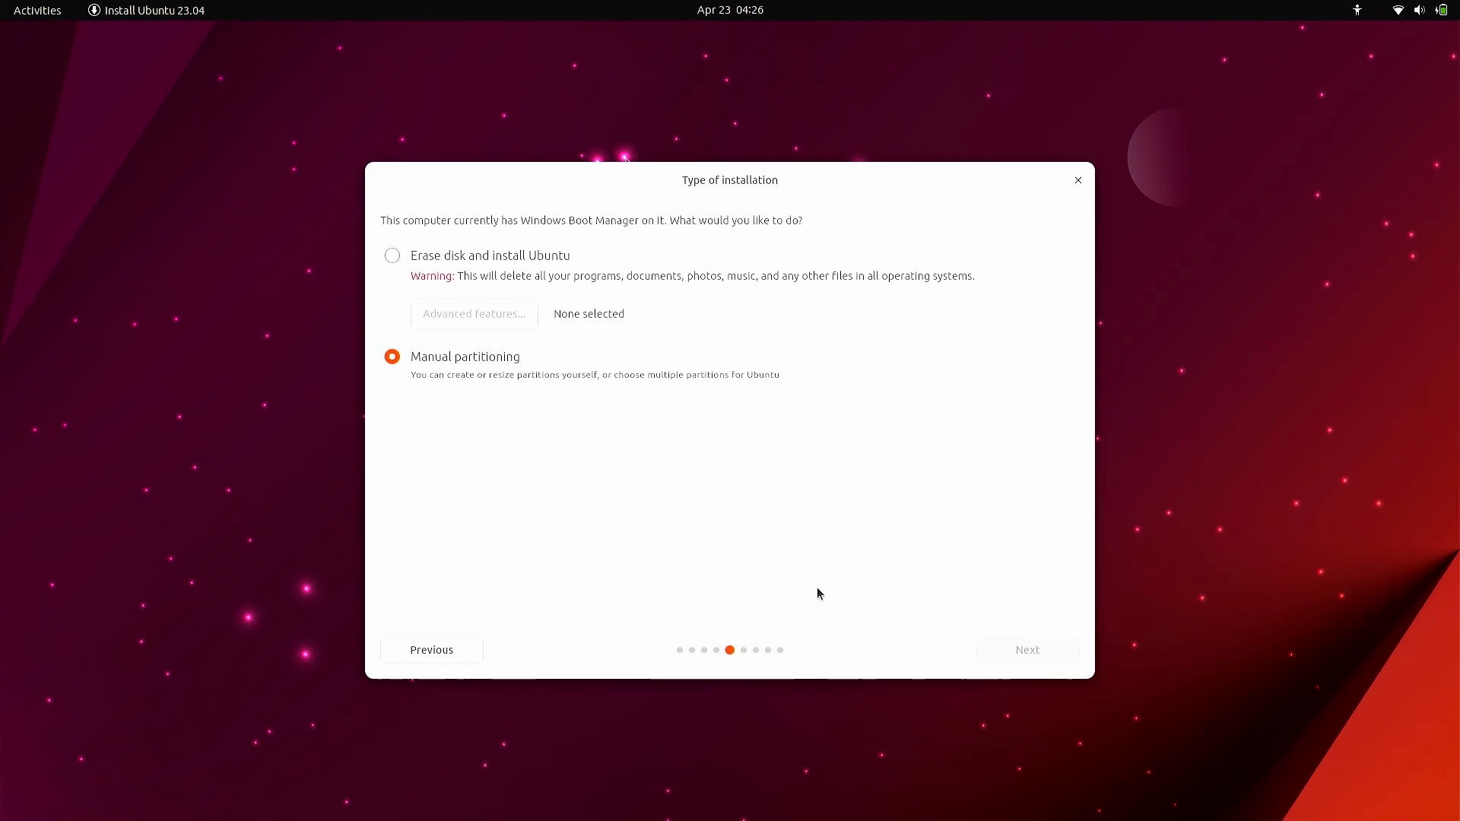
pyautogui.moveTo(908, 595)
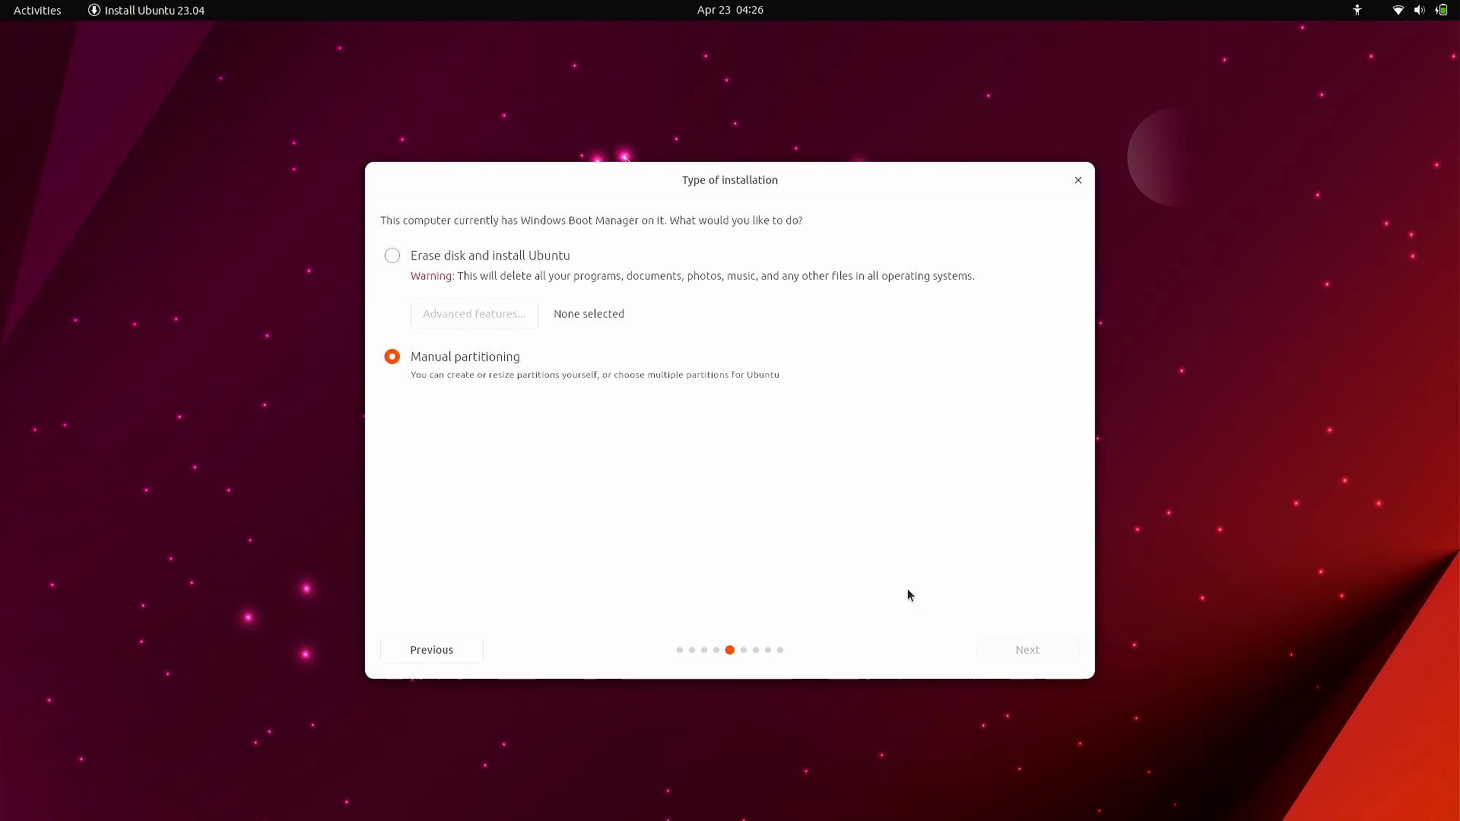
pyautogui.click(392, 255)
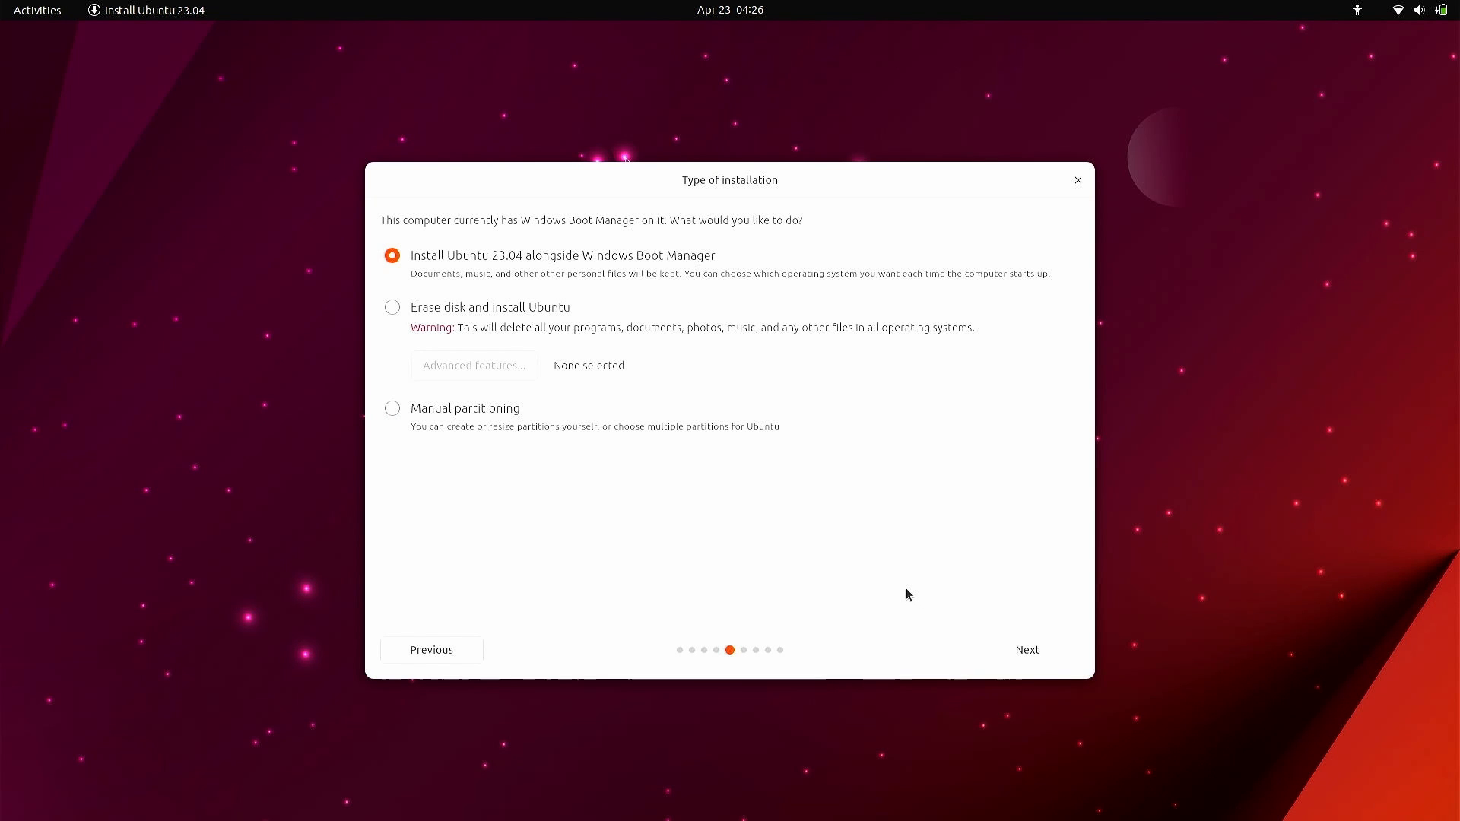
pyautogui.moveTo(453, 413)
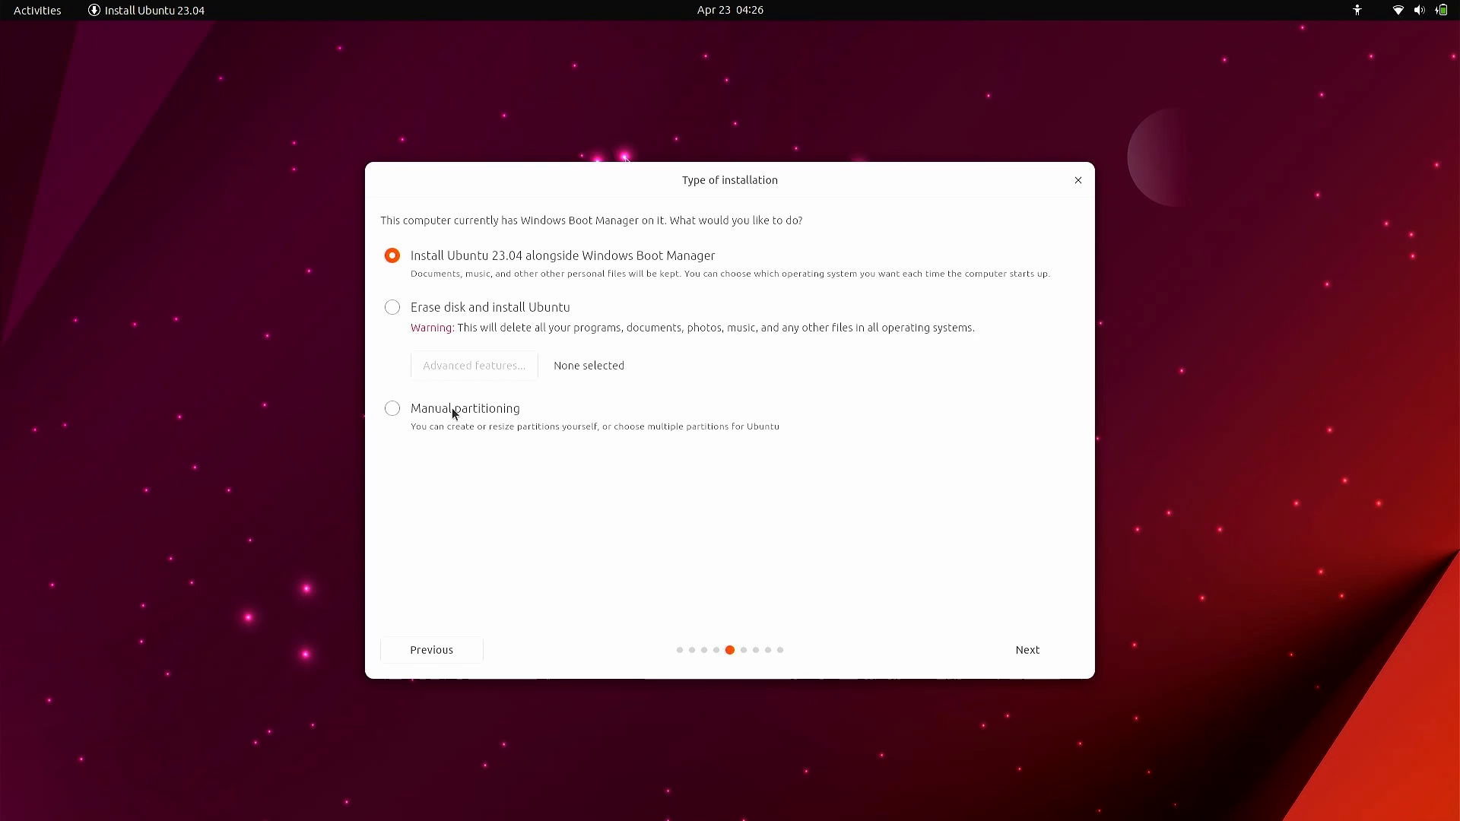
pyautogui.click(393, 408)
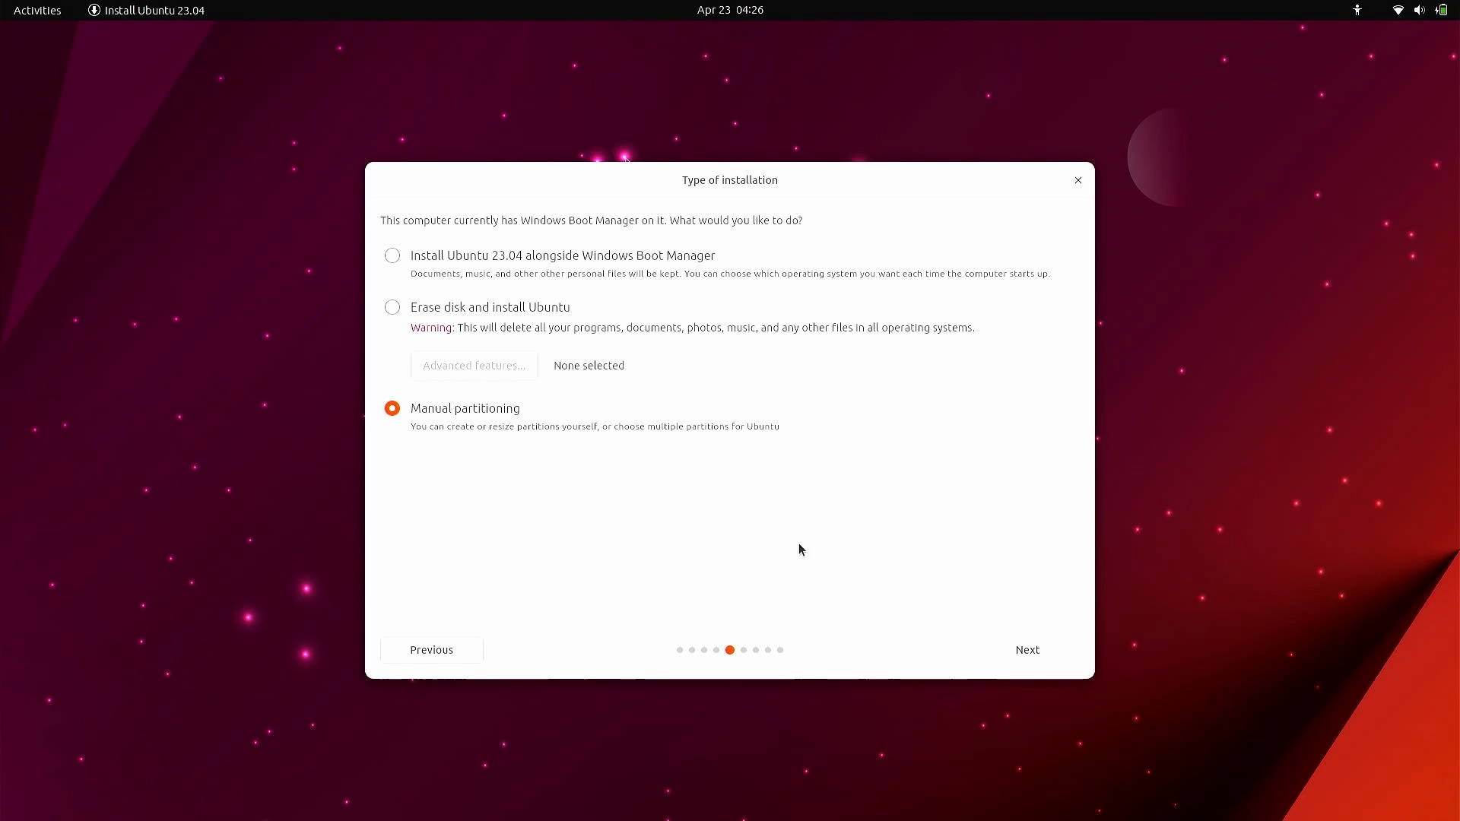
pyautogui.click(1026, 649)
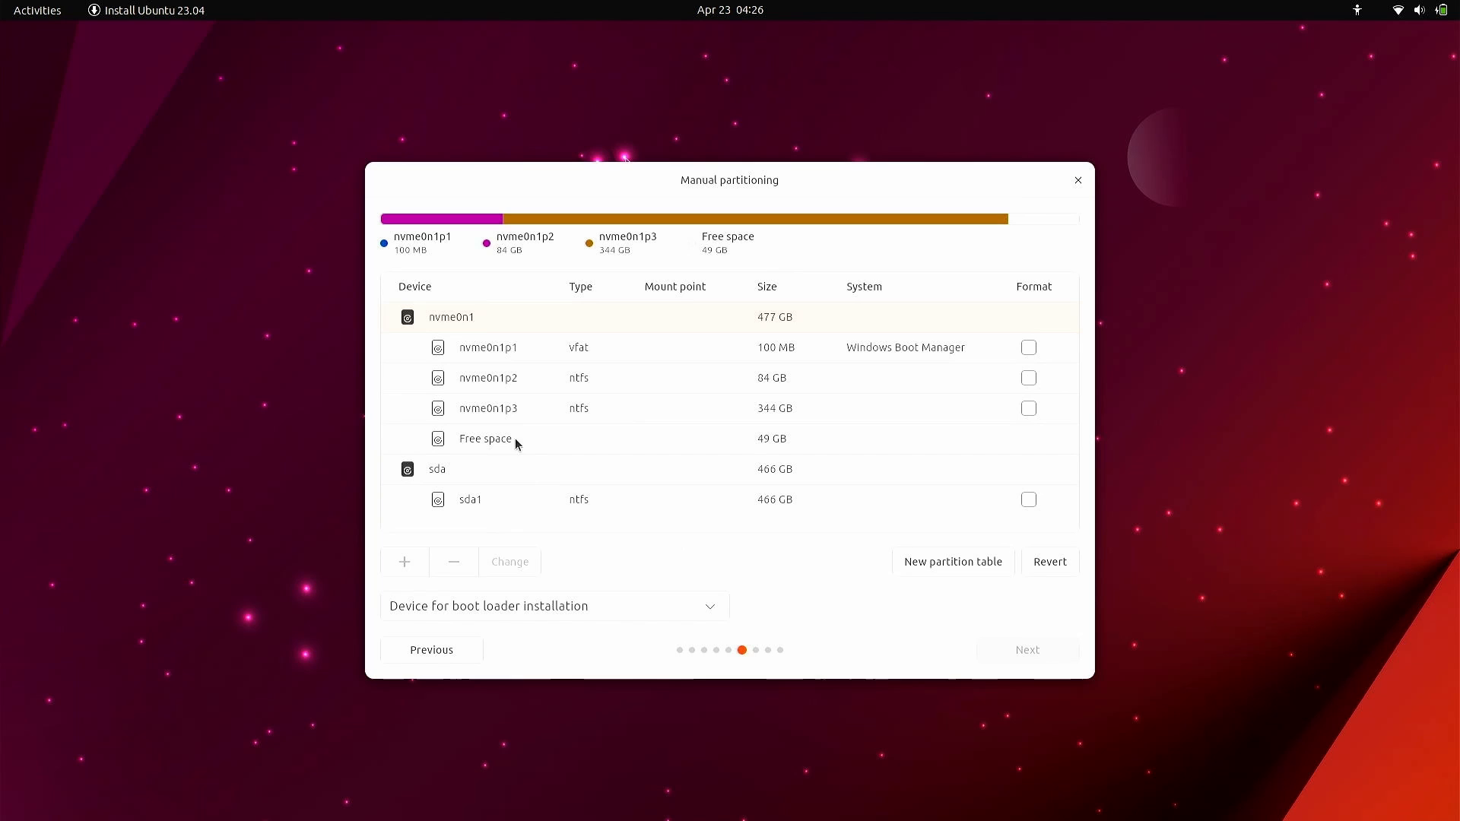
# Create a partition in the 49 GB free space with mount point /.
pyautogui.click(484, 438)
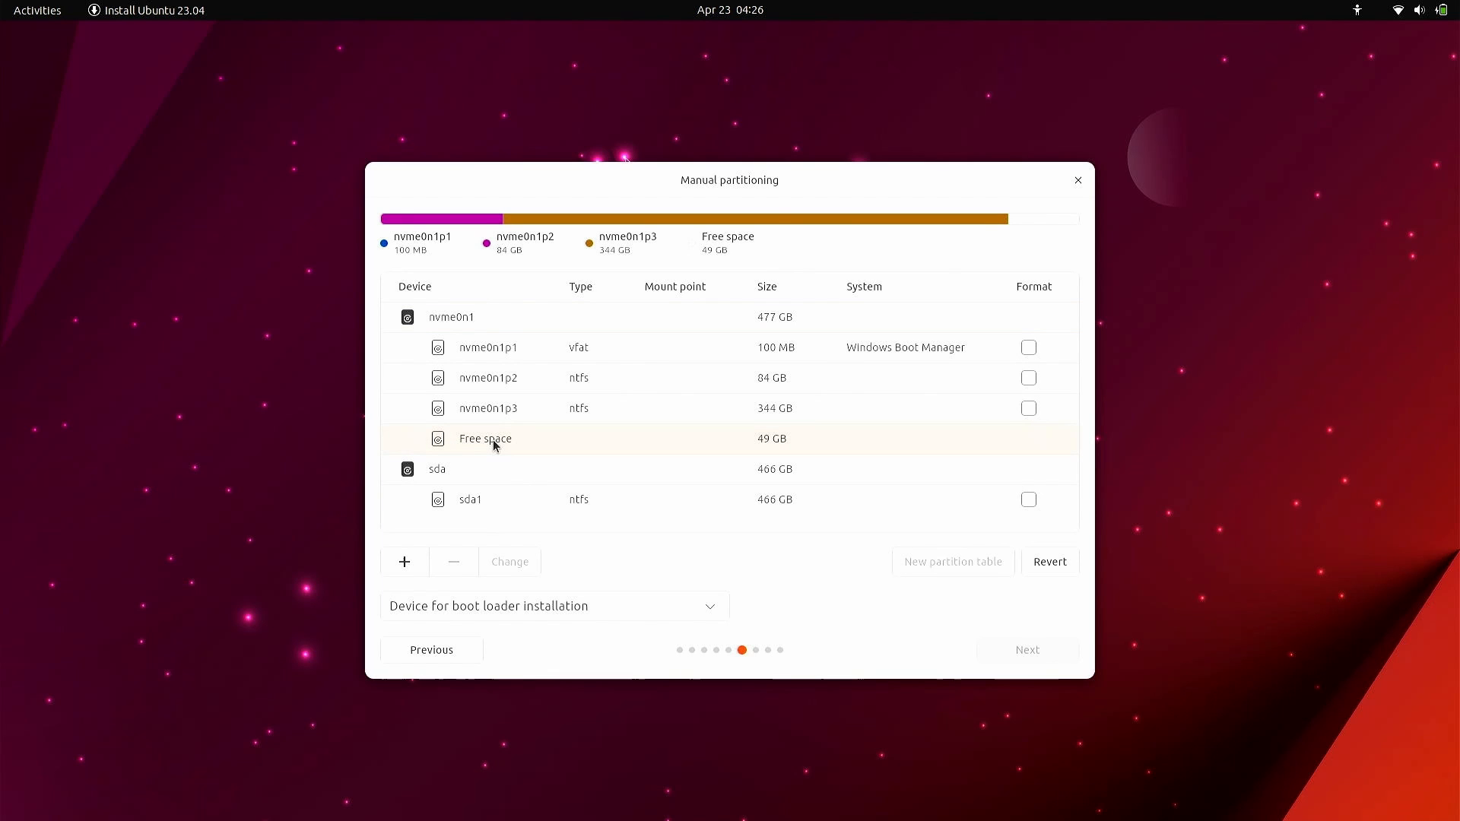
pyautogui.moveTo(395, 583)
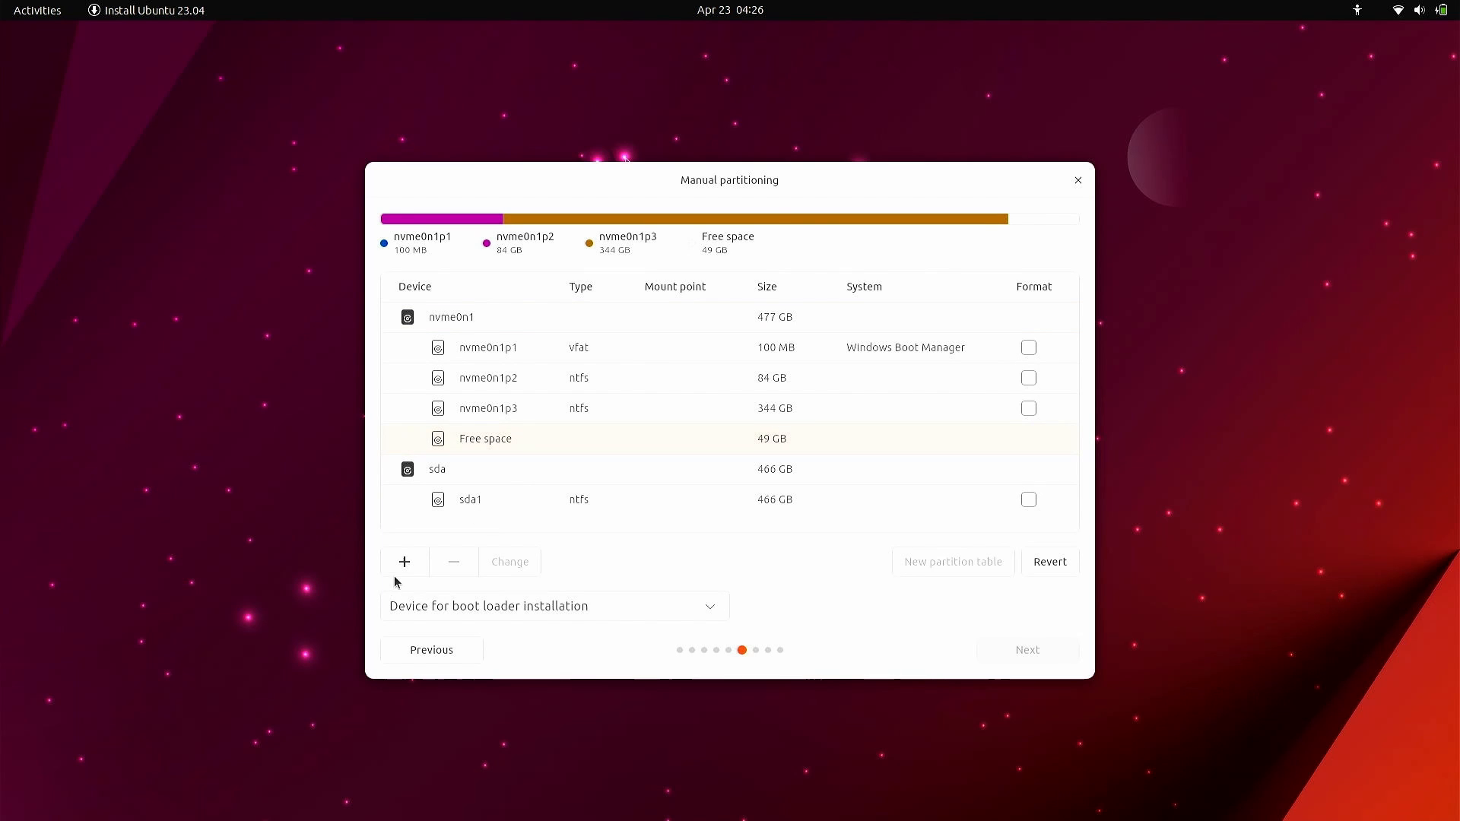
pyautogui.click(405, 562)
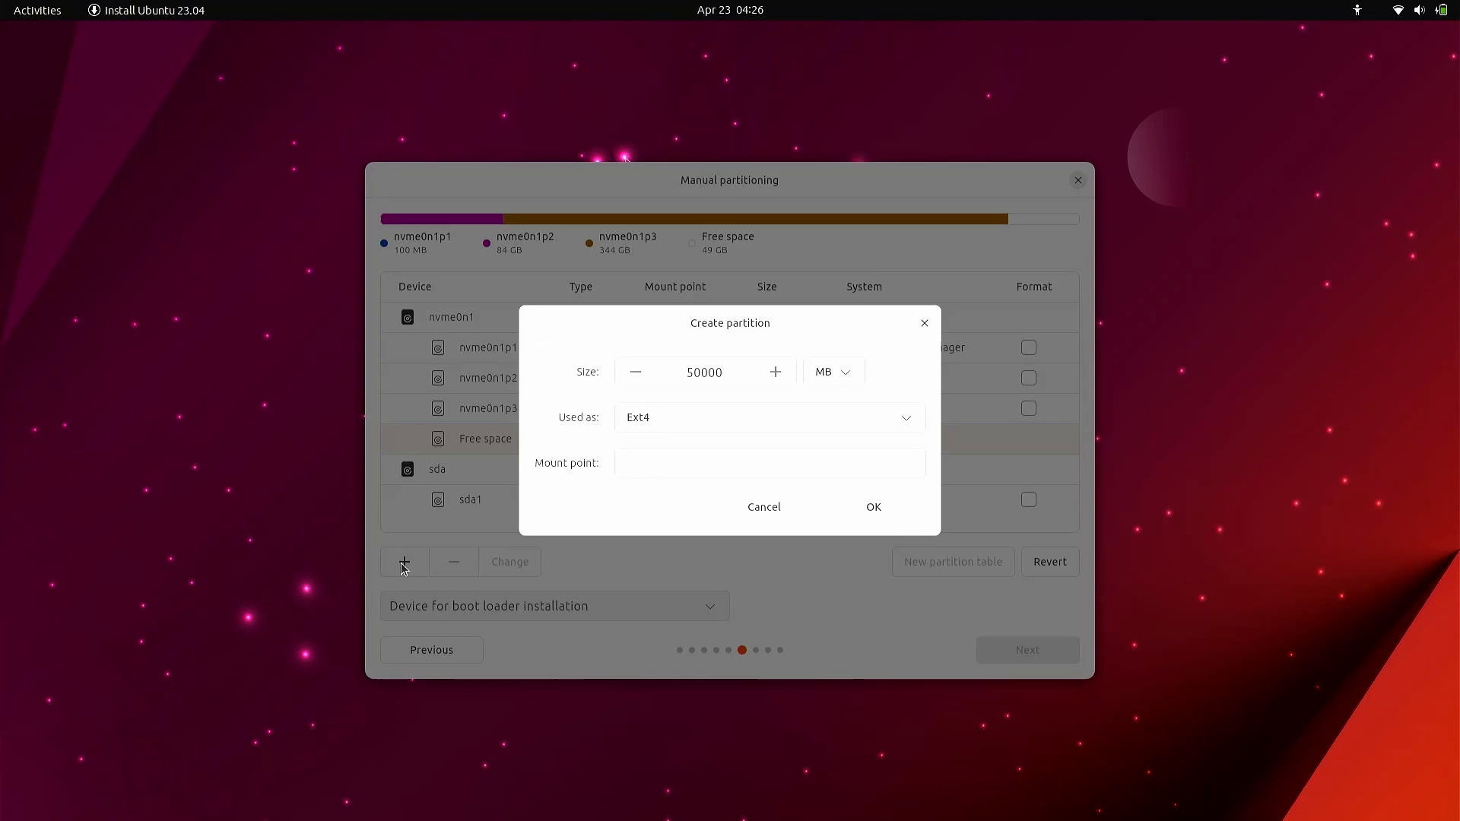
pyautogui.moveTo(759, 467)
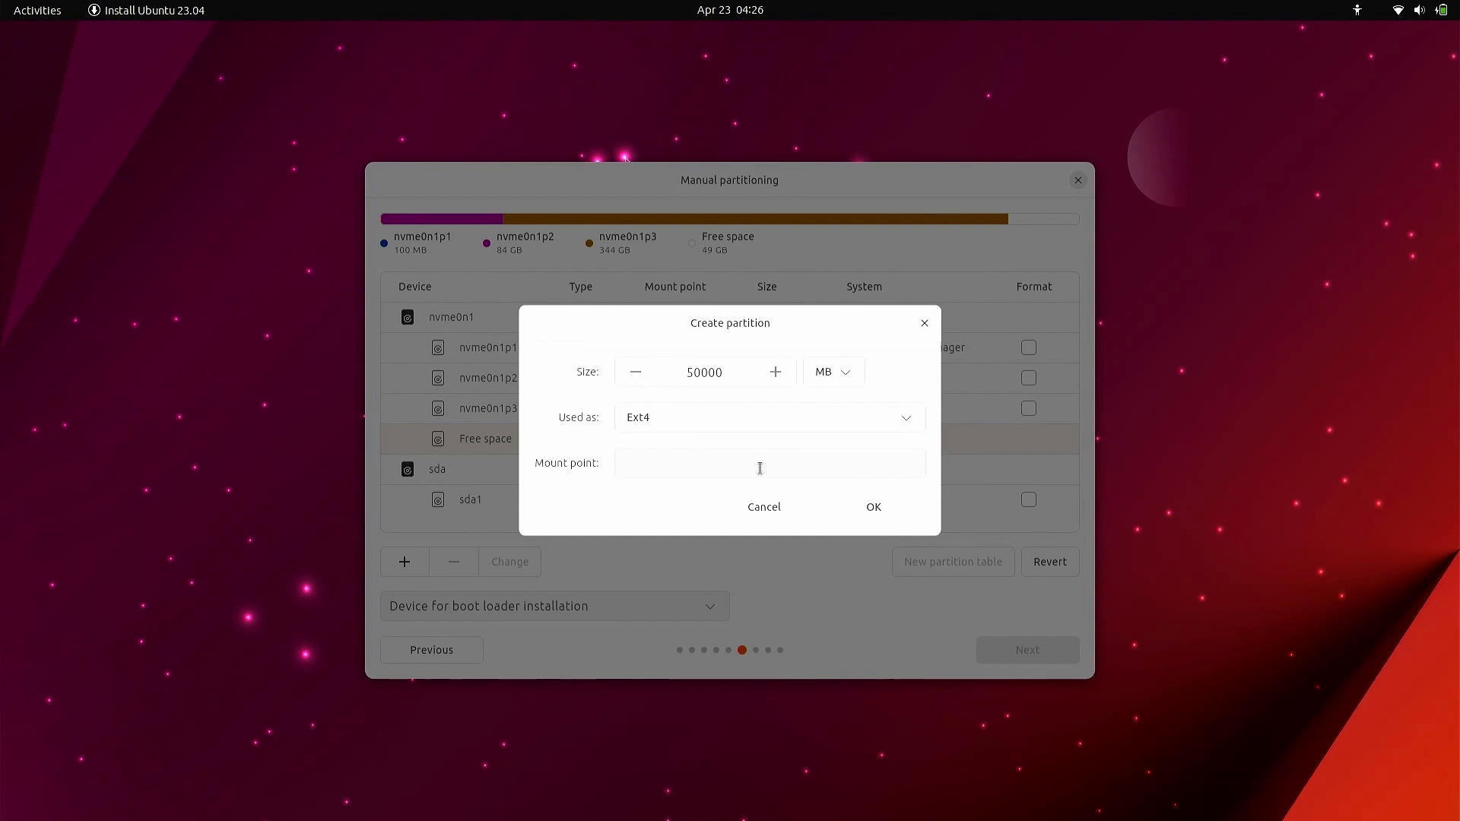
pyautogui.write('/')
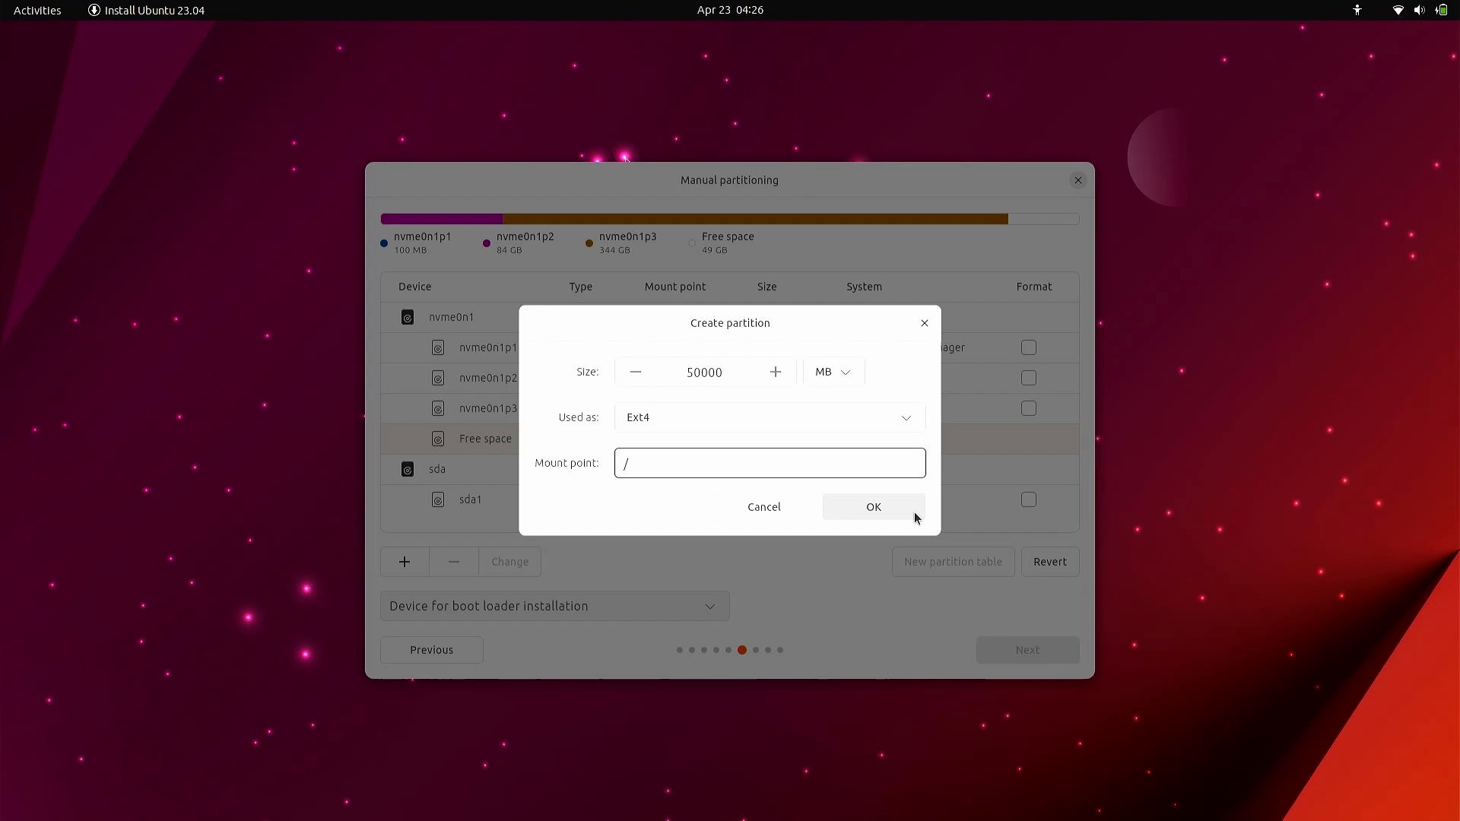
pyautogui.click(873, 506)
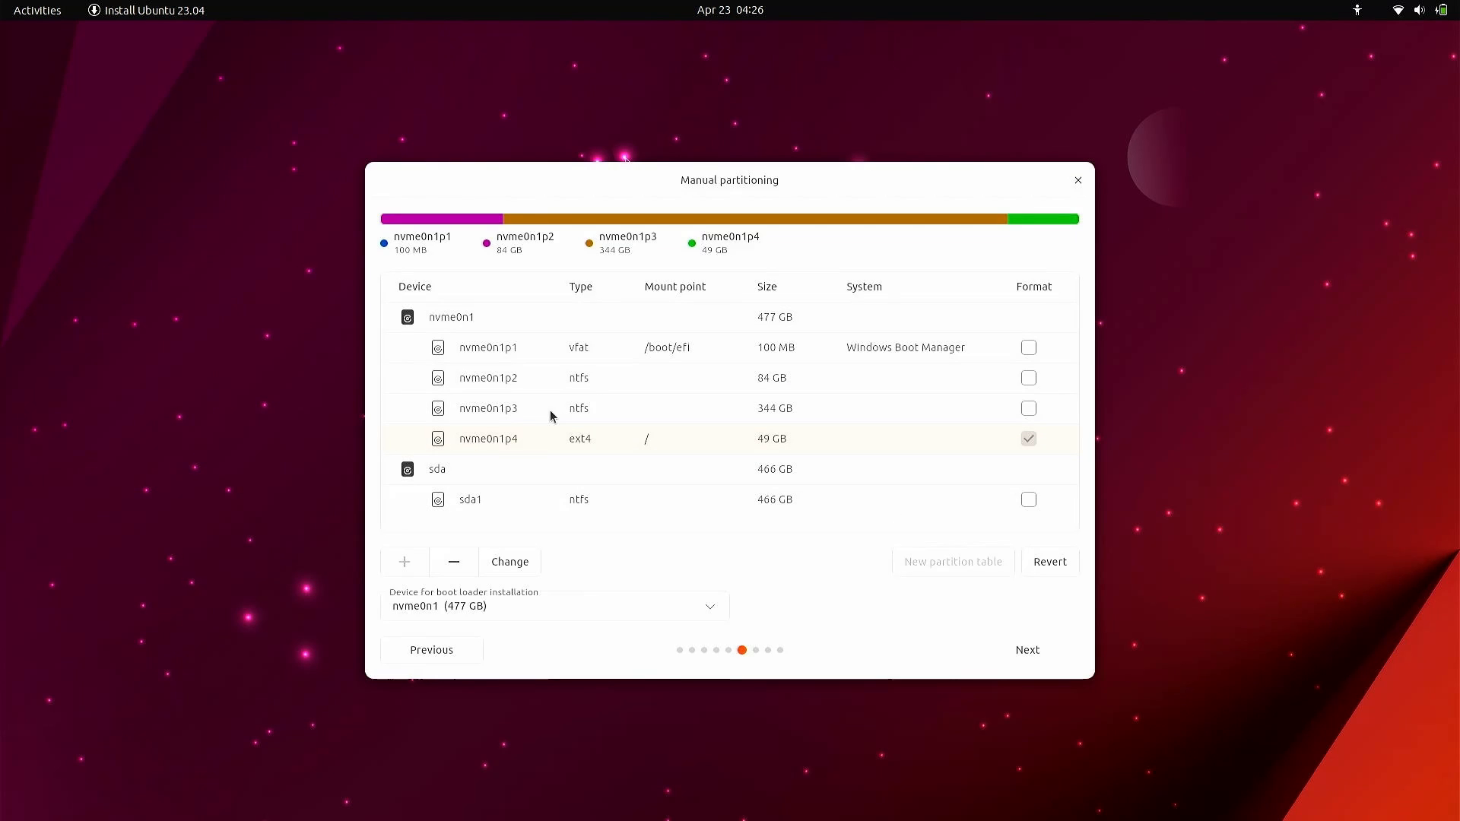
pyautogui.moveTo(536, 357)
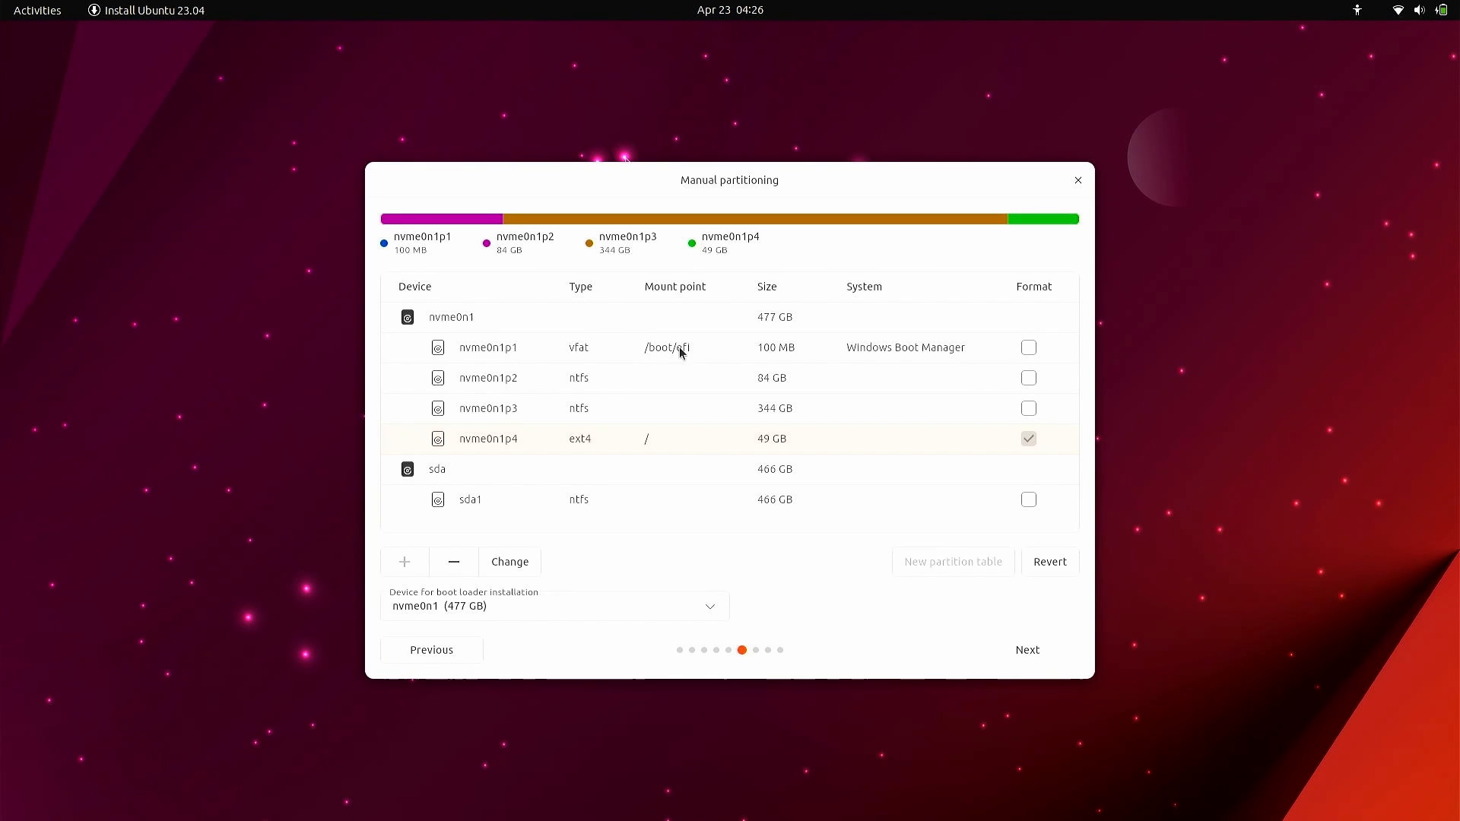
pyautogui.moveTo(689, 361)
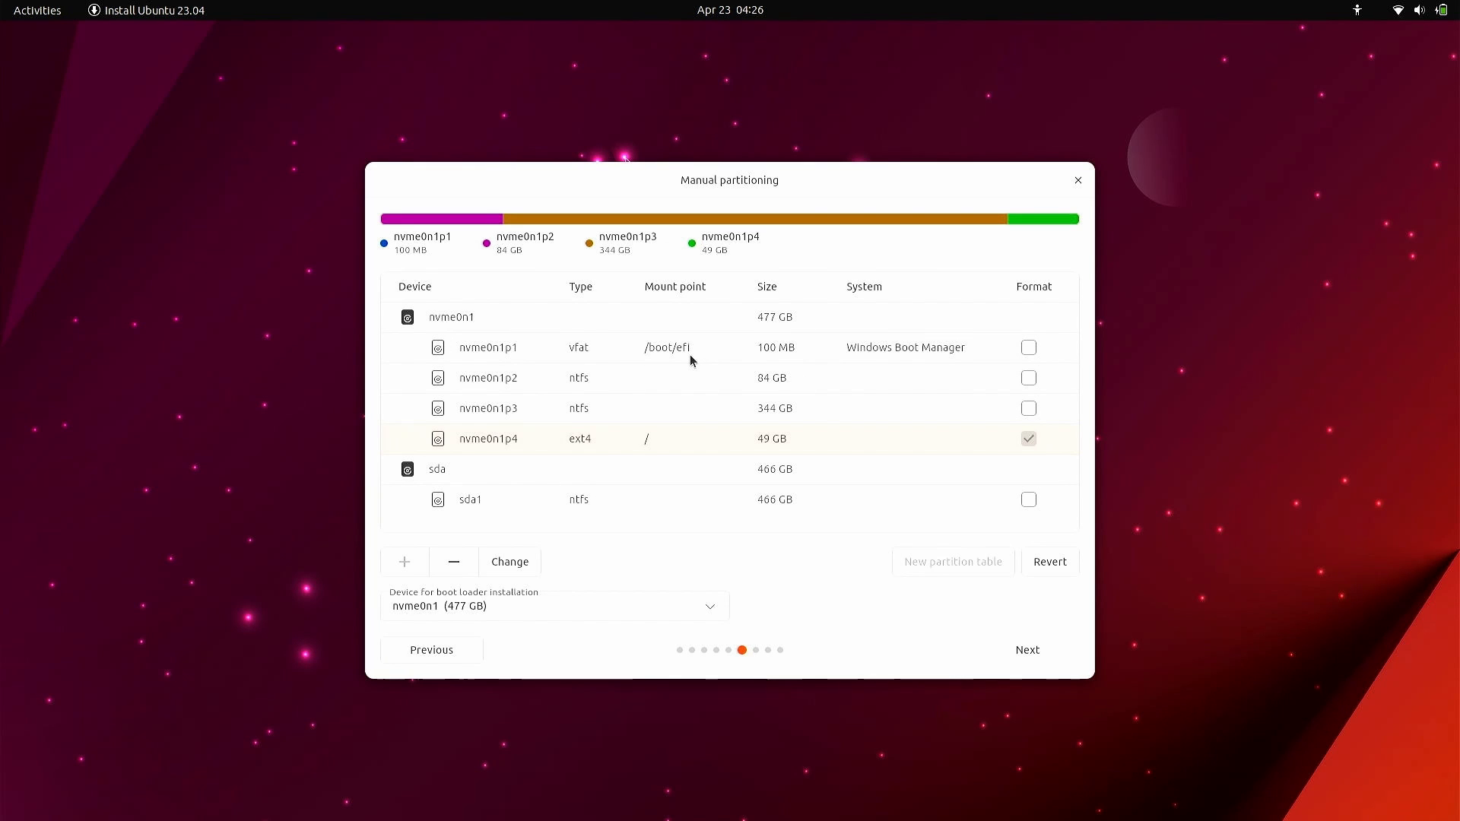
pyautogui.moveTo(885, 630)
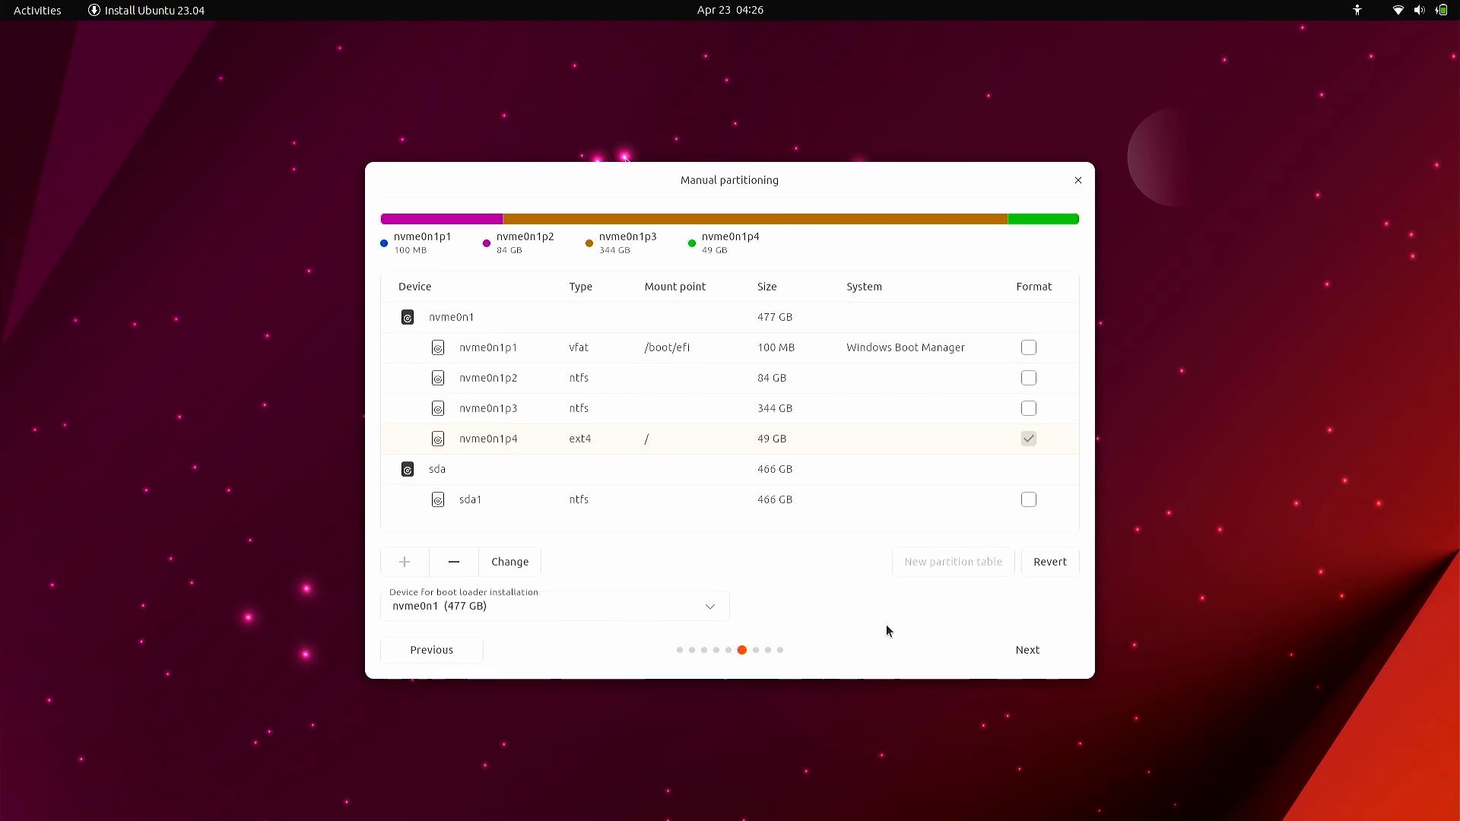
pyautogui.moveTo(1026, 650)
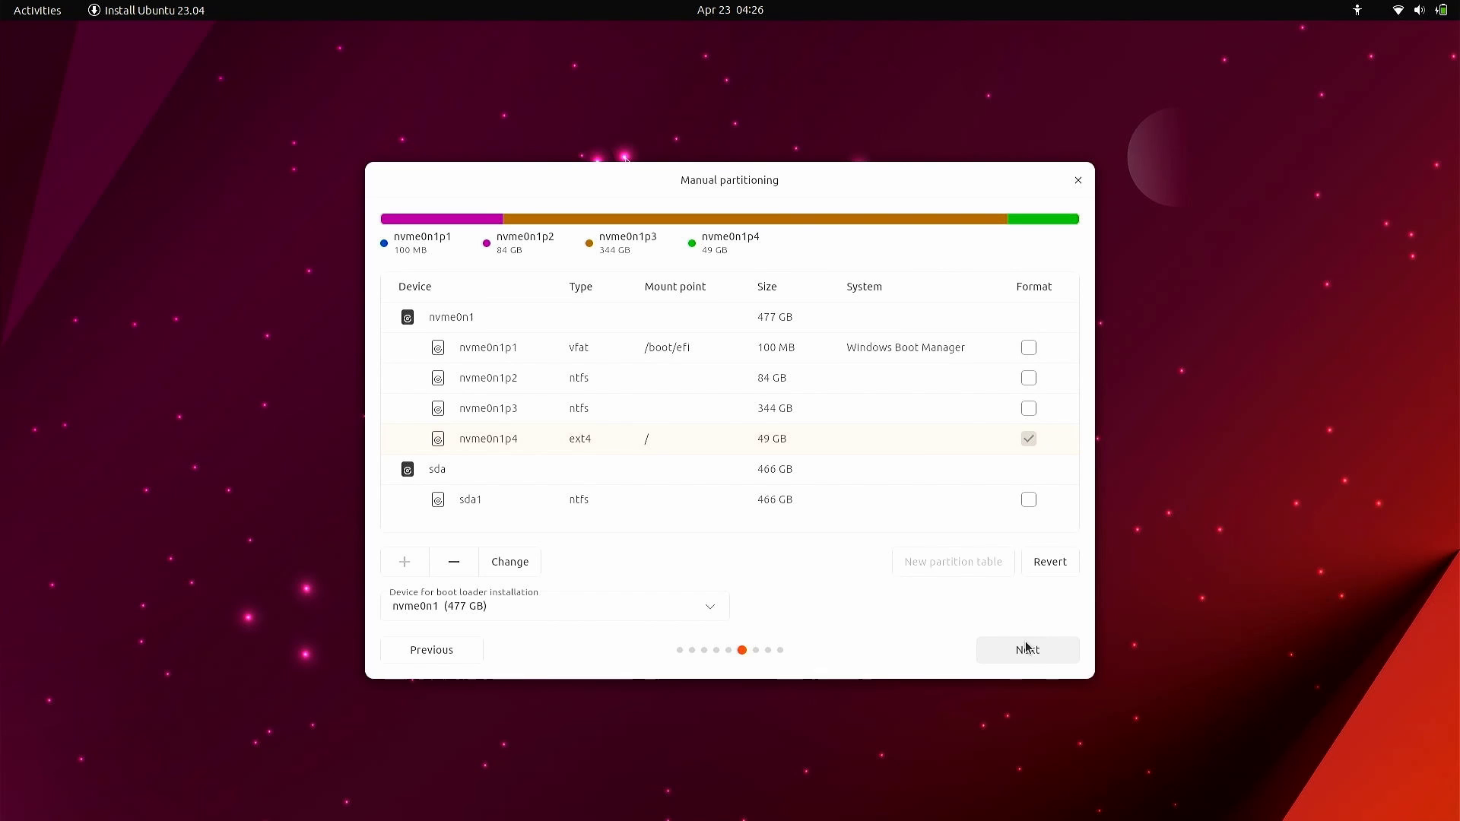
# Apply the partition changes, start installing and accept the Kathmandu timezone.
pyautogui.click(1027, 650)
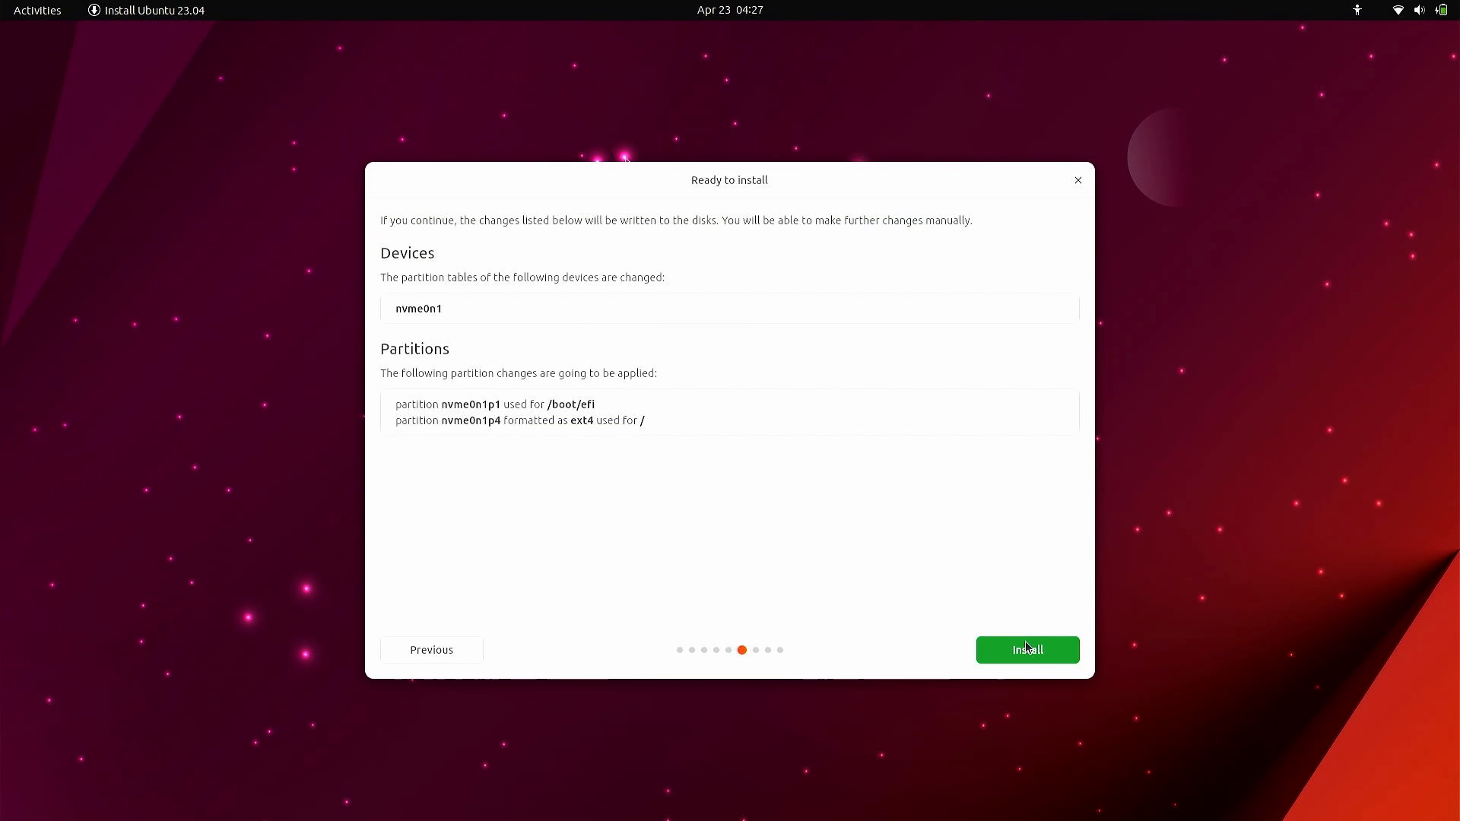
pyautogui.click(1027, 650)
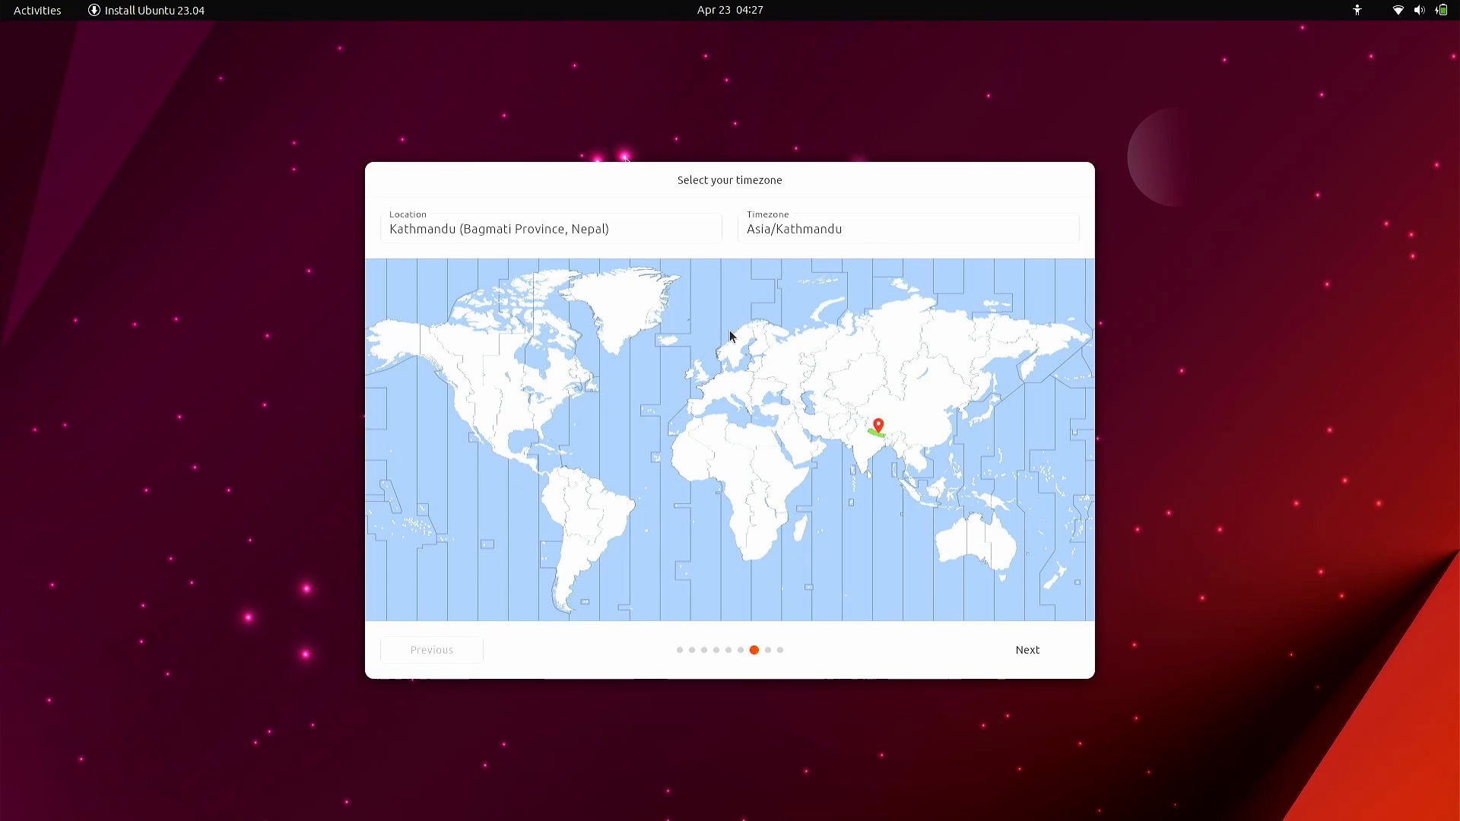
pyautogui.click(1027, 650)
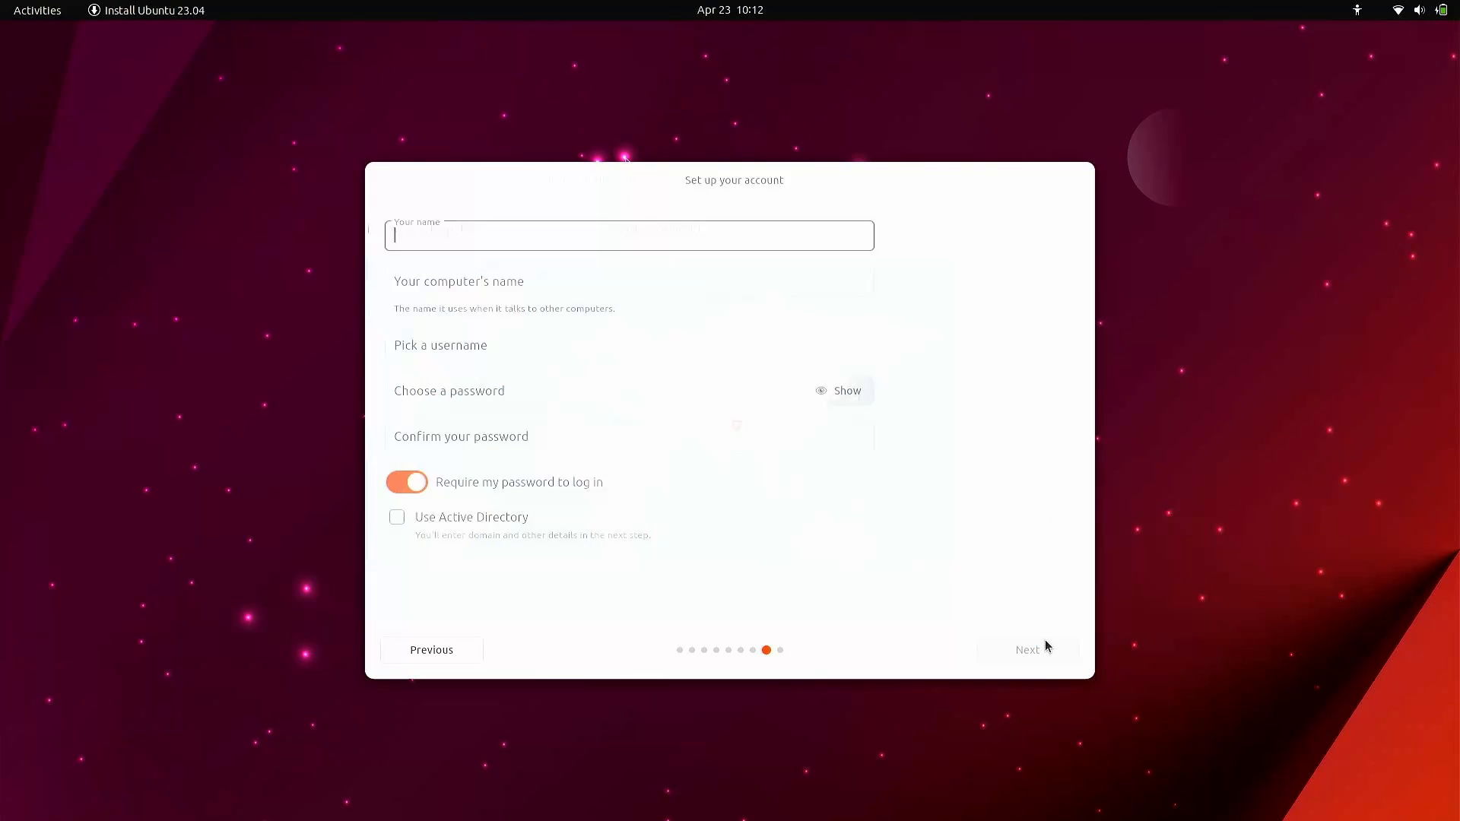
# Fill in name Sandip, computer name ubuntu and a password, then continue.
pyautogui.write('San')
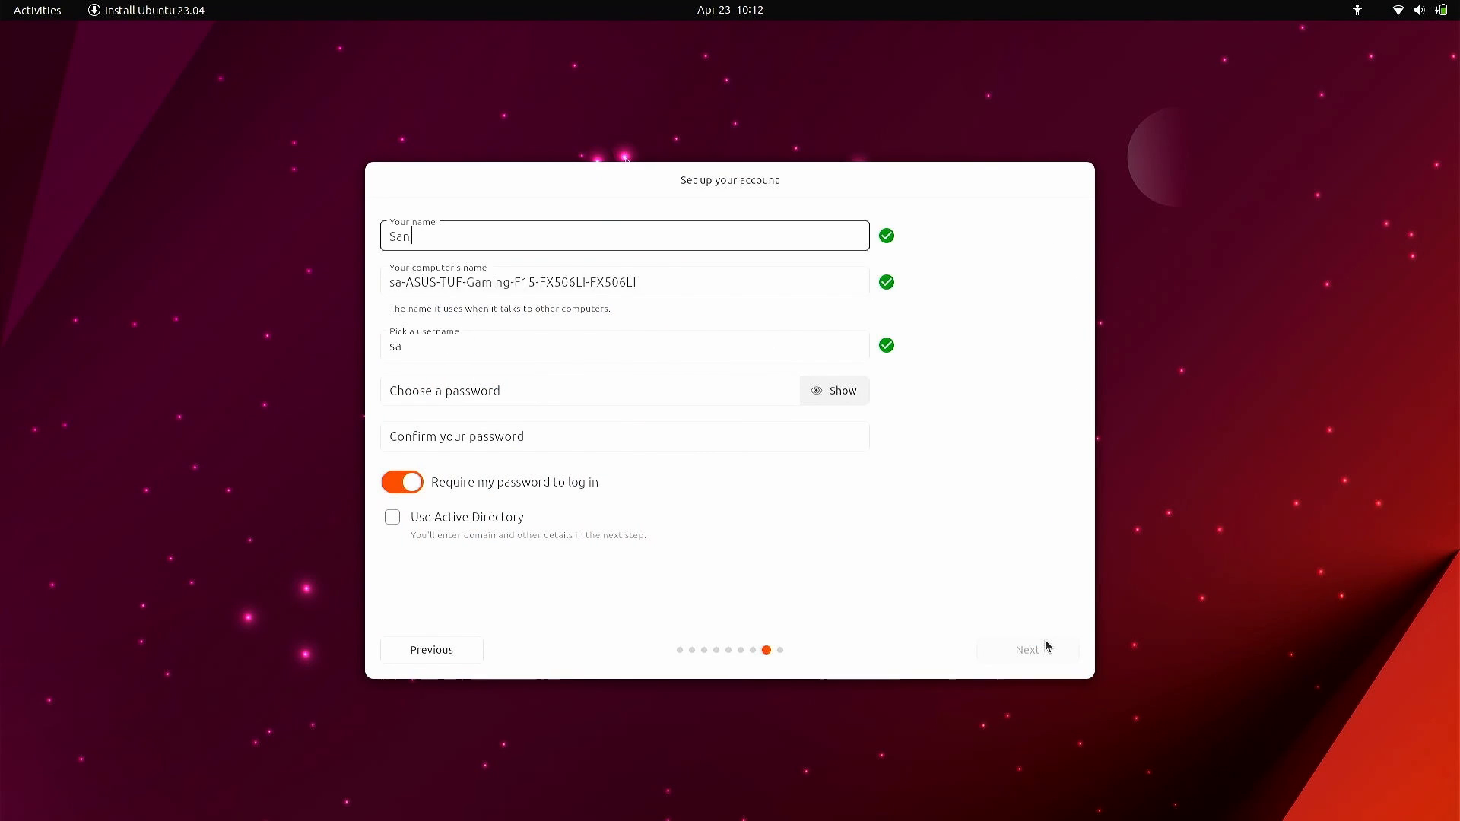
pyautogui.write('dip')
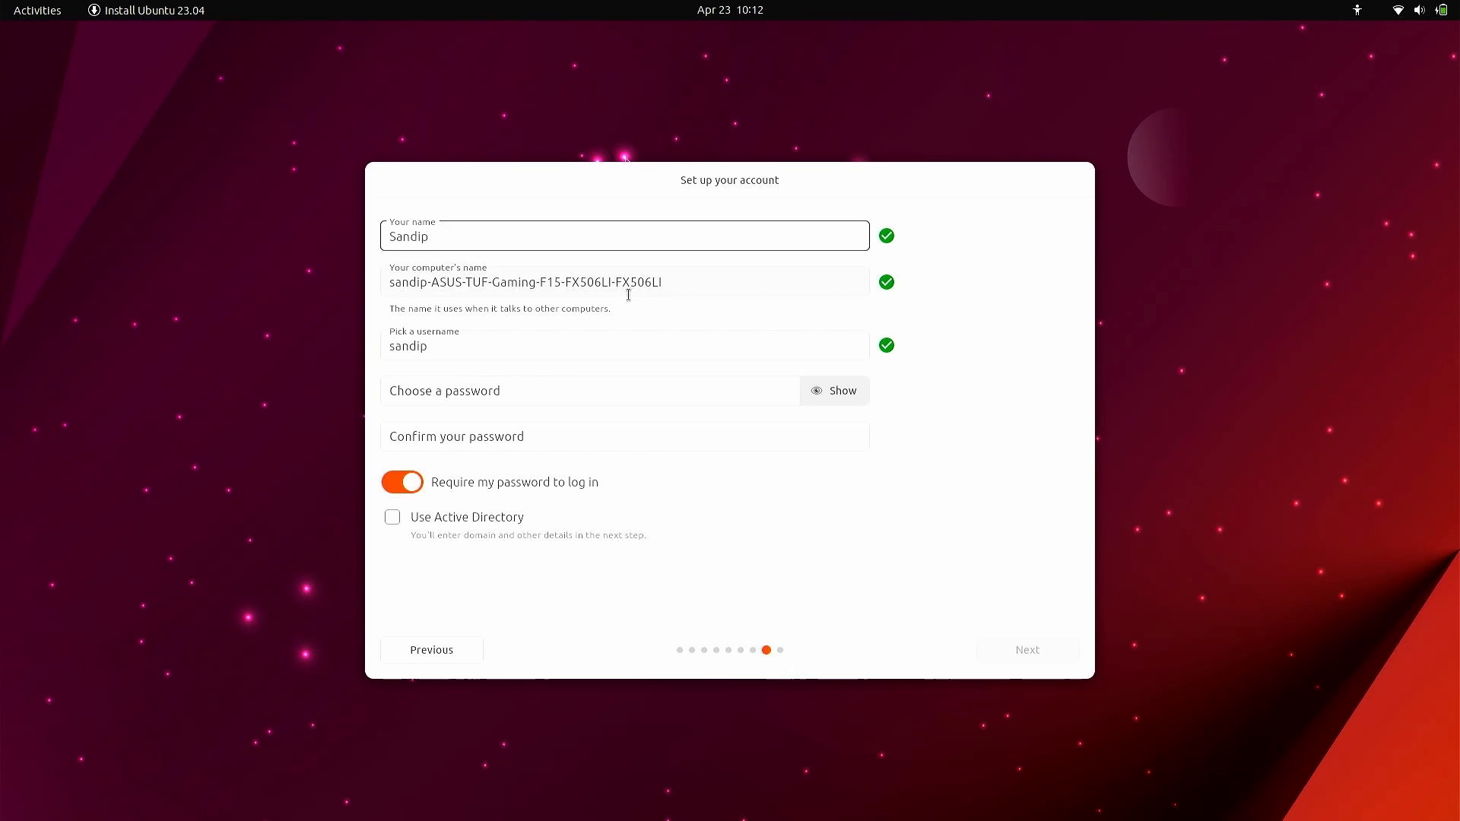
pyautogui.click(624, 282)
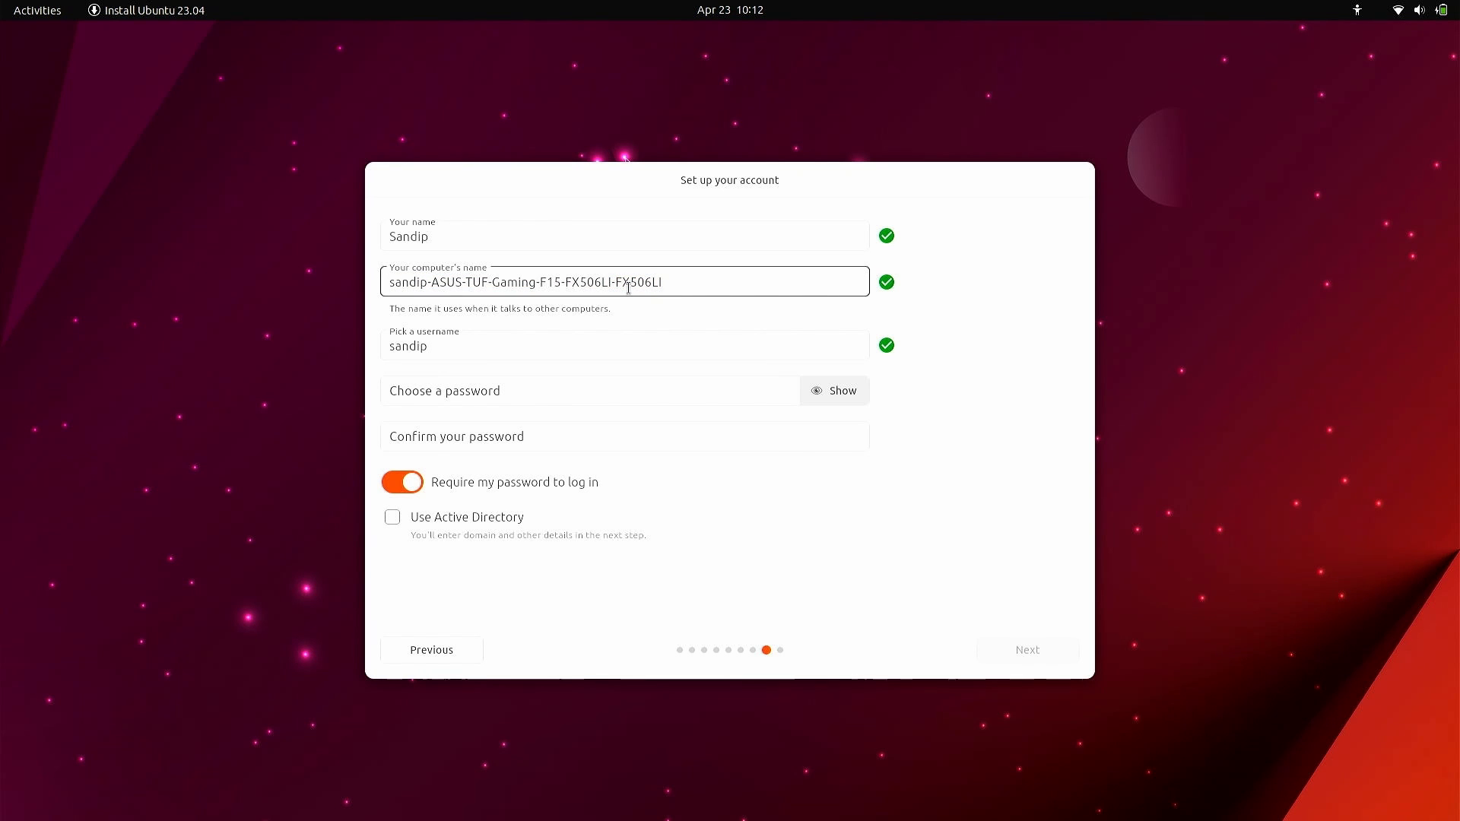
pyautogui.write('ubu')
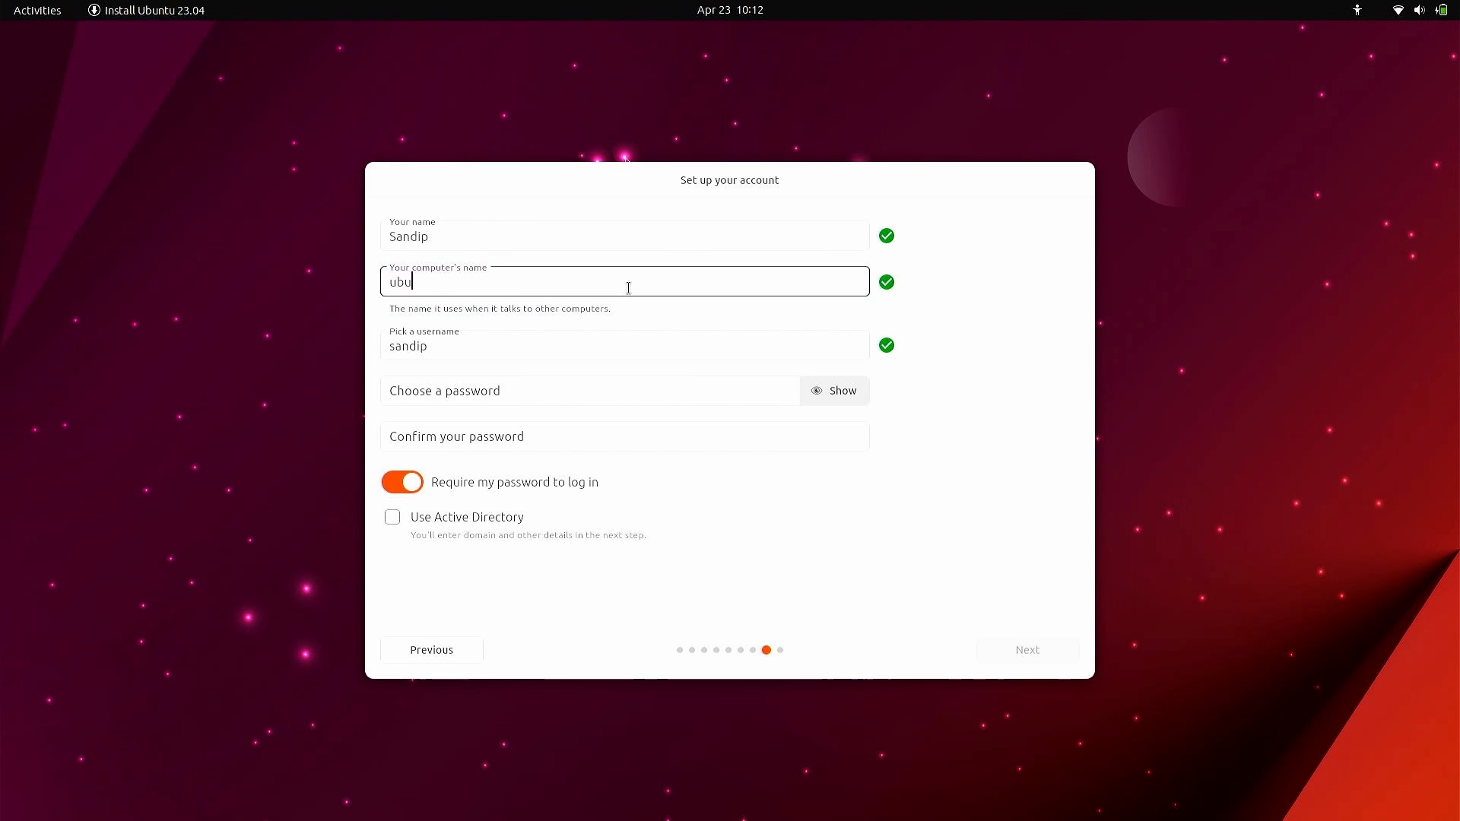
pyautogui.write('ntu')
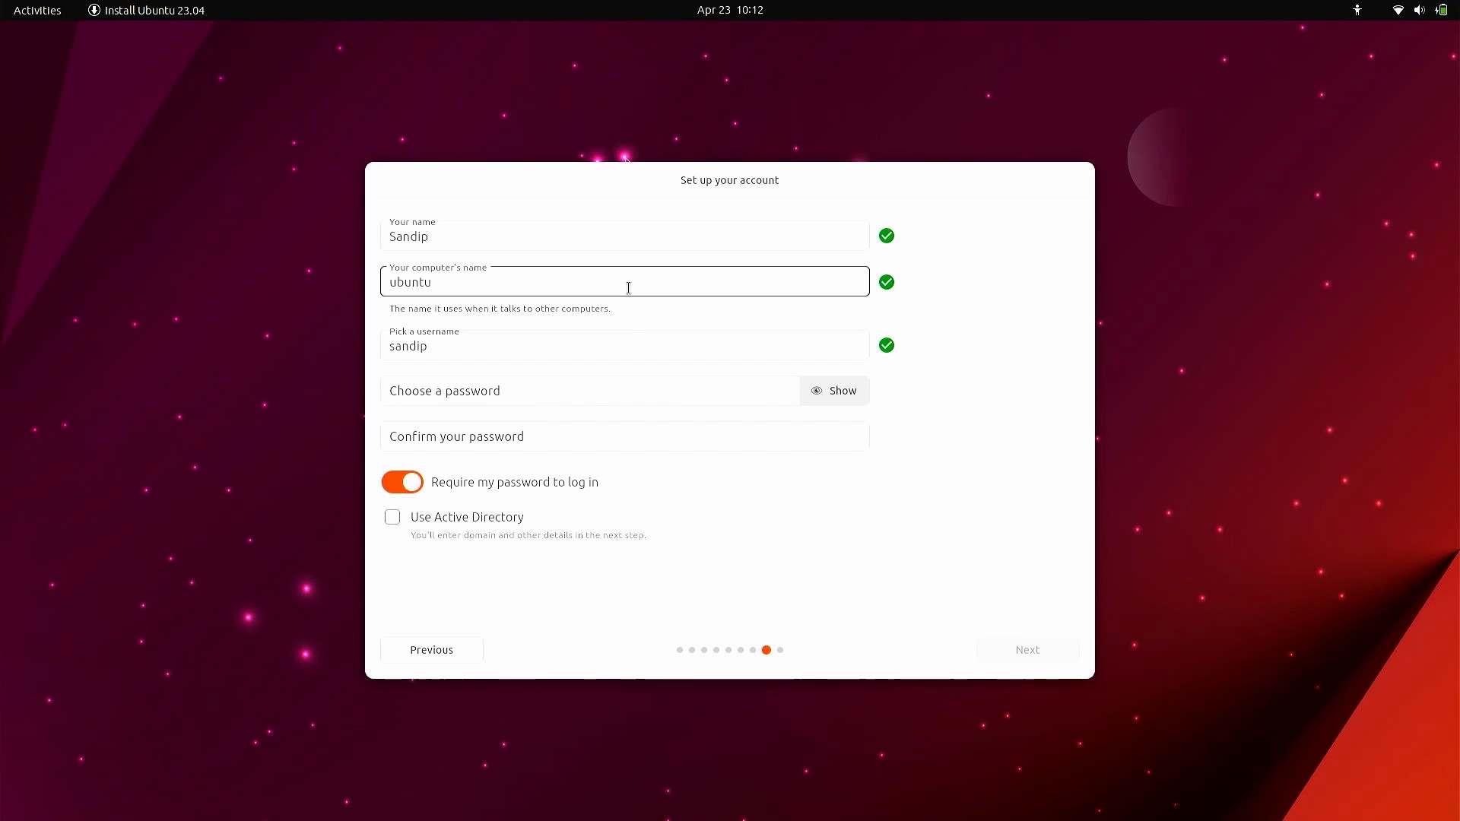
pyautogui.write('•')
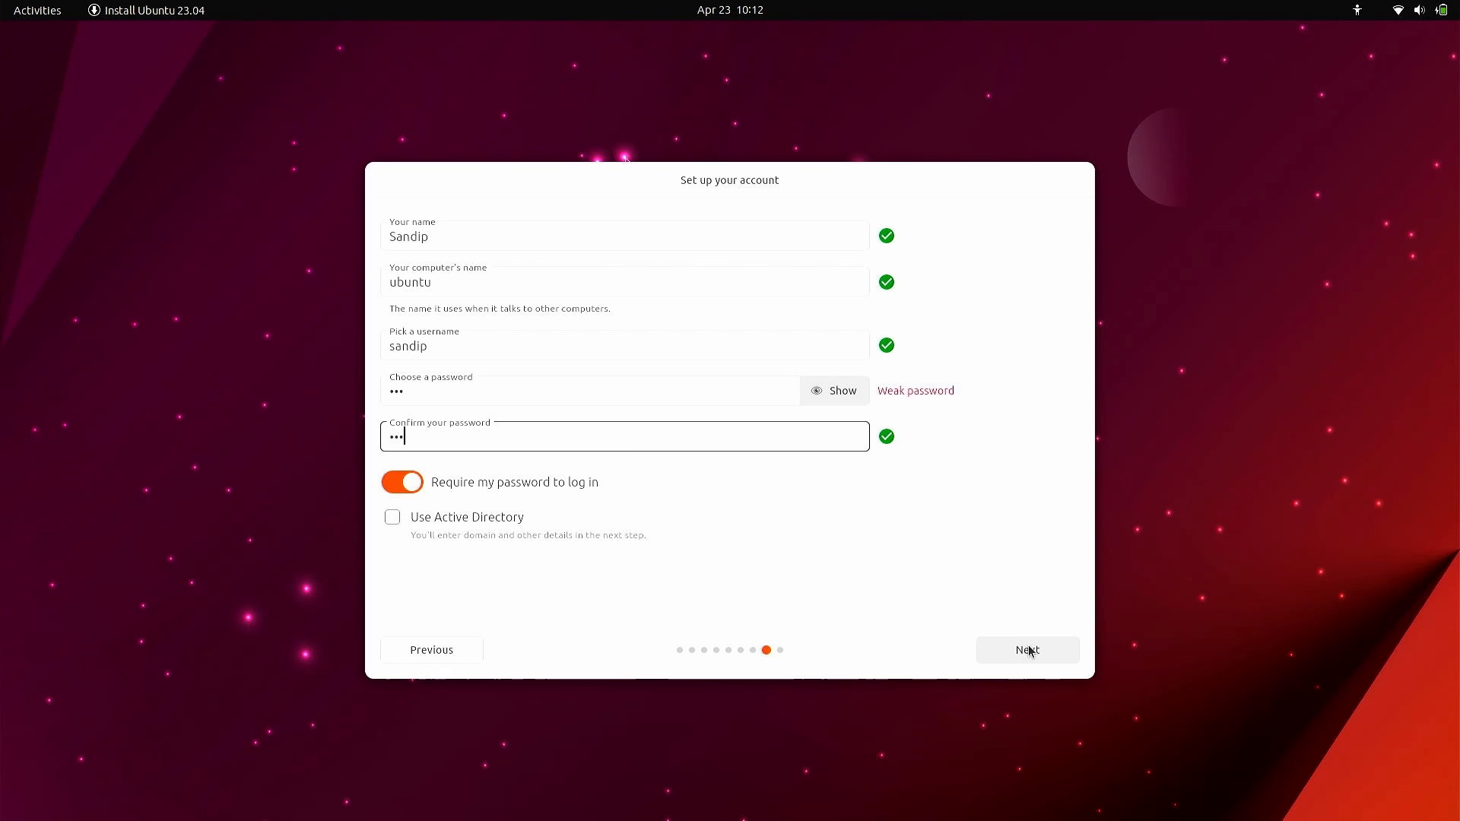
pyautogui.click(1027, 650)
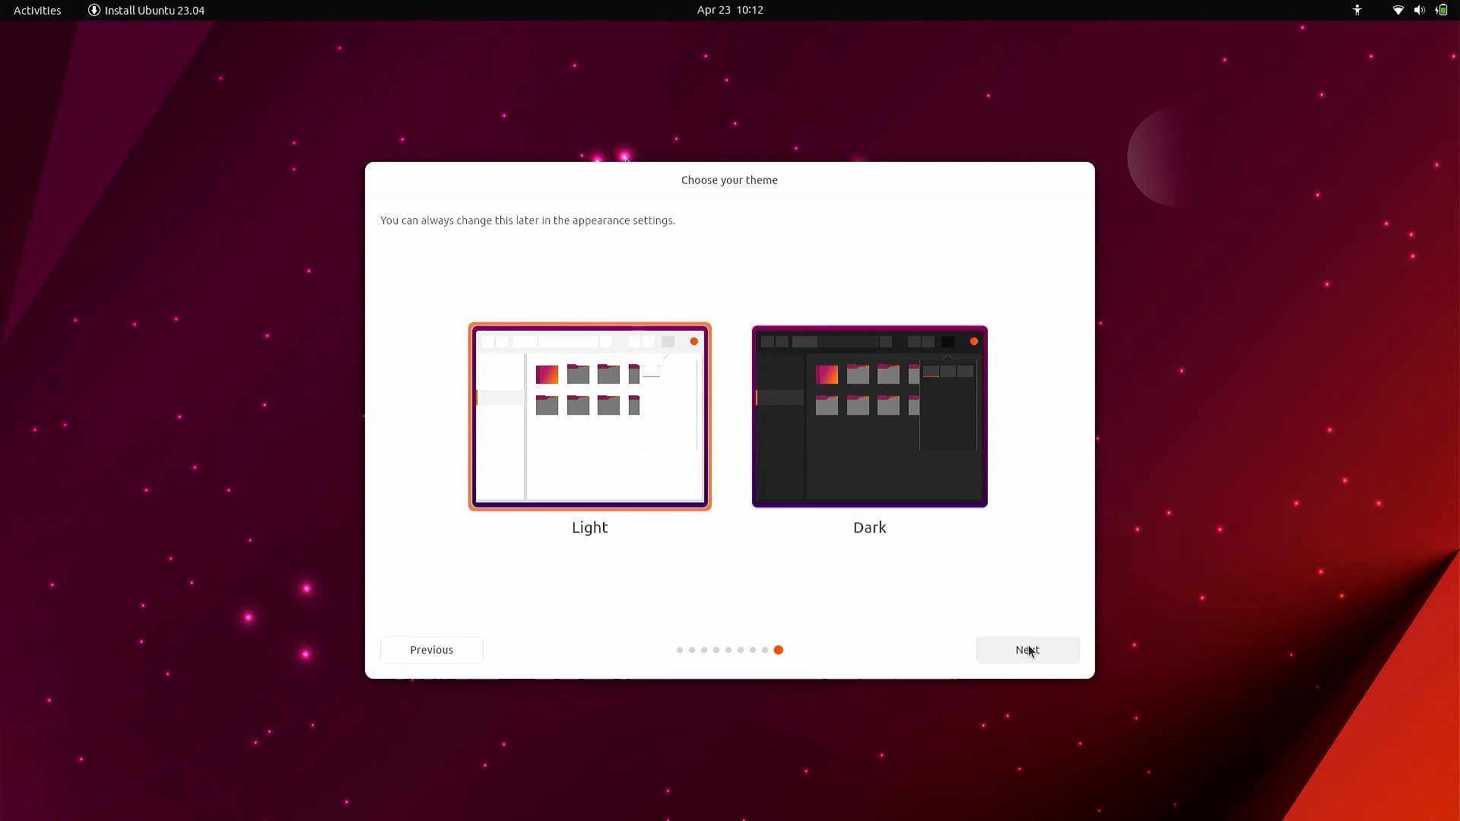
# Choose the Dark theme and let the installation run to completion.
pyautogui.click(868, 416)
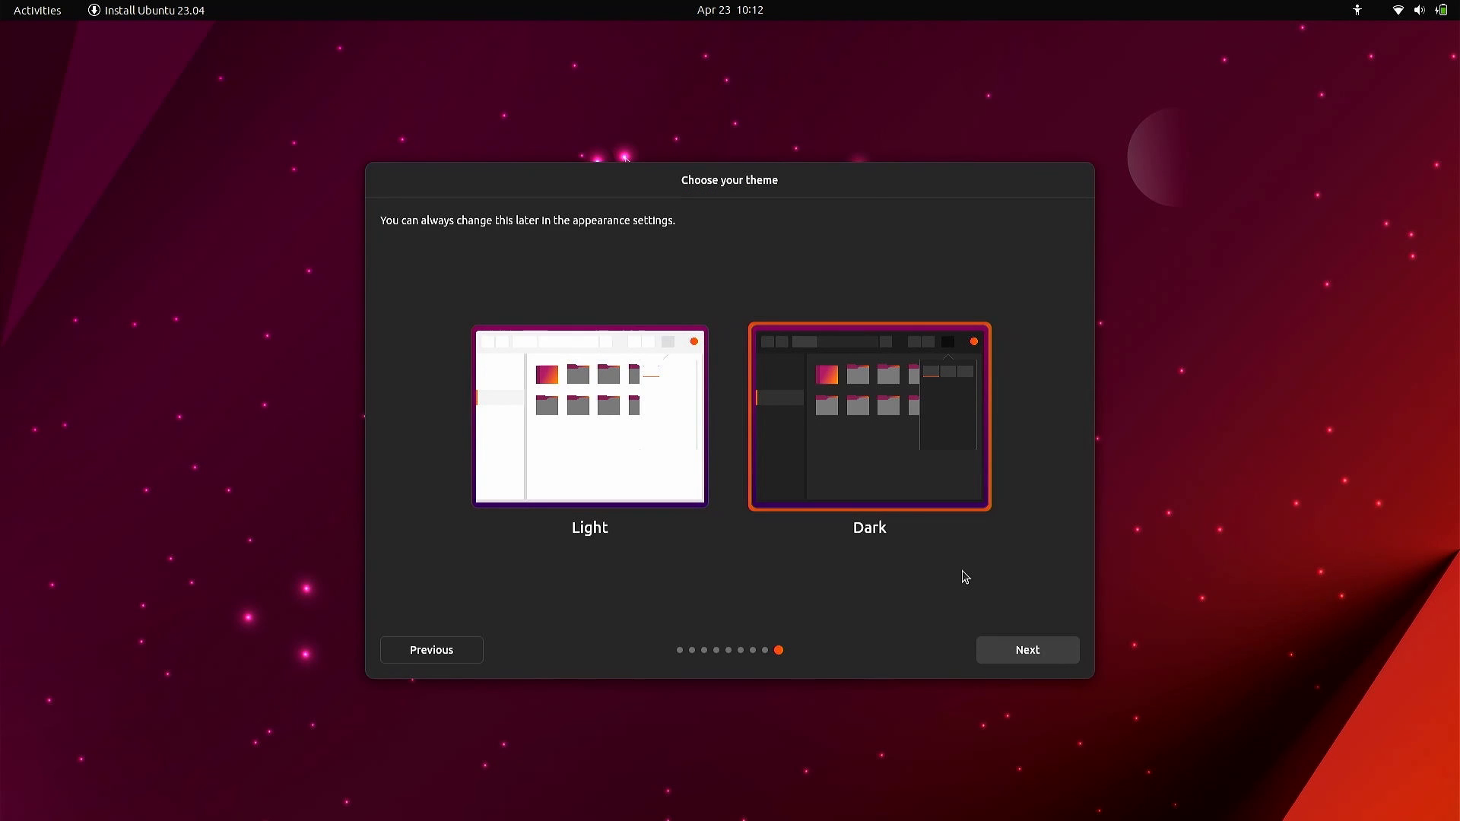
pyautogui.moveTo(1026, 650)
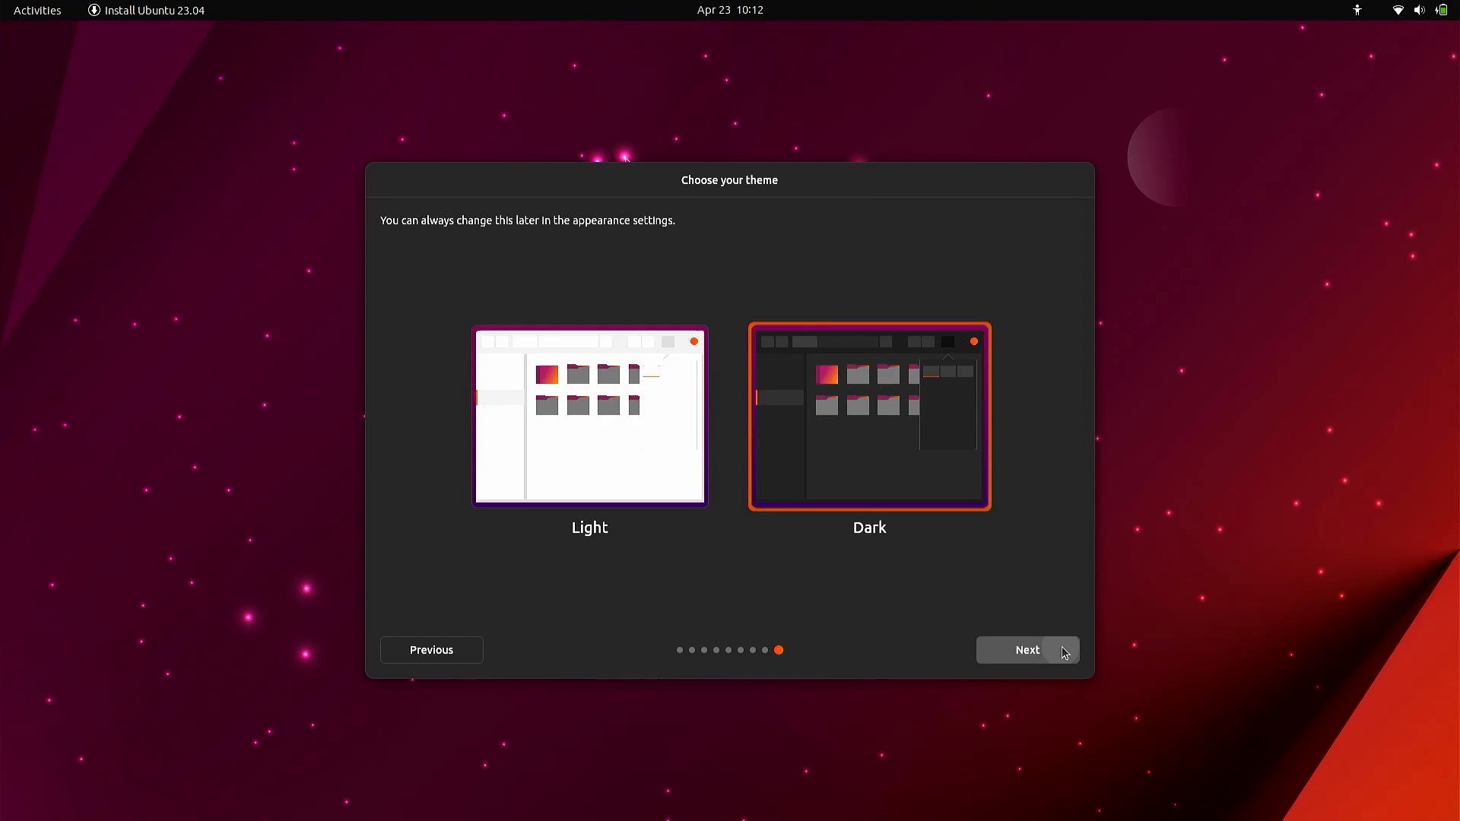
pyautogui.click(1027, 649)
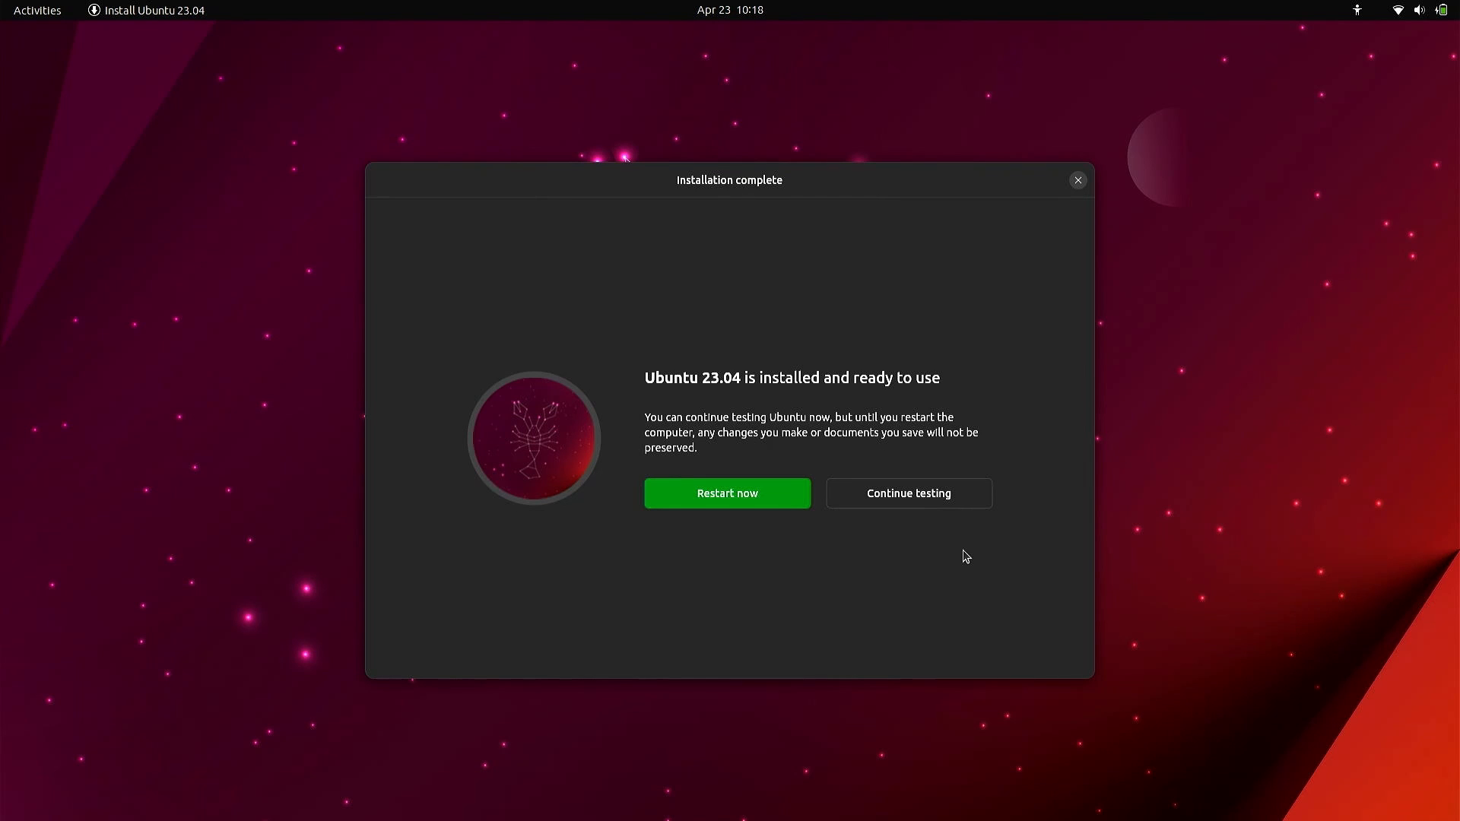
pyautogui.moveTo(780, 501)
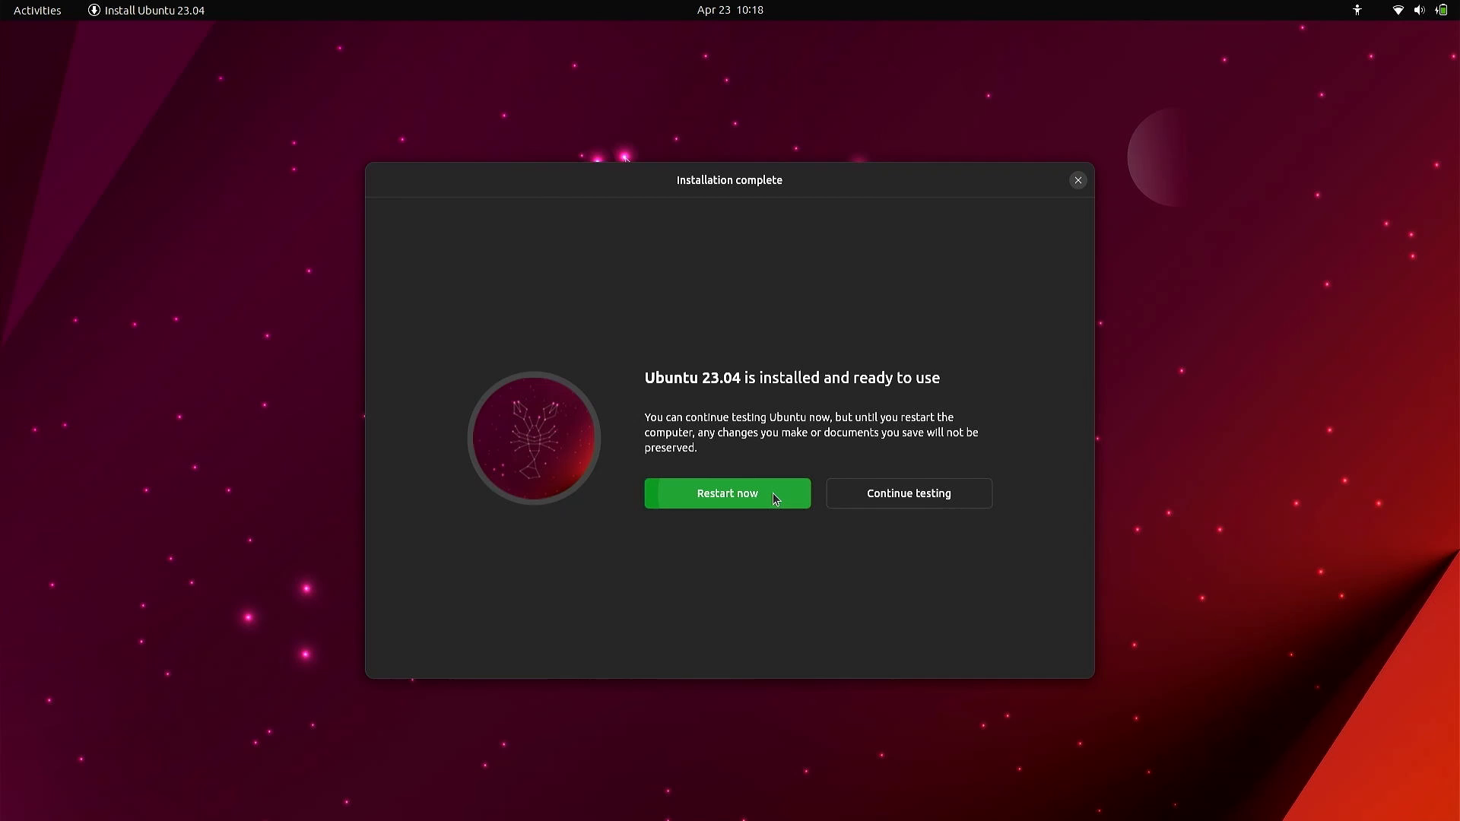
# Restart the computer from the Installation complete screen.
pyautogui.click(727, 493)
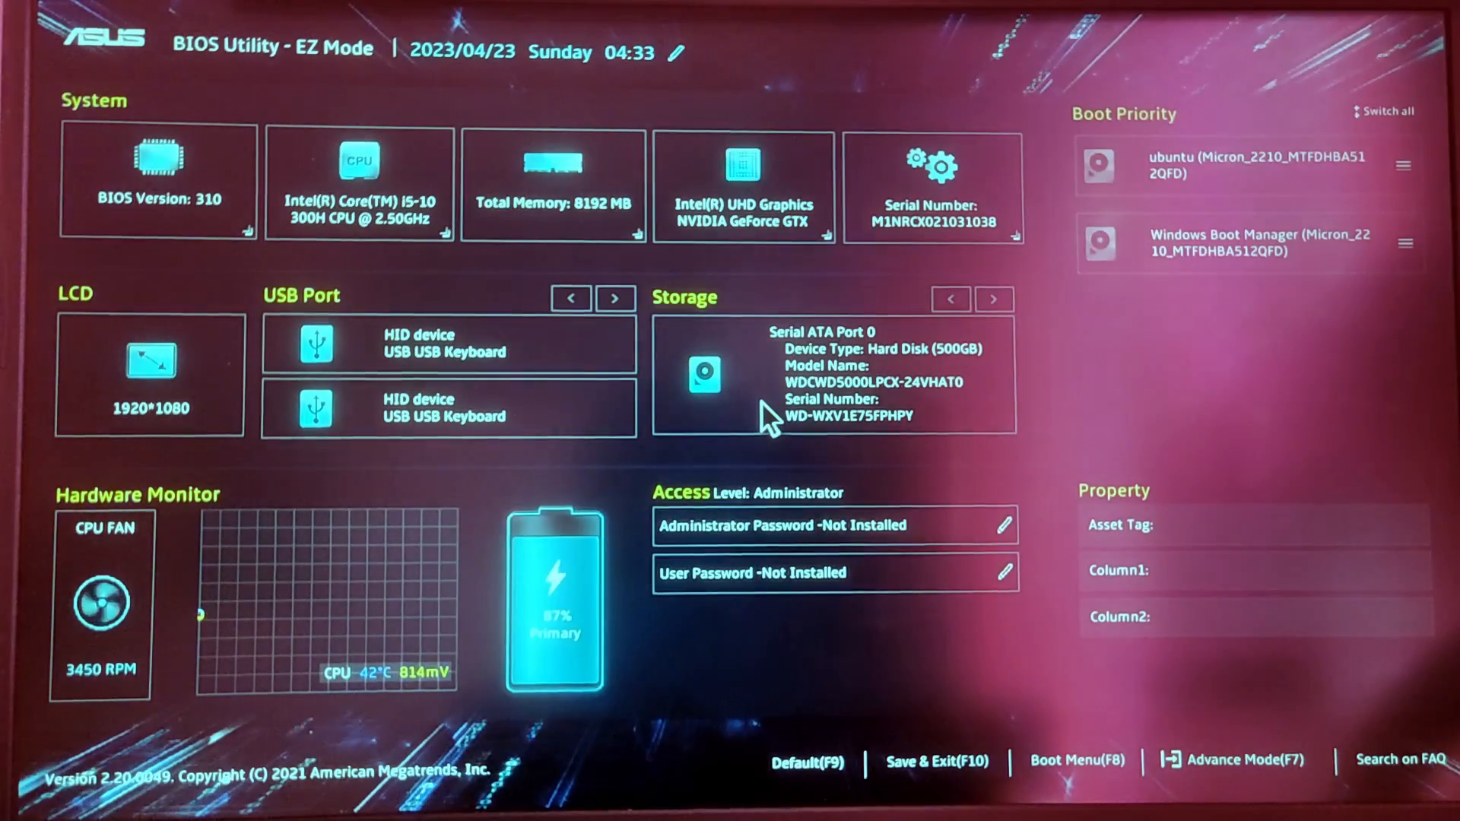
pyautogui.moveTo(1150, 759)
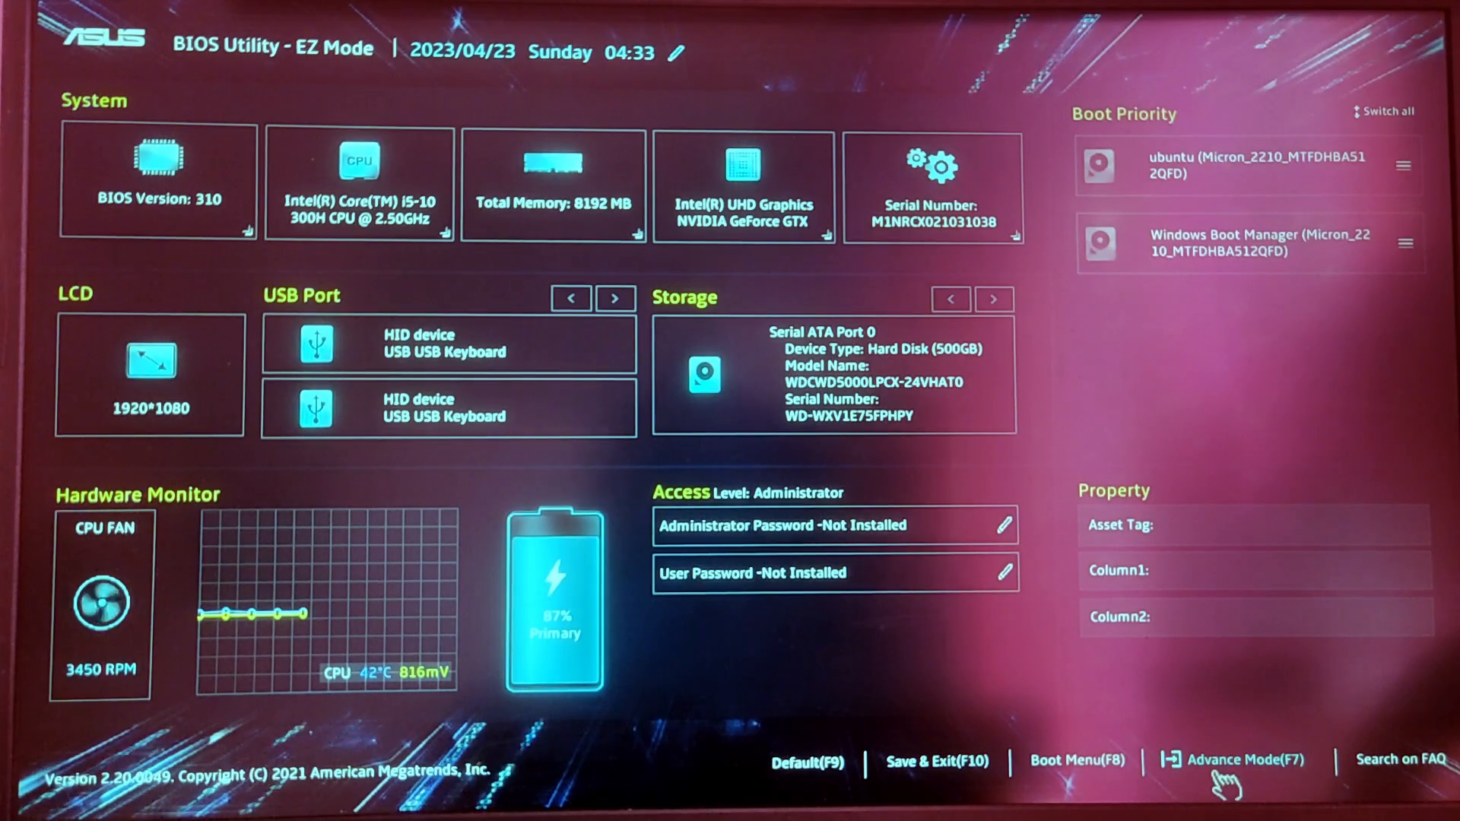
# Switch the BIOS to Advanced Mode and review the Boot order with ubuntu first.
pyautogui.click(1232, 760)
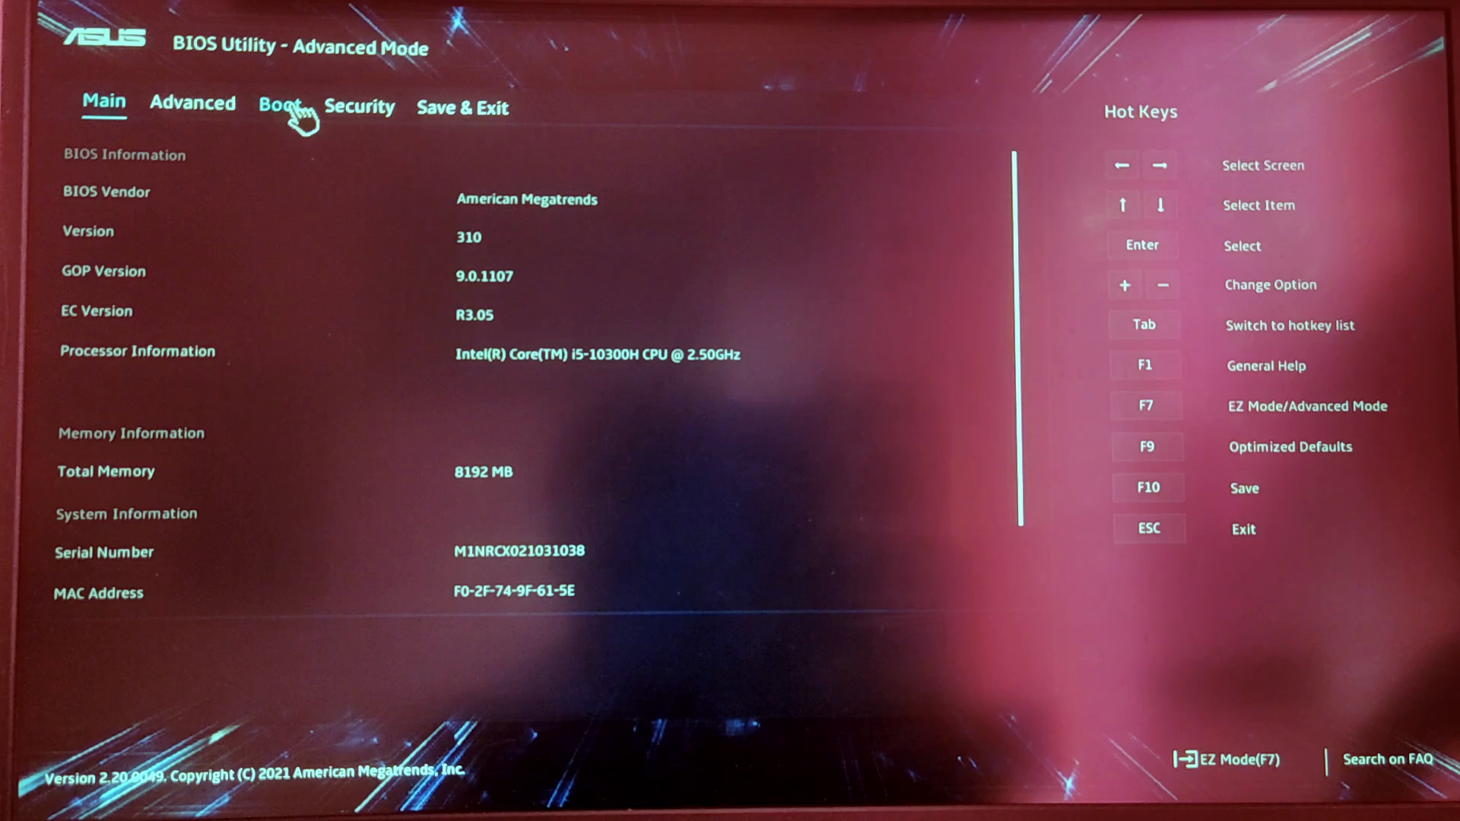
pyautogui.click(280, 107)
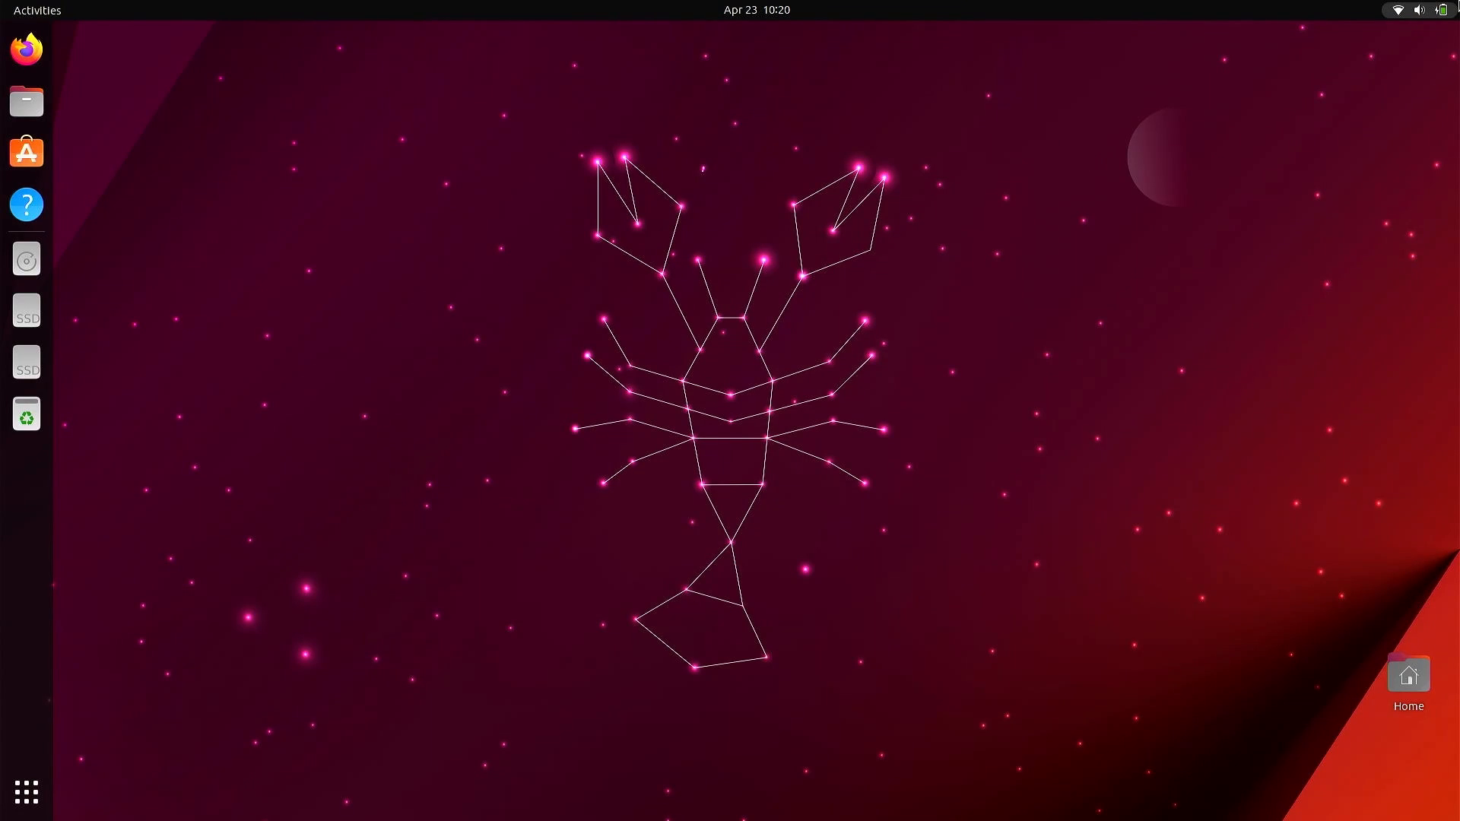
# Request a restart from the desktop's system power menu.
pyautogui.click(1434, 11)
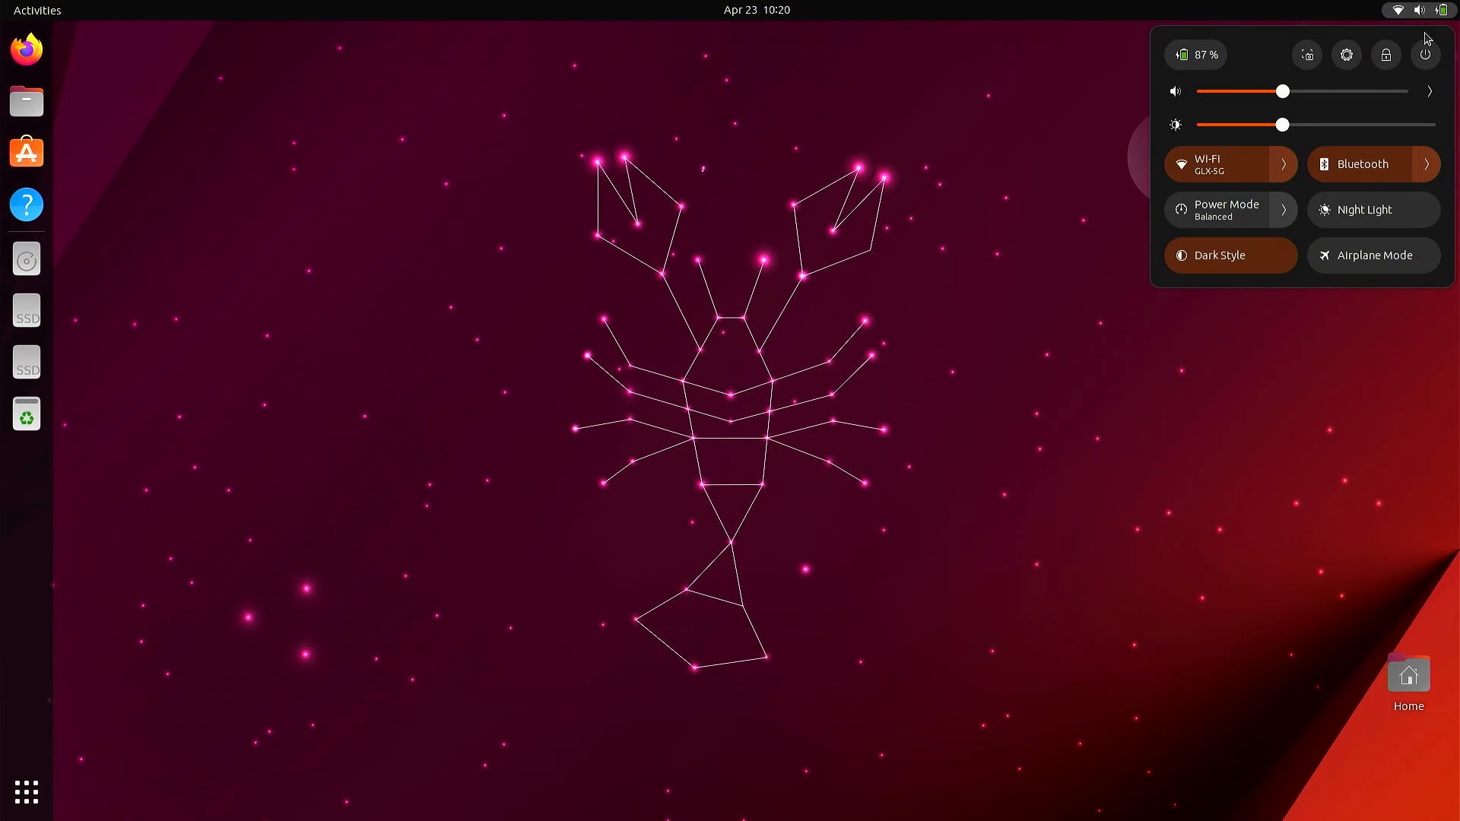
pyautogui.click(1425, 55)
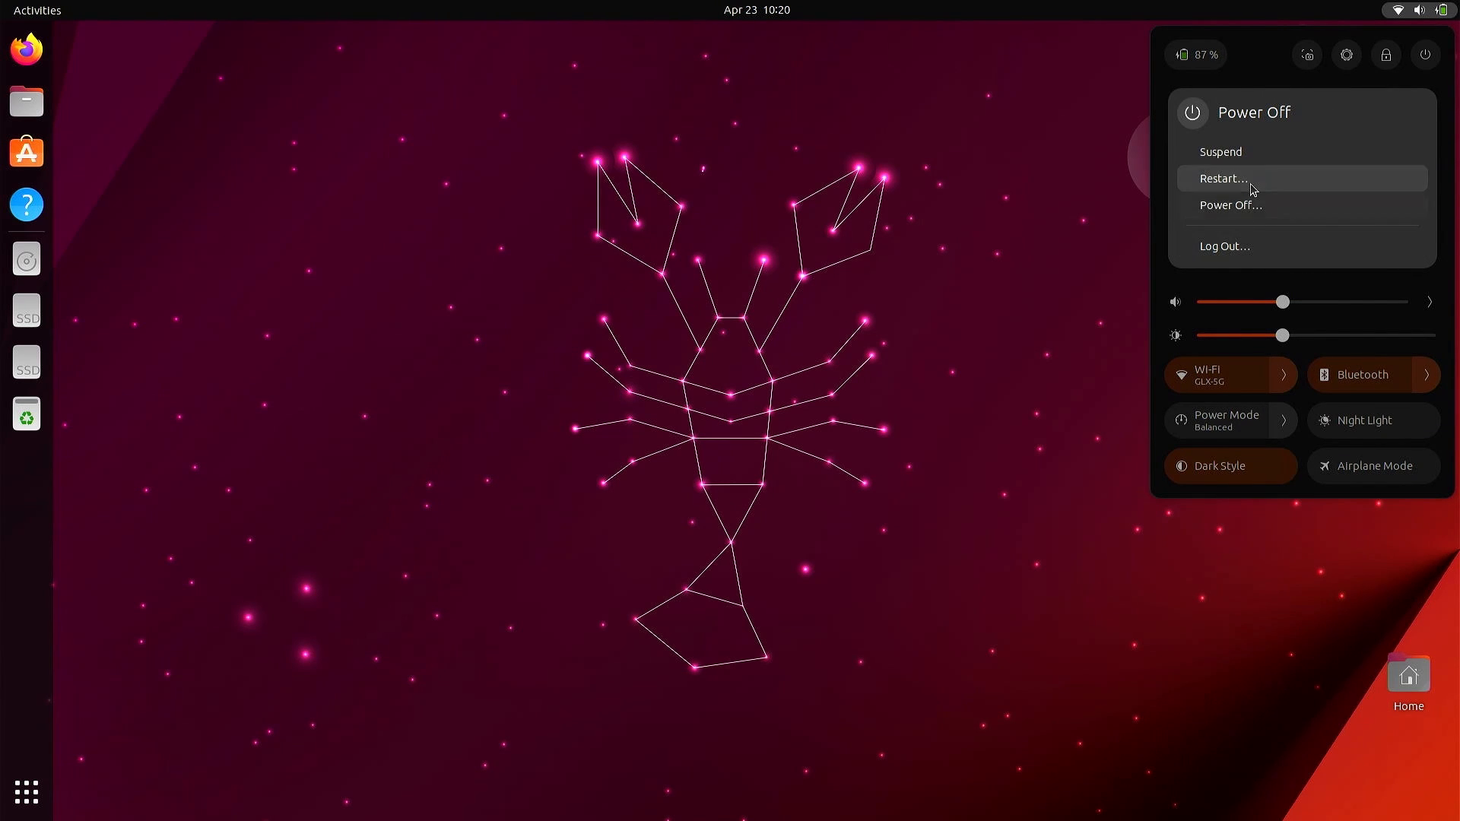
pyautogui.click(825, 452)
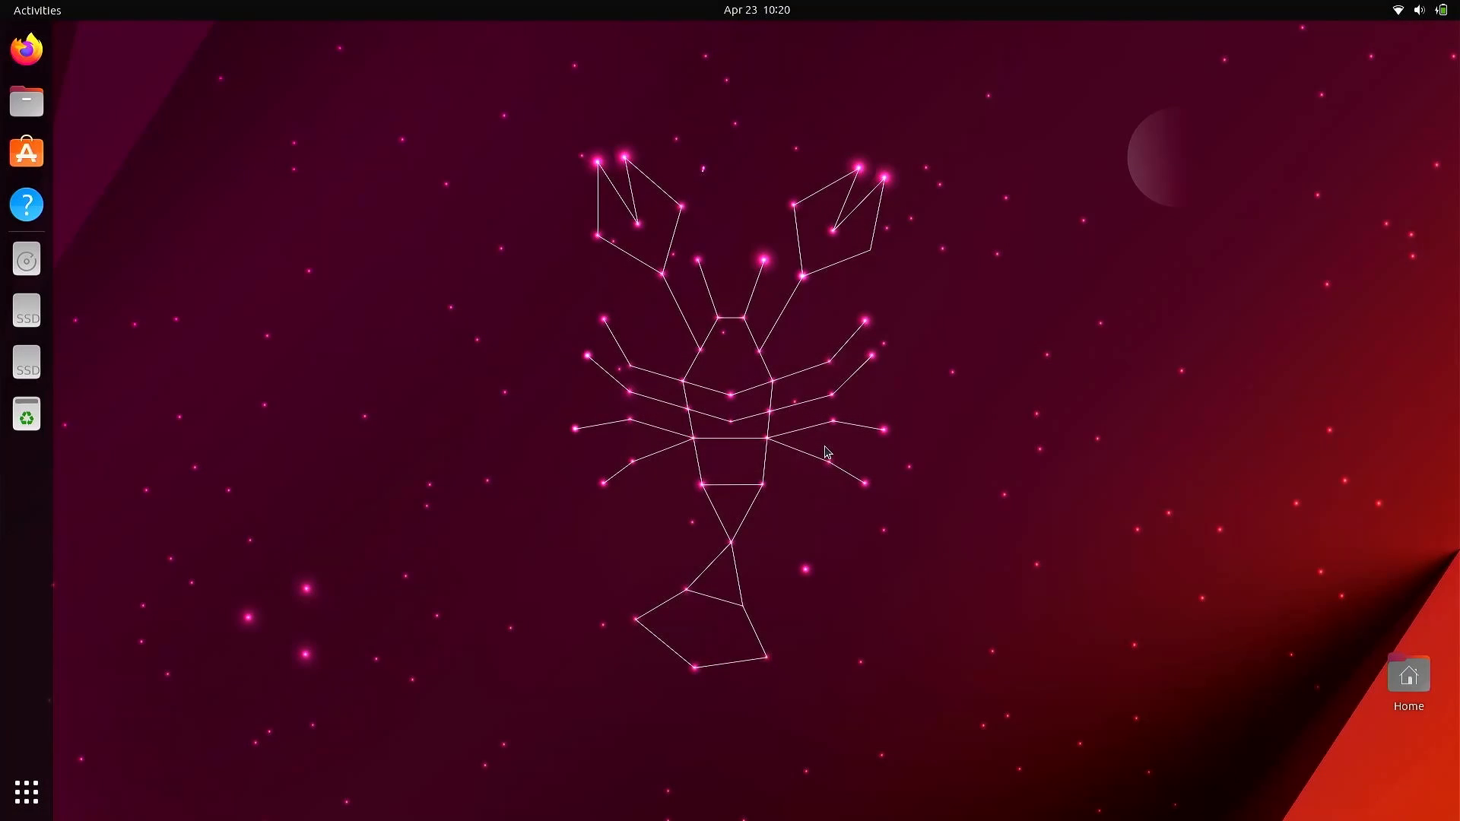